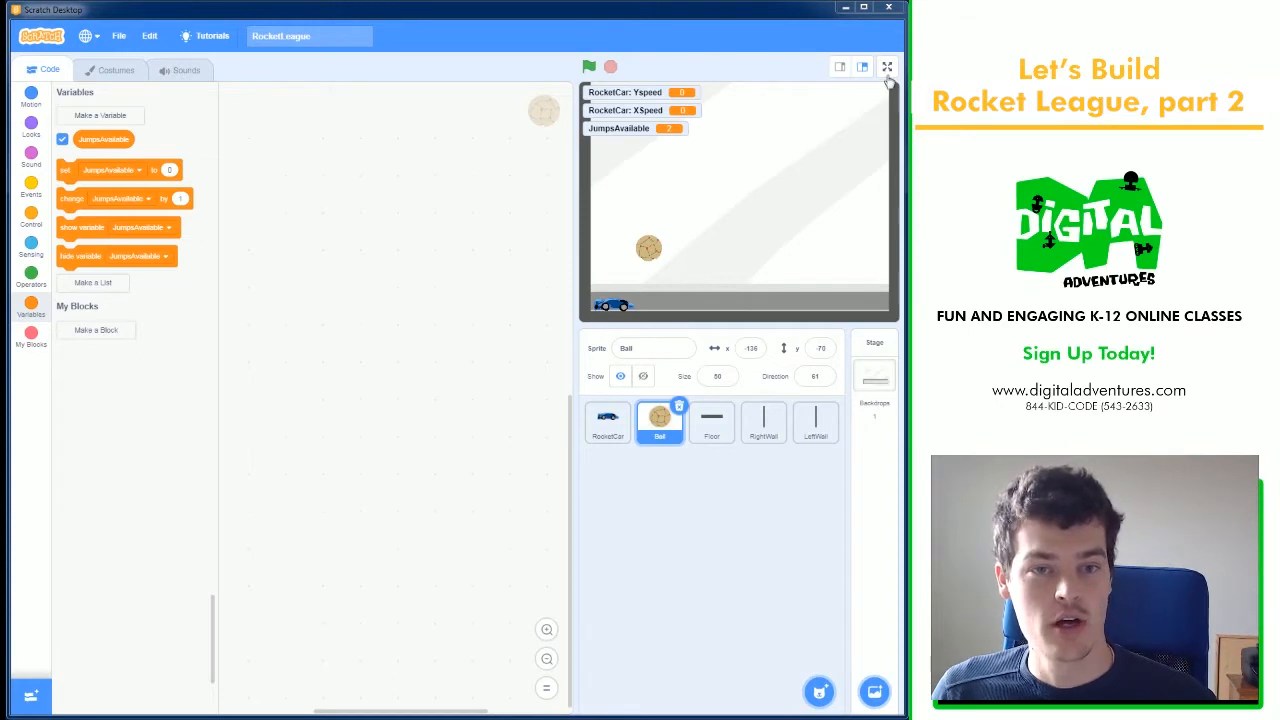
# Create a Ball-only variable gRAVITY and rename it to Gravity
pyautogui.click(887, 66)
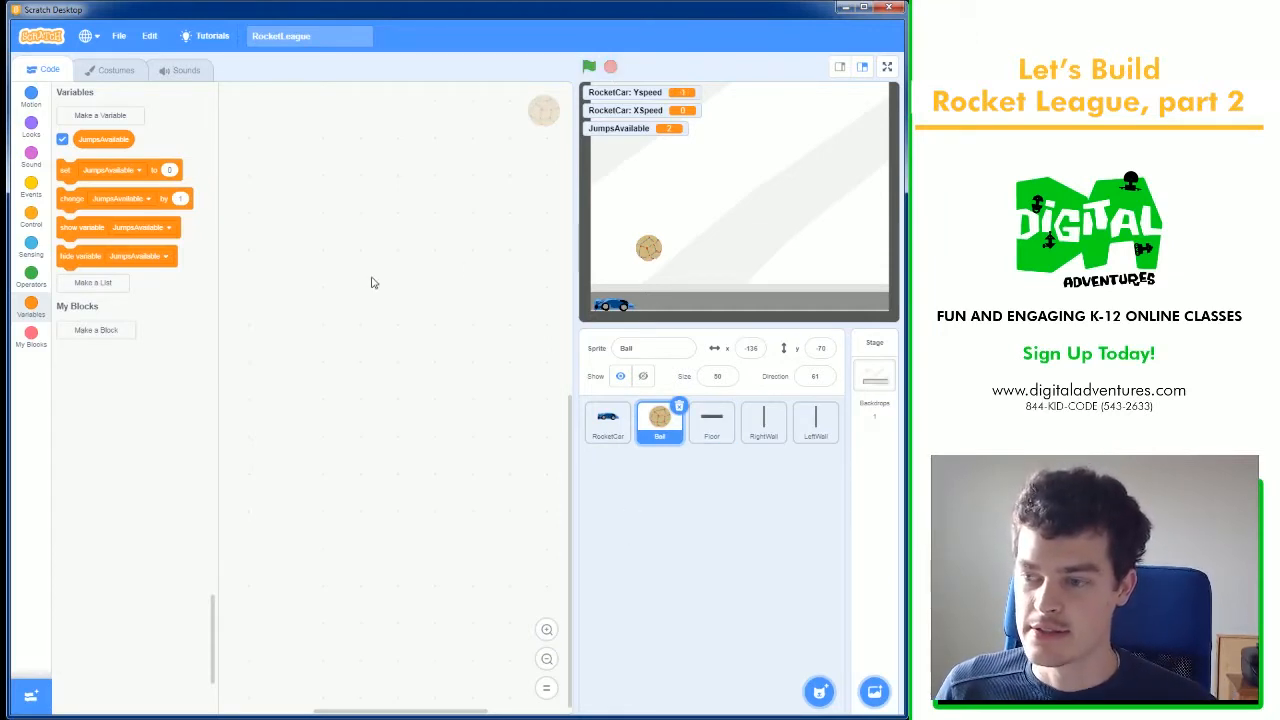
pyautogui.click(99, 115)
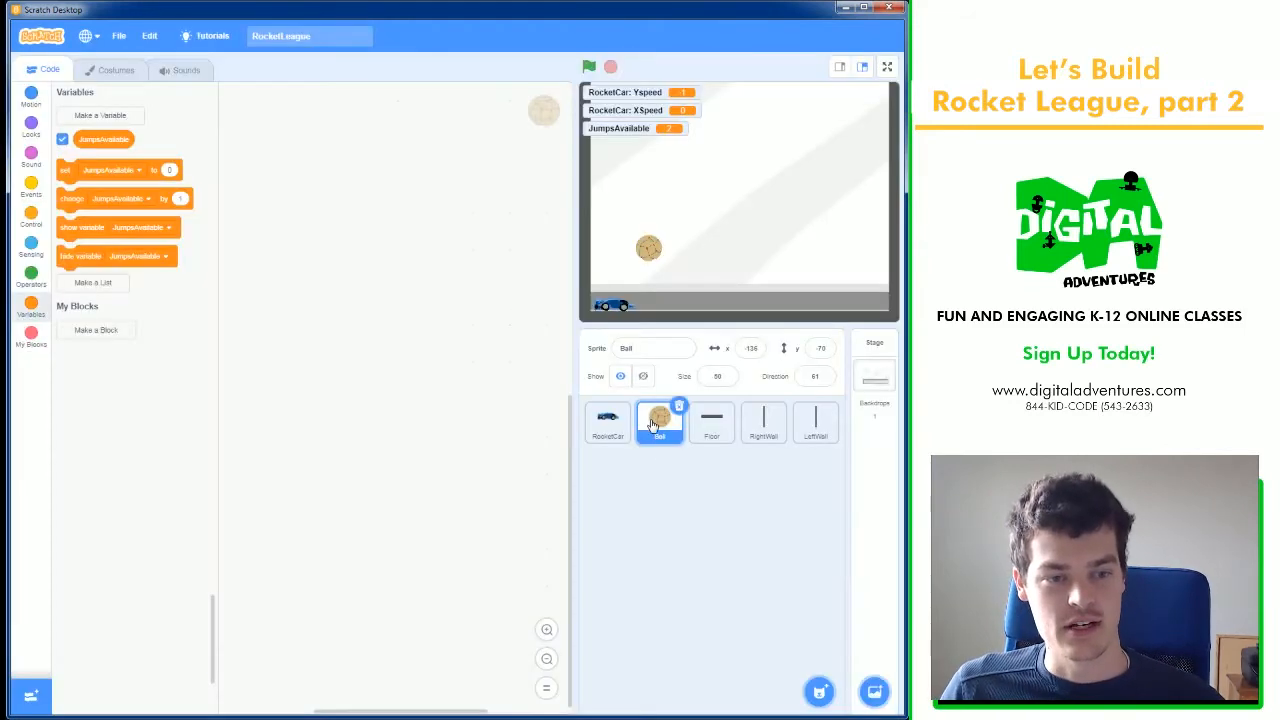
pyautogui.click(100, 115)
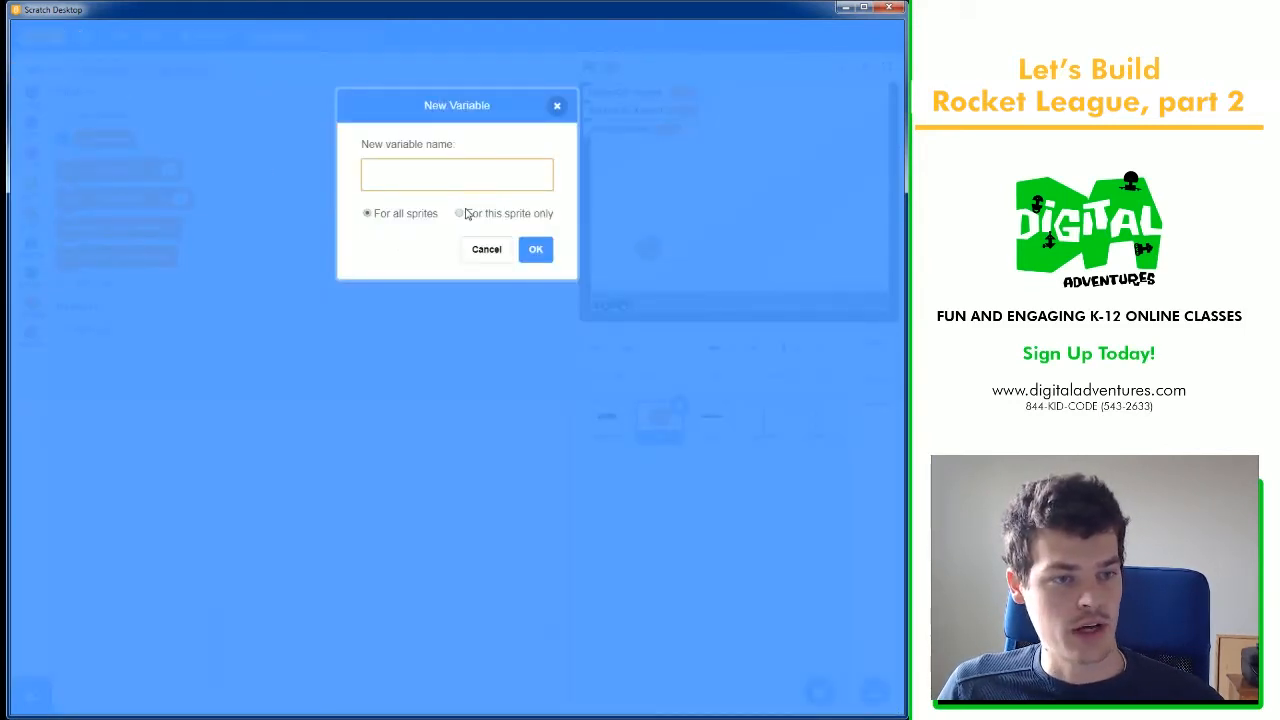
pyautogui.click(459, 213)
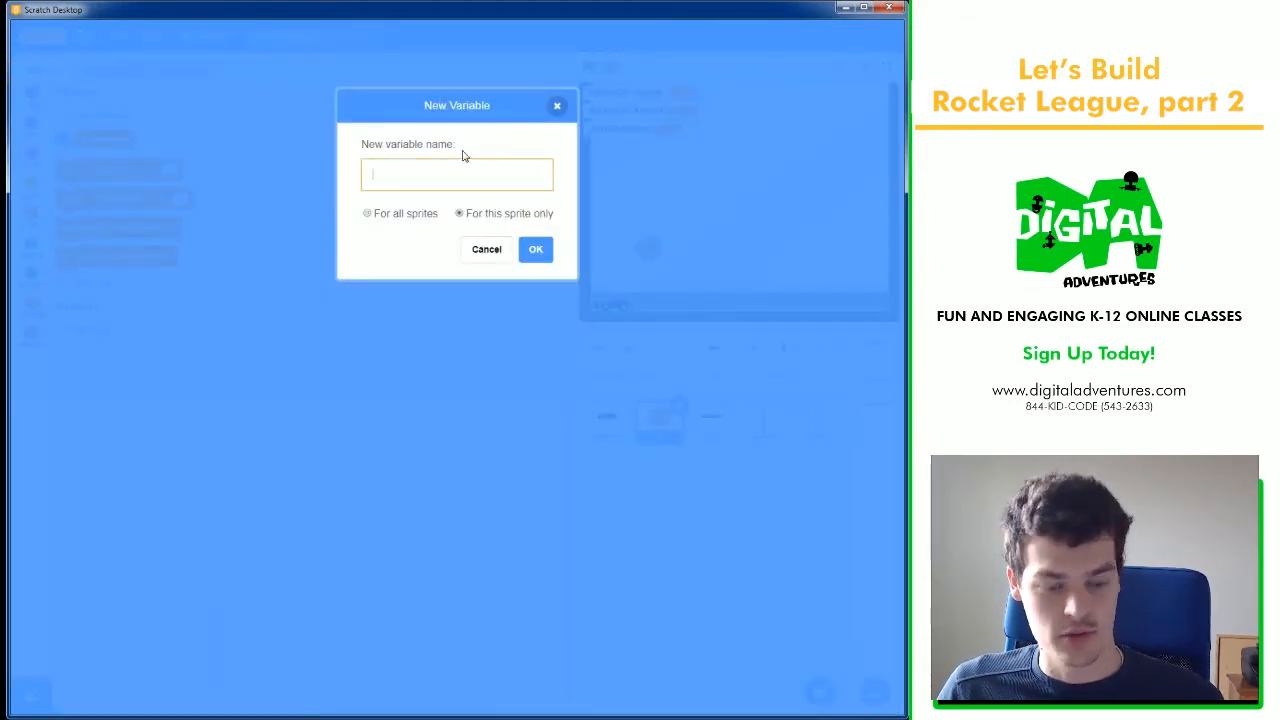
pyautogui.click(486, 249)
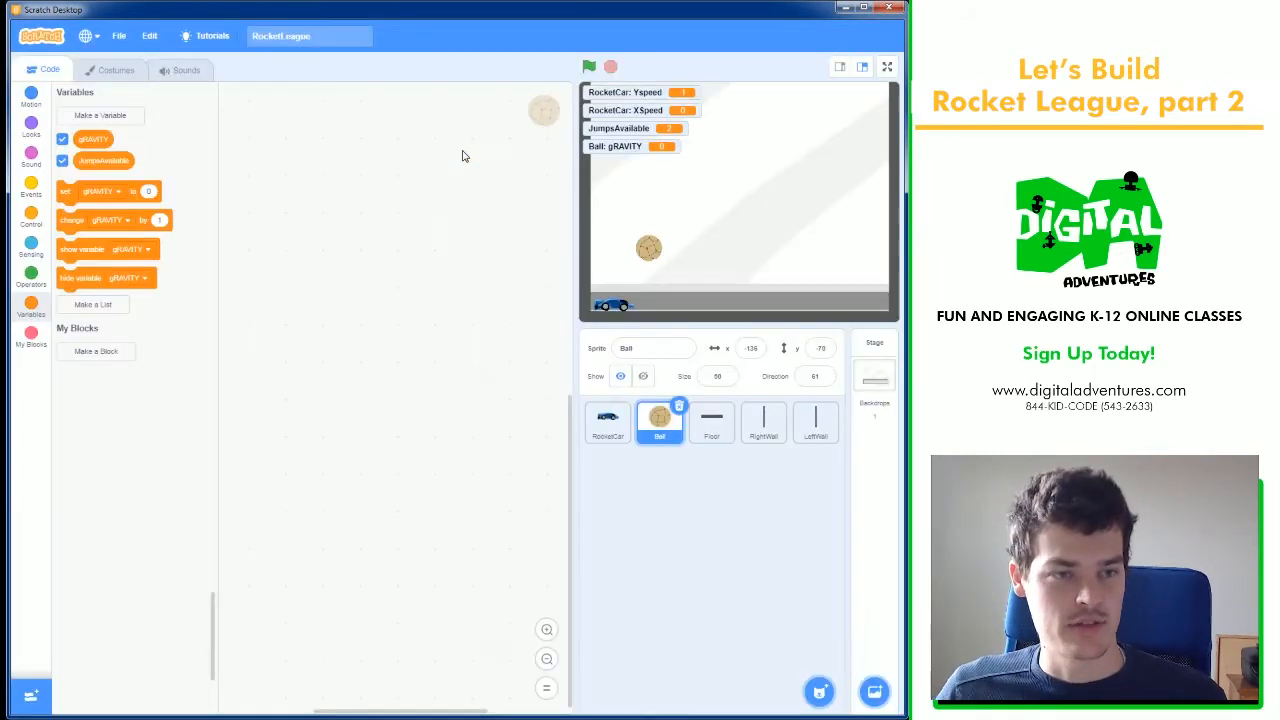
pyautogui.rightClick(93, 139)
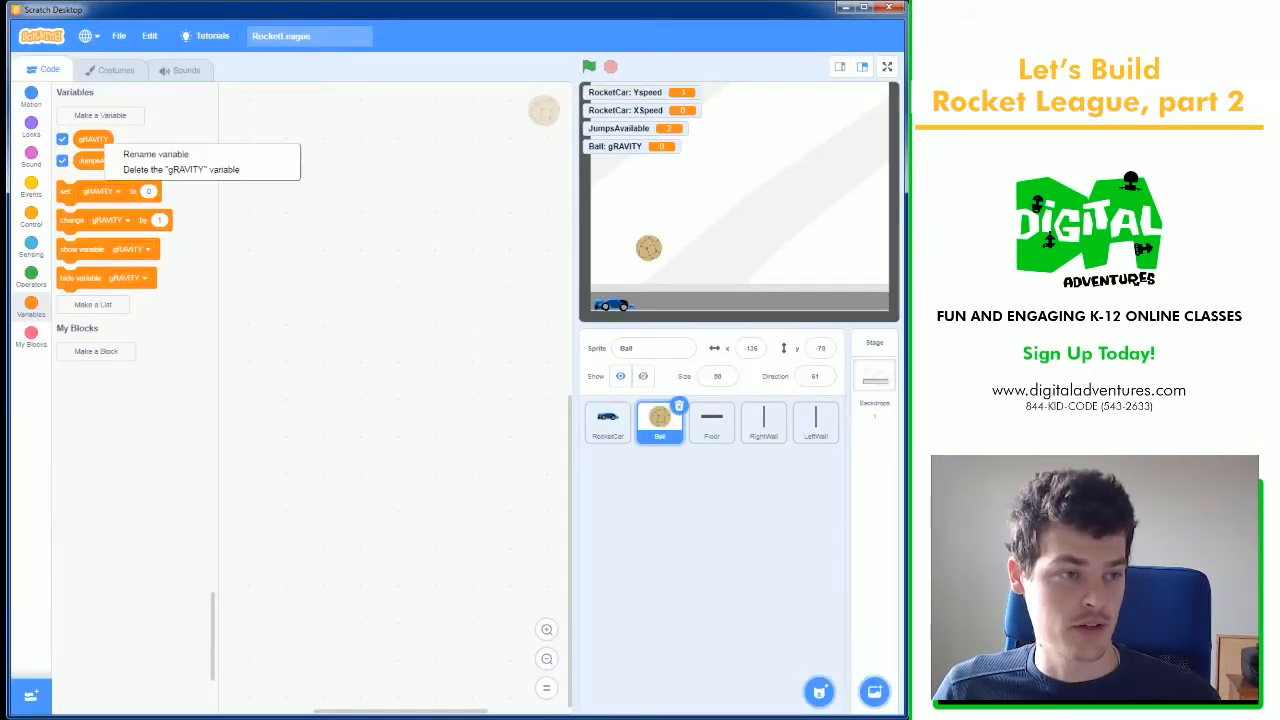
pyautogui.click(155, 154)
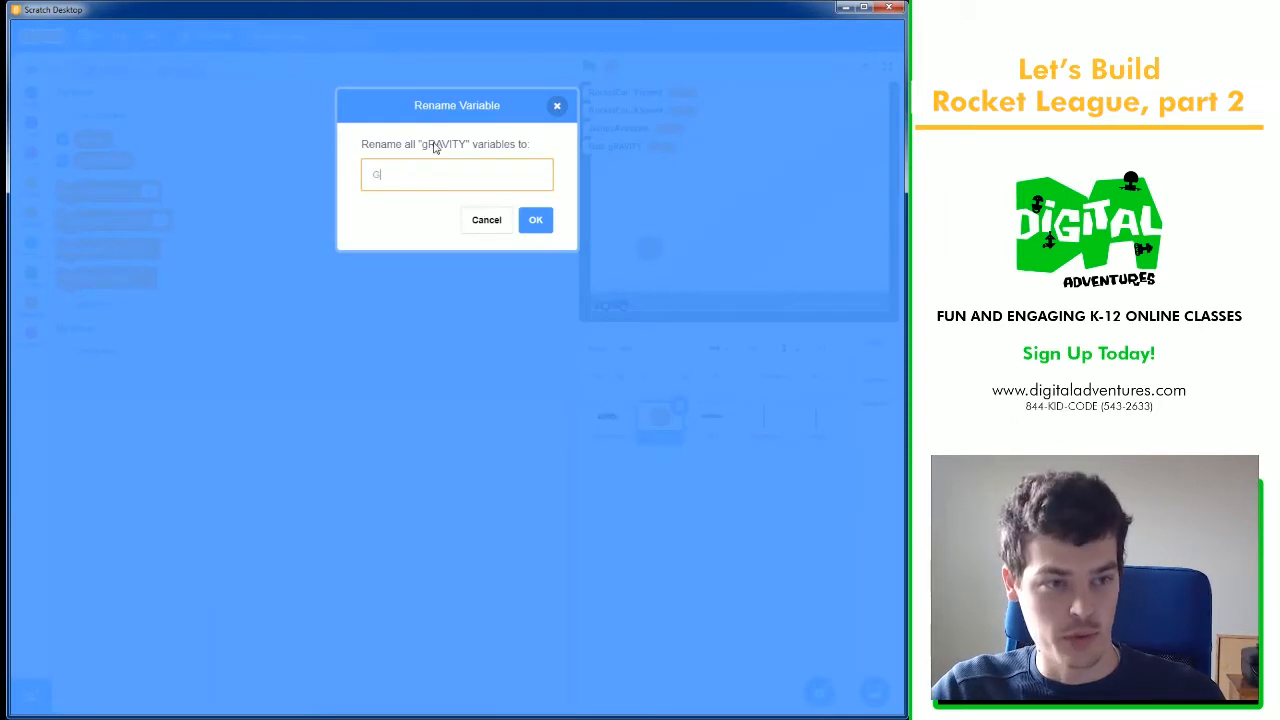
pyautogui.click(486, 219)
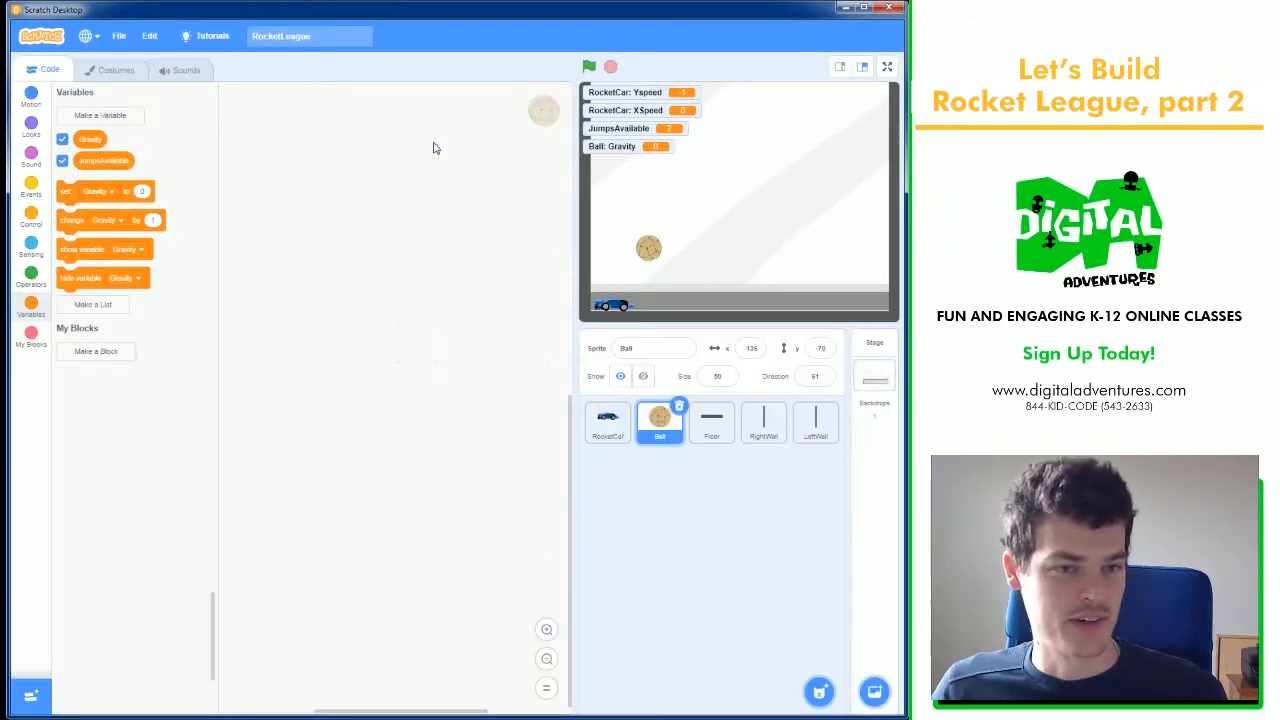
# Create the Xspeed and Yspeed variables for the Ball
pyautogui.click(100, 115)
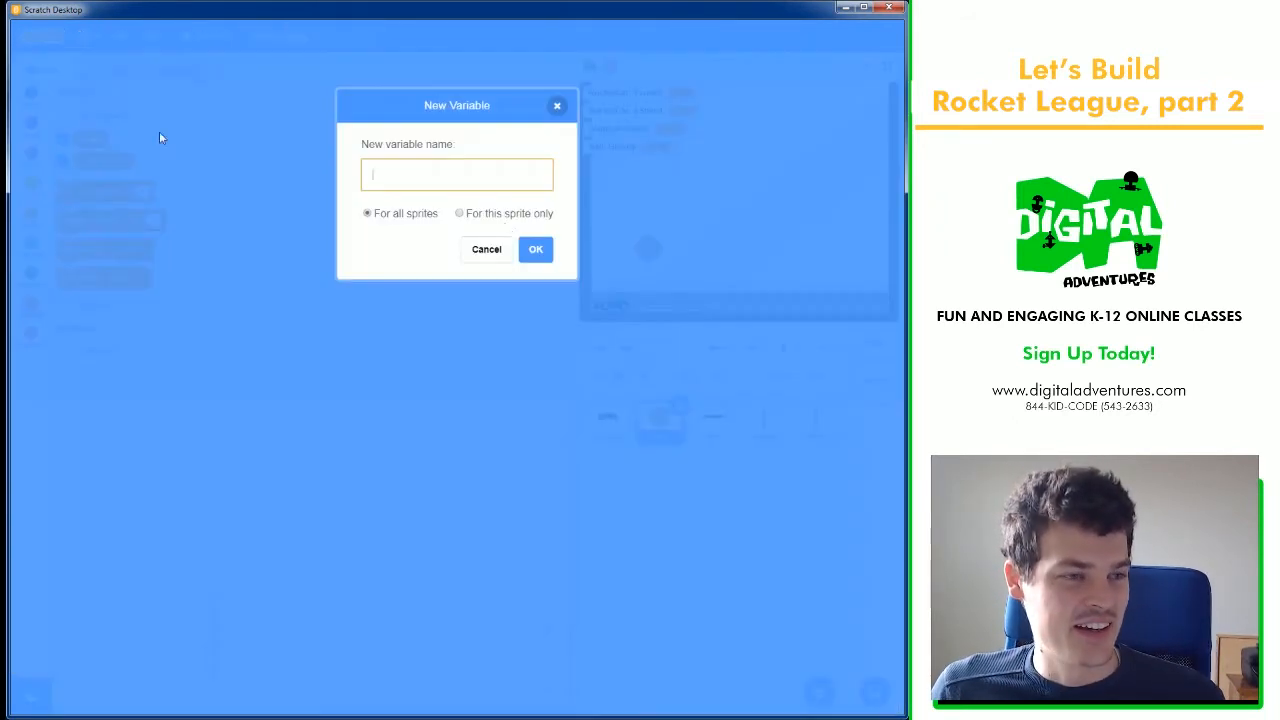
pyautogui.write('Xspeed')
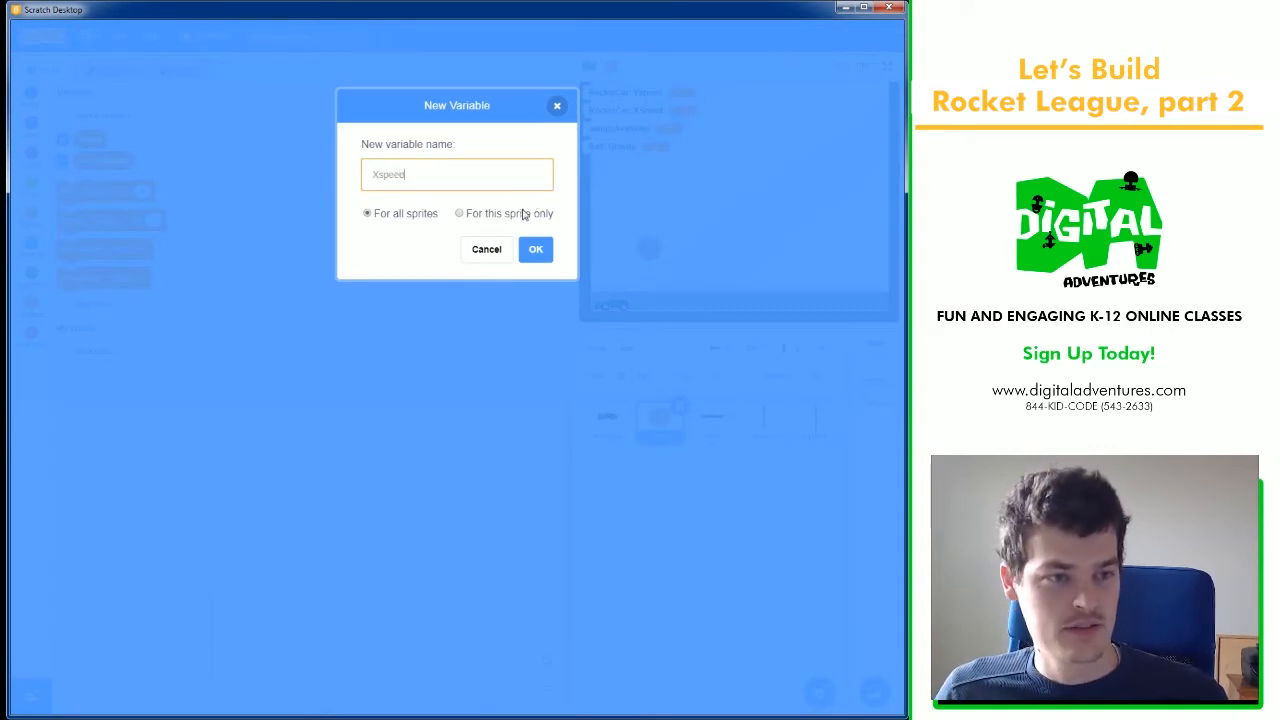
pyautogui.click(535, 249)
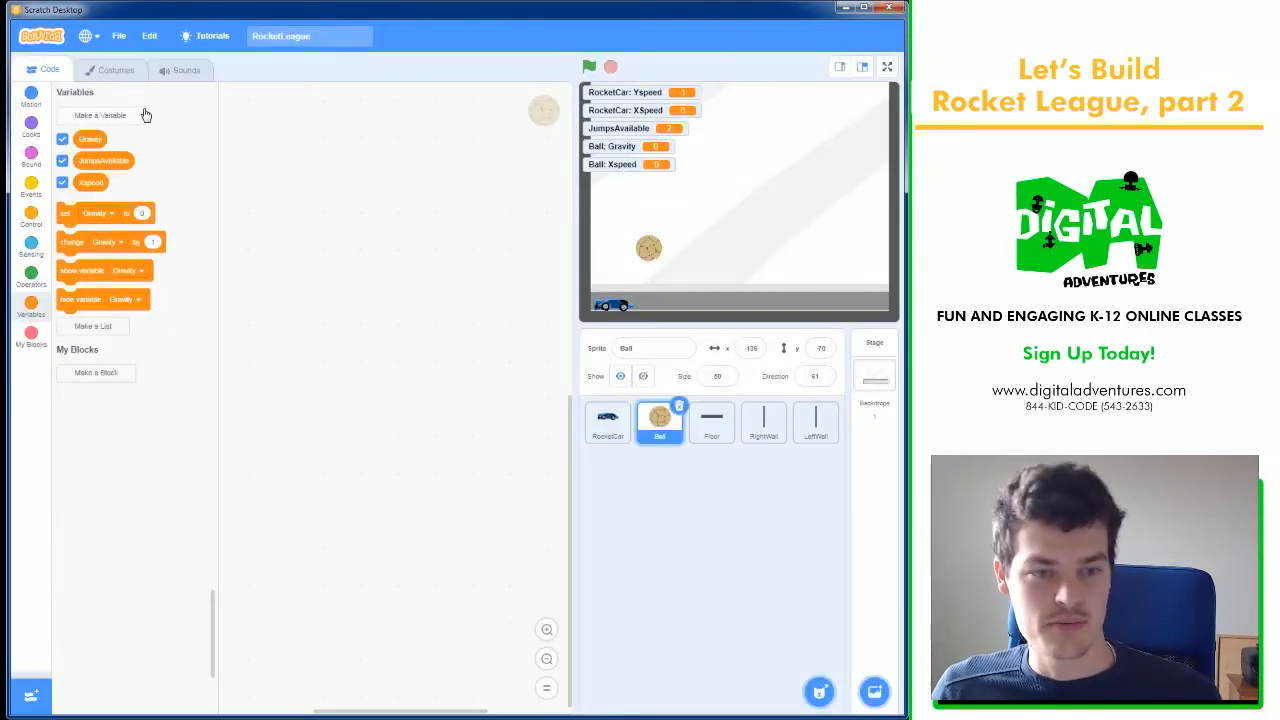
pyautogui.click(98, 115)
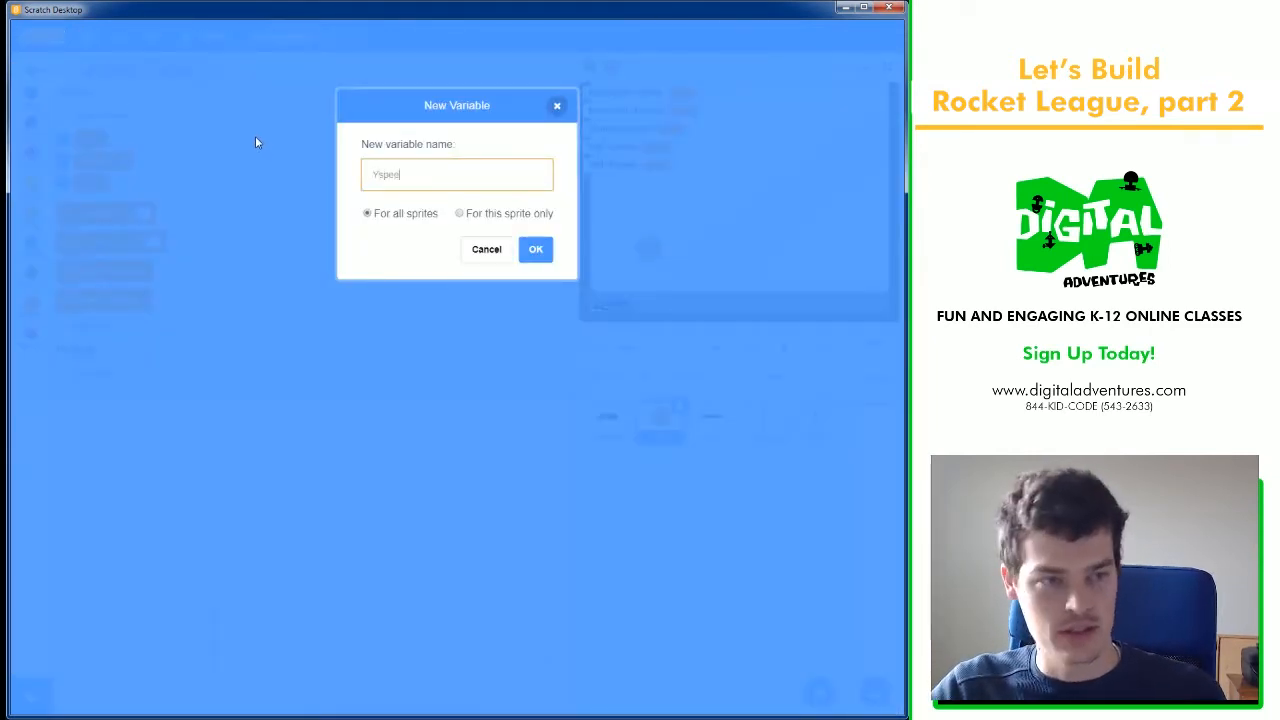
pyautogui.click(535, 249)
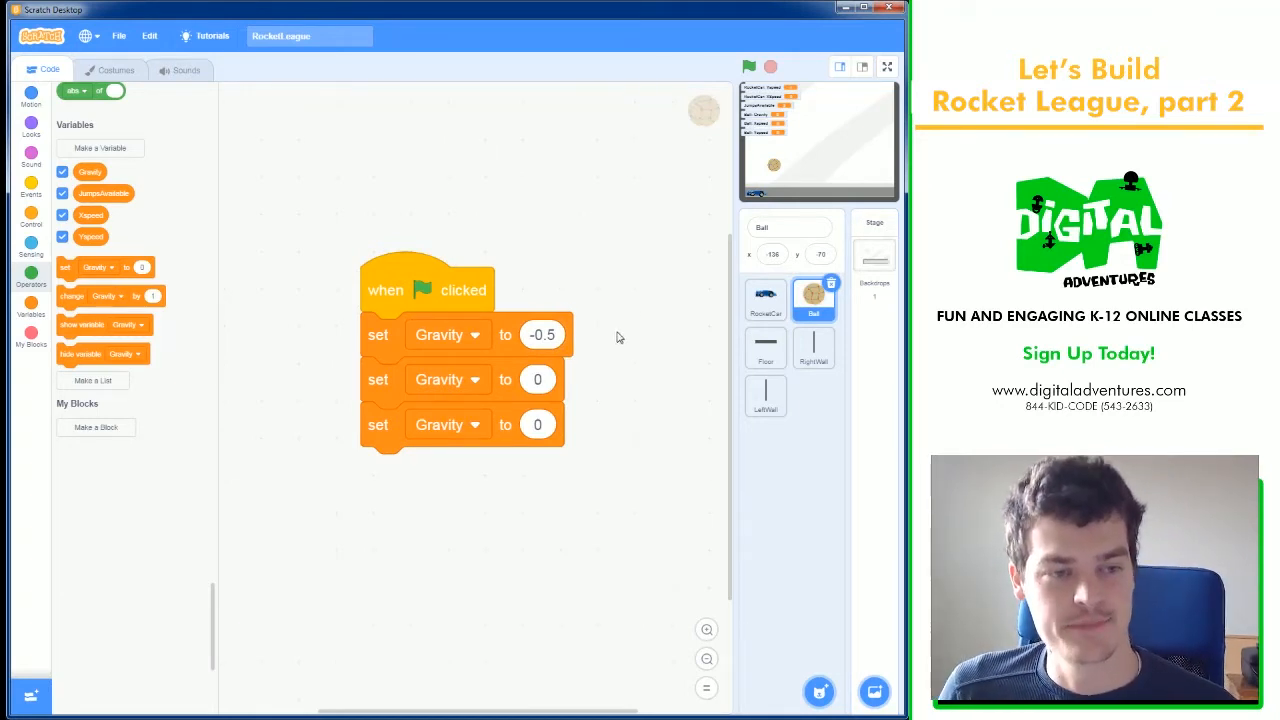
pyautogui.moveTo(735, 146)
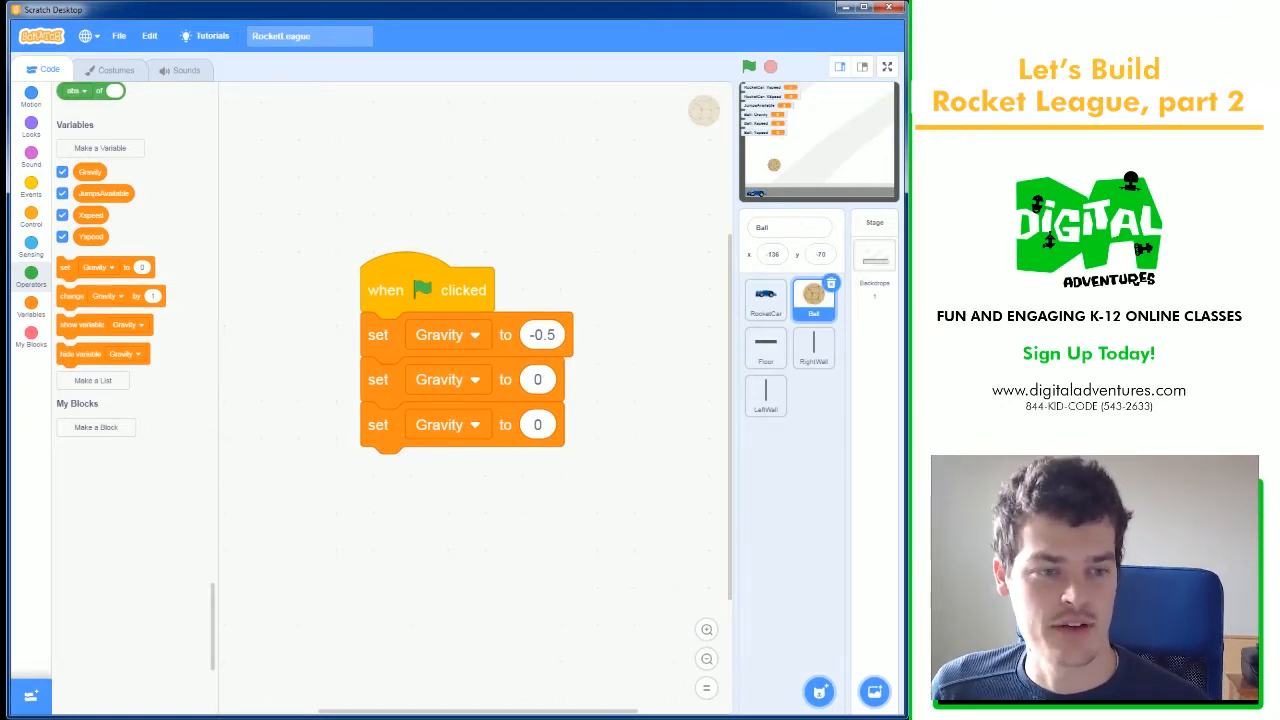
# Make the second set block set Xspeed to 2 and the third set Yspeed
pyautogui.click(537, 379)
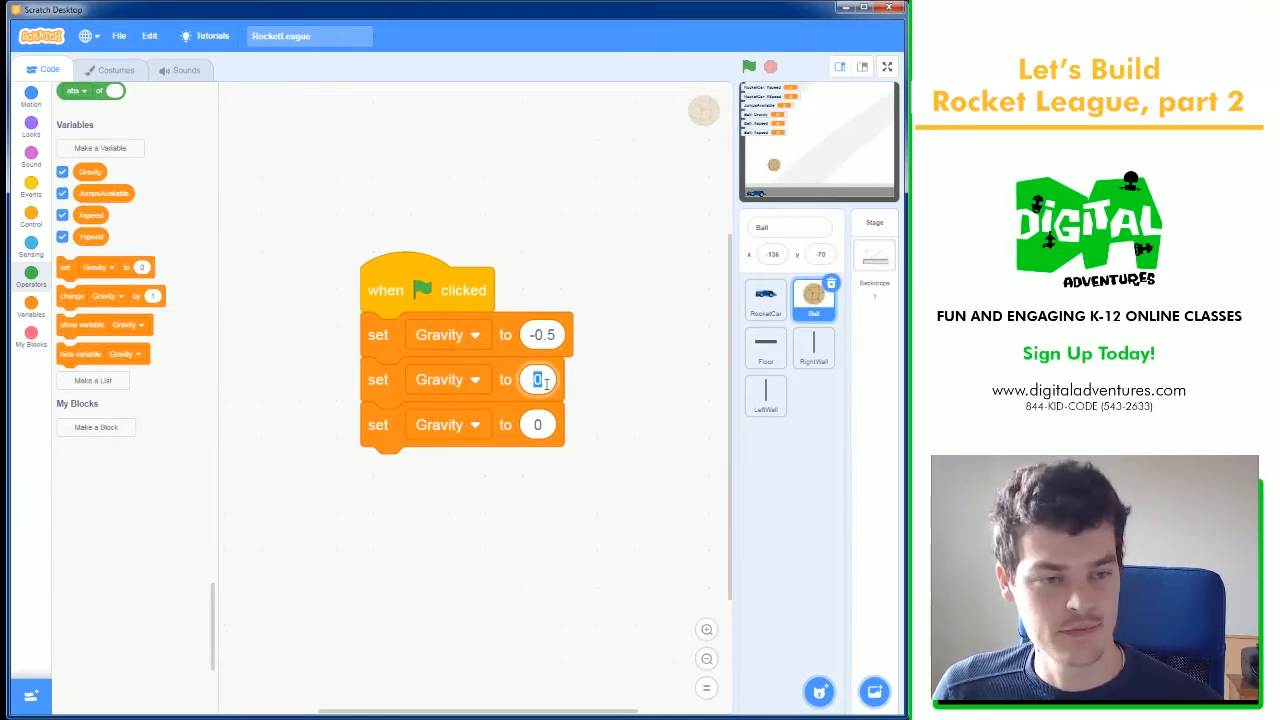
pyautogui.click(447, 379)
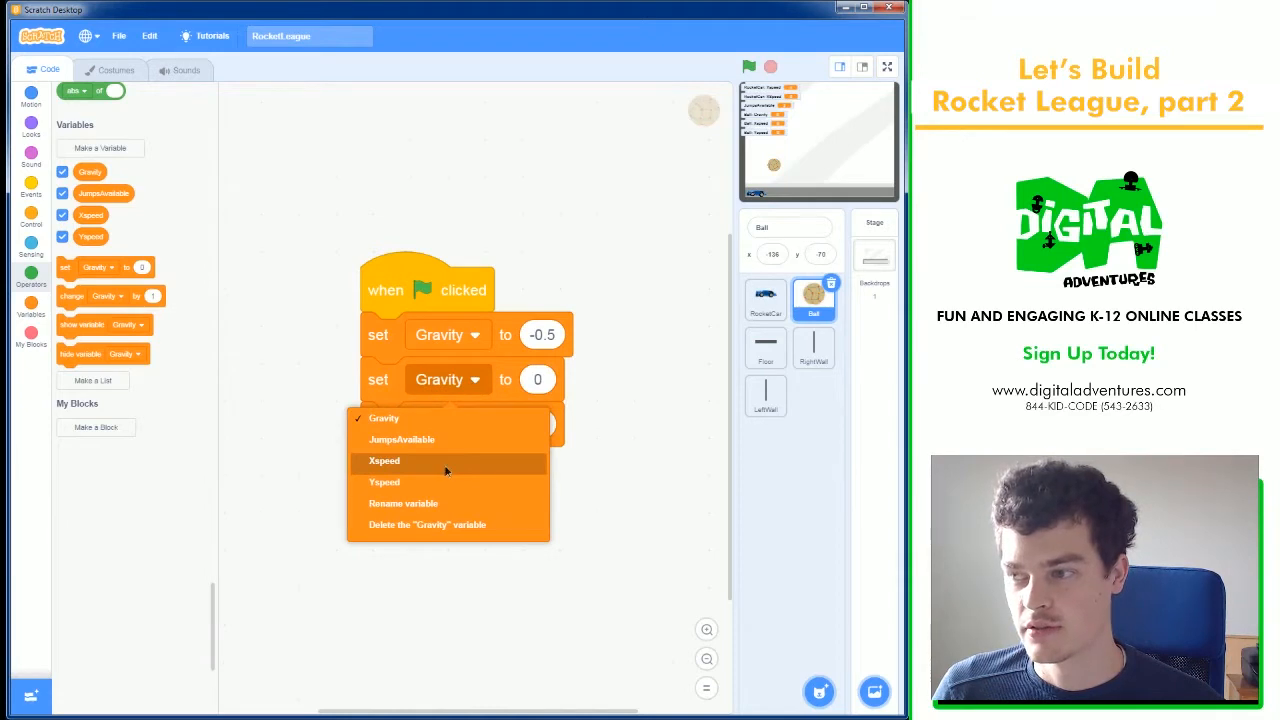
pyautogui.click(384, 461)
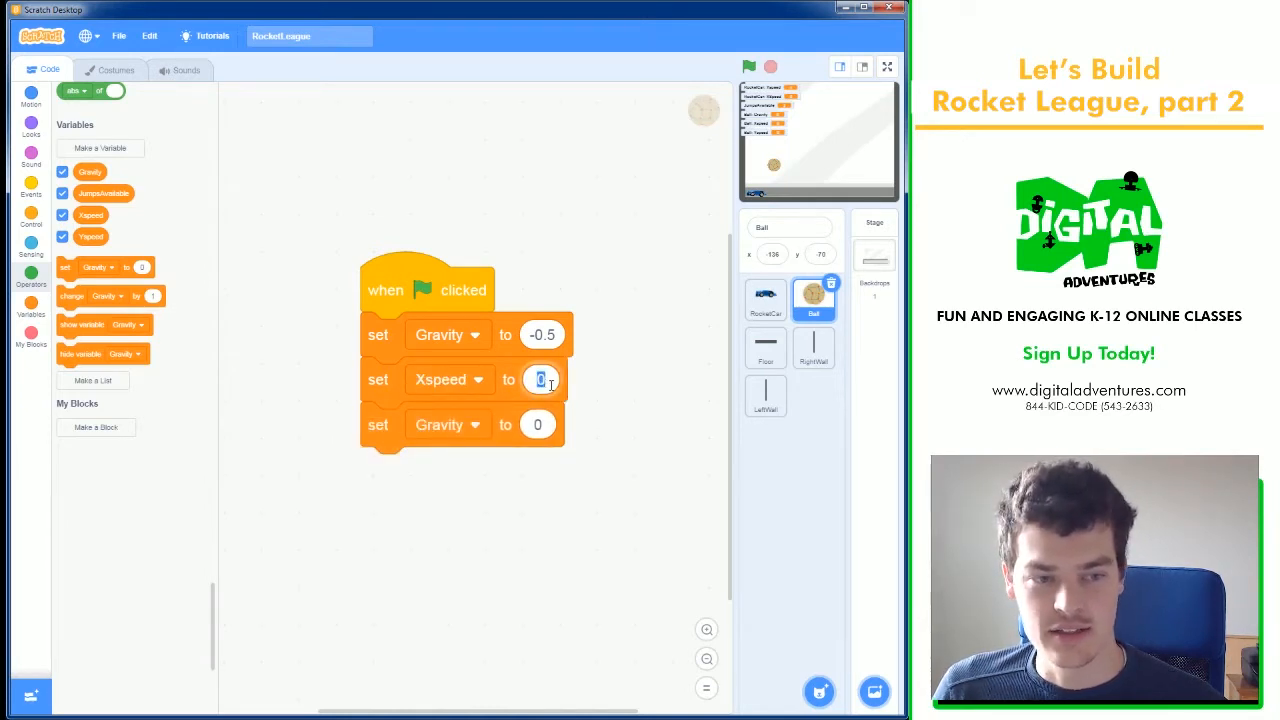
pyautogui.write('2')
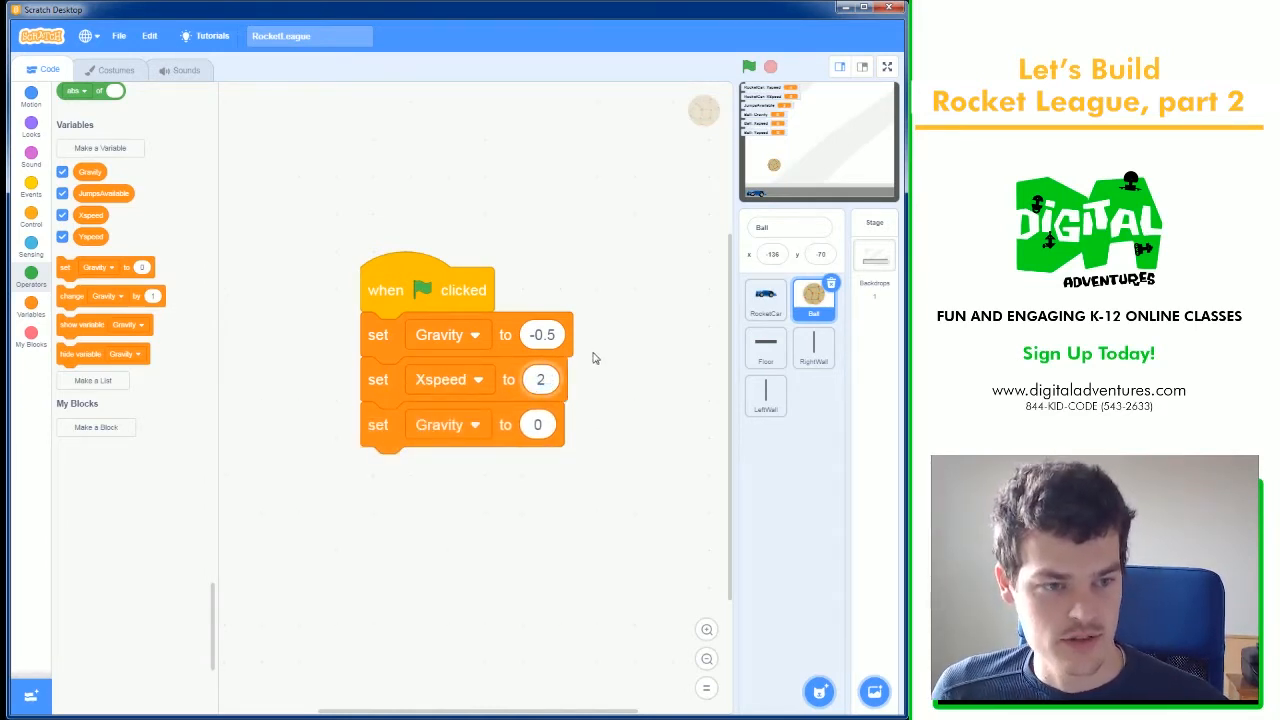
pyautogui.moveTo(600, 332)
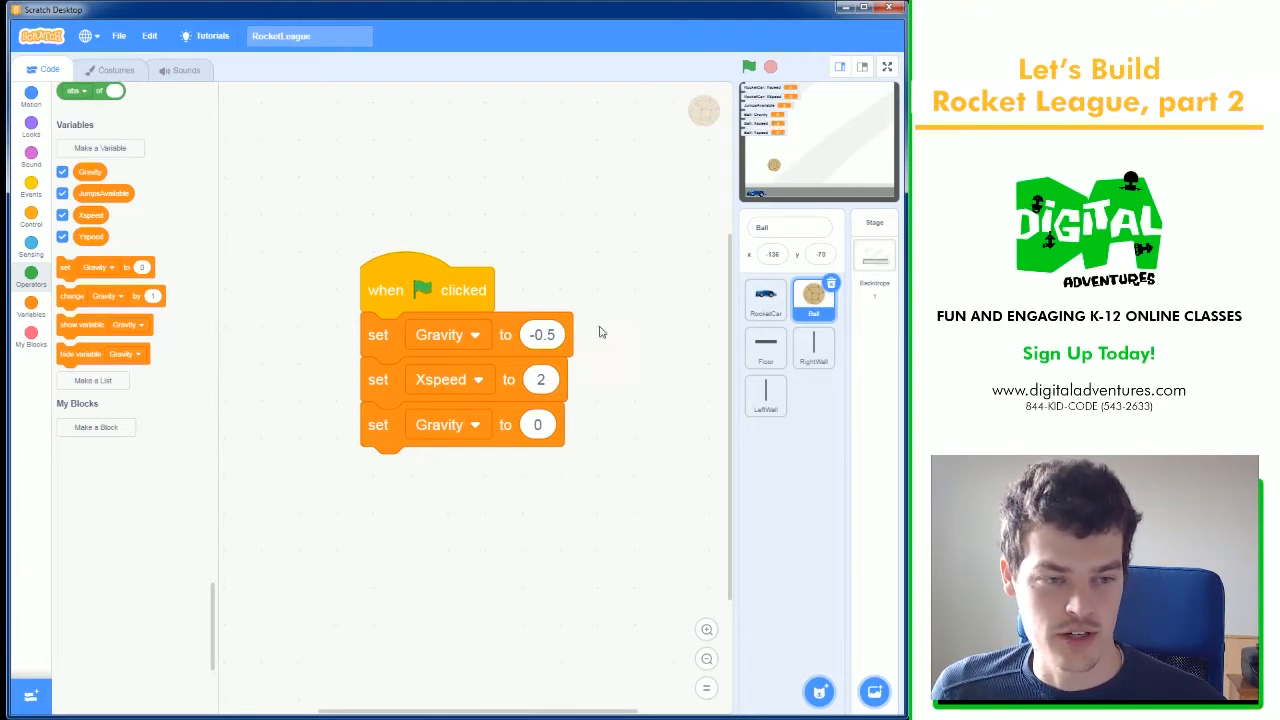
pyautogui.click(447, 424)
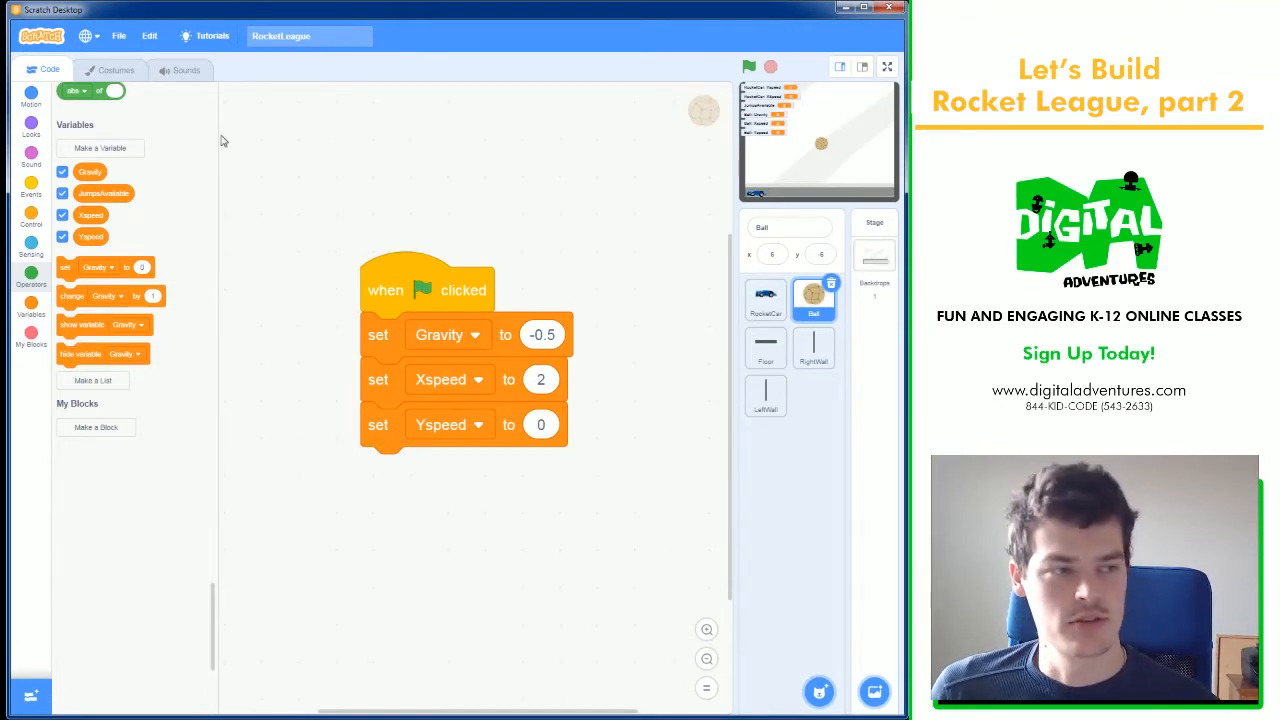
# Add a go to x: 0 y: 0 block under the set blocks and test-run the project
pyautogui.click(31, 95)
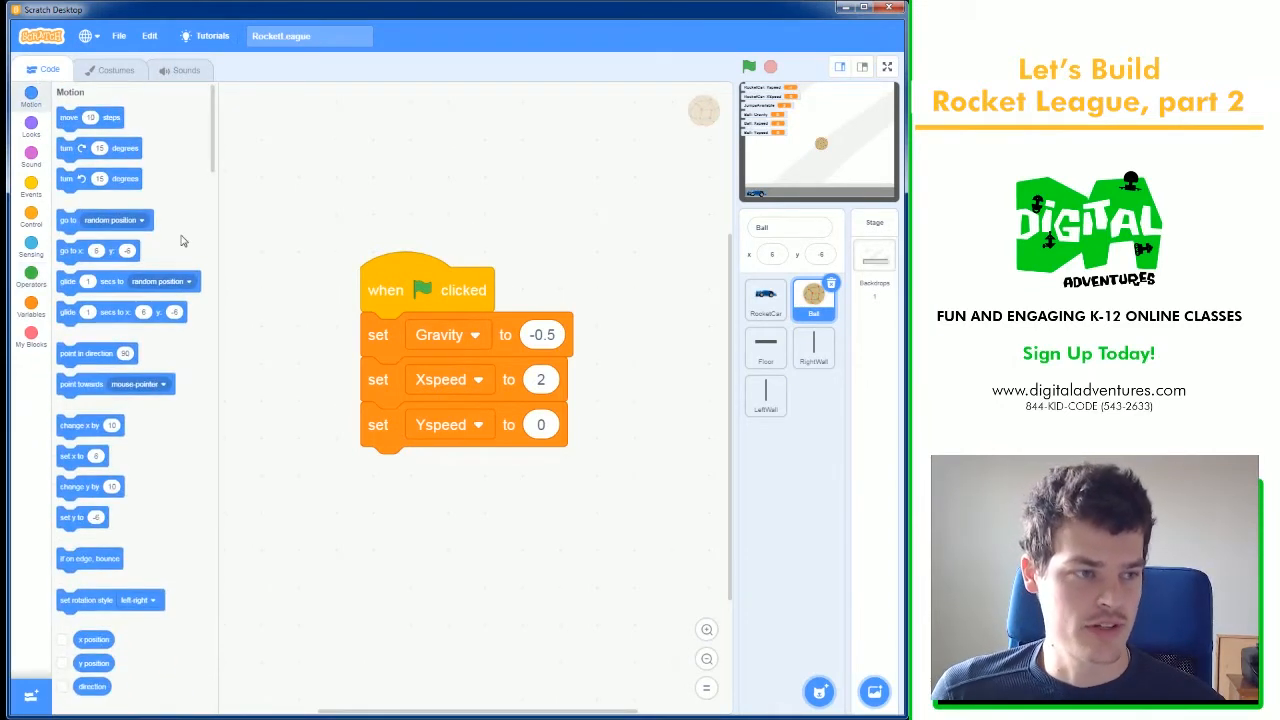
pyautogui.scroll(-3)
pyautogui.write('0')
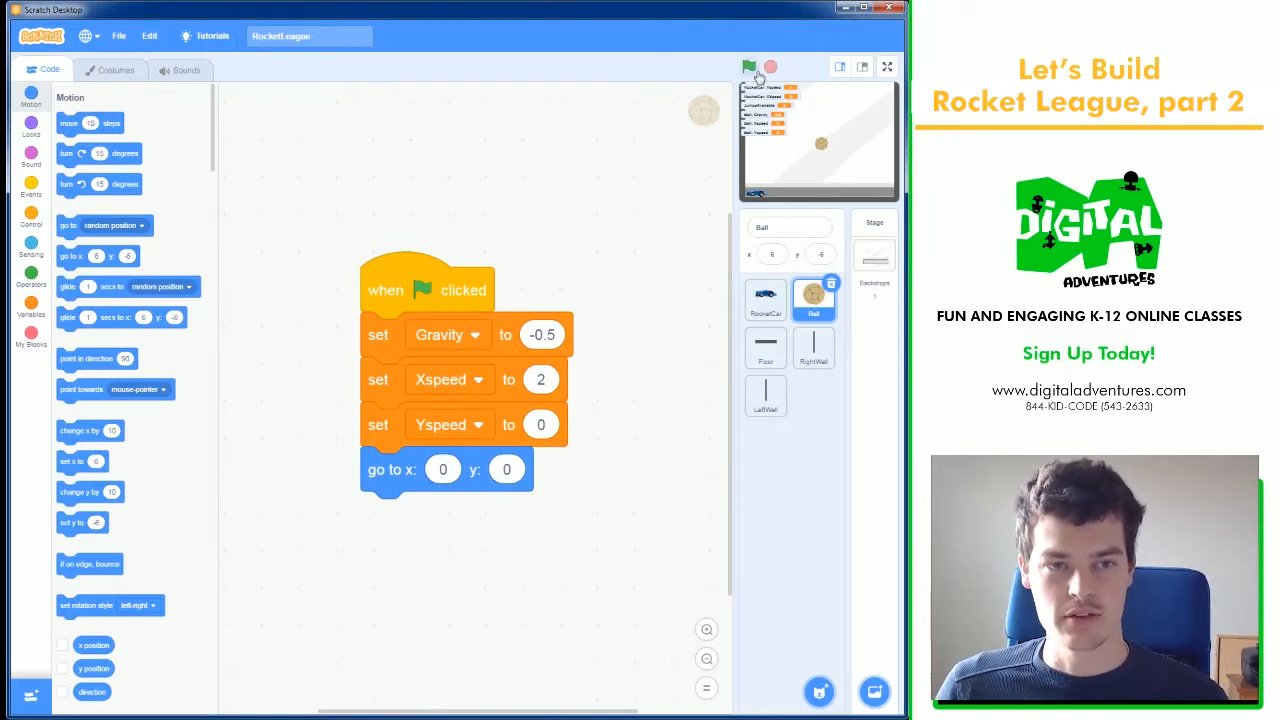
pyautogui.click(748, 66)
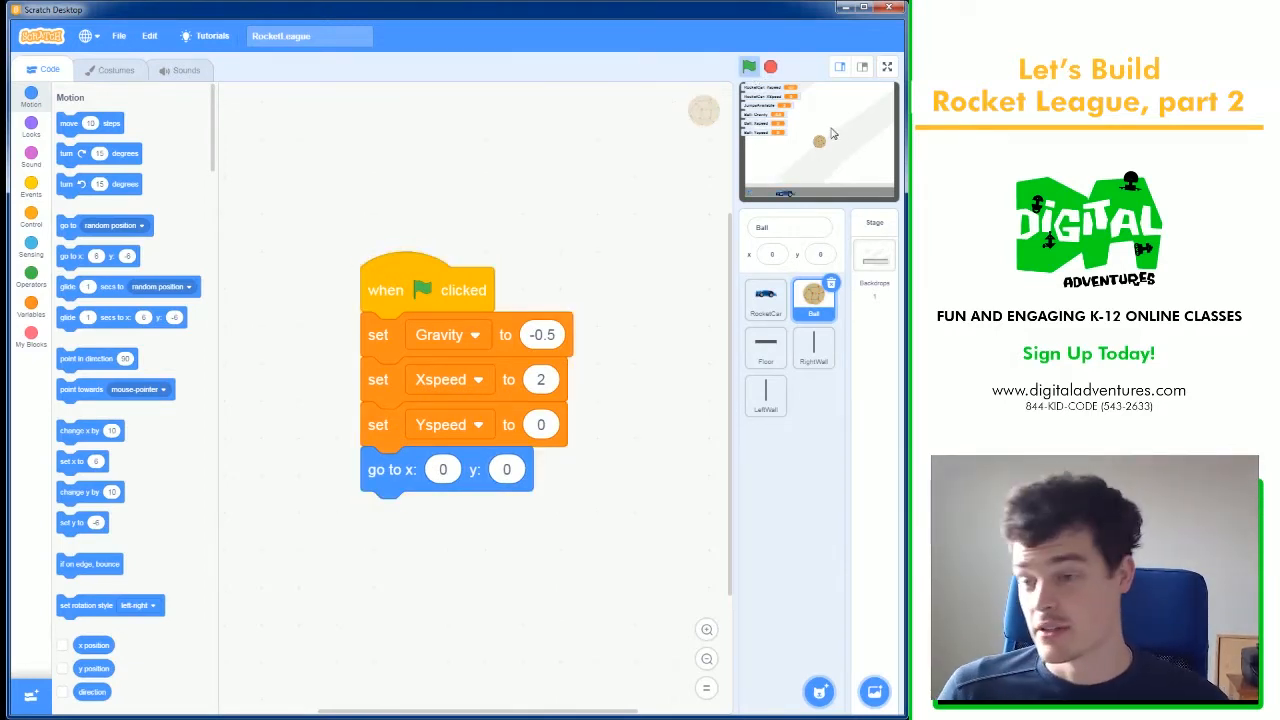
pyautogui.moveTo(667, 79)
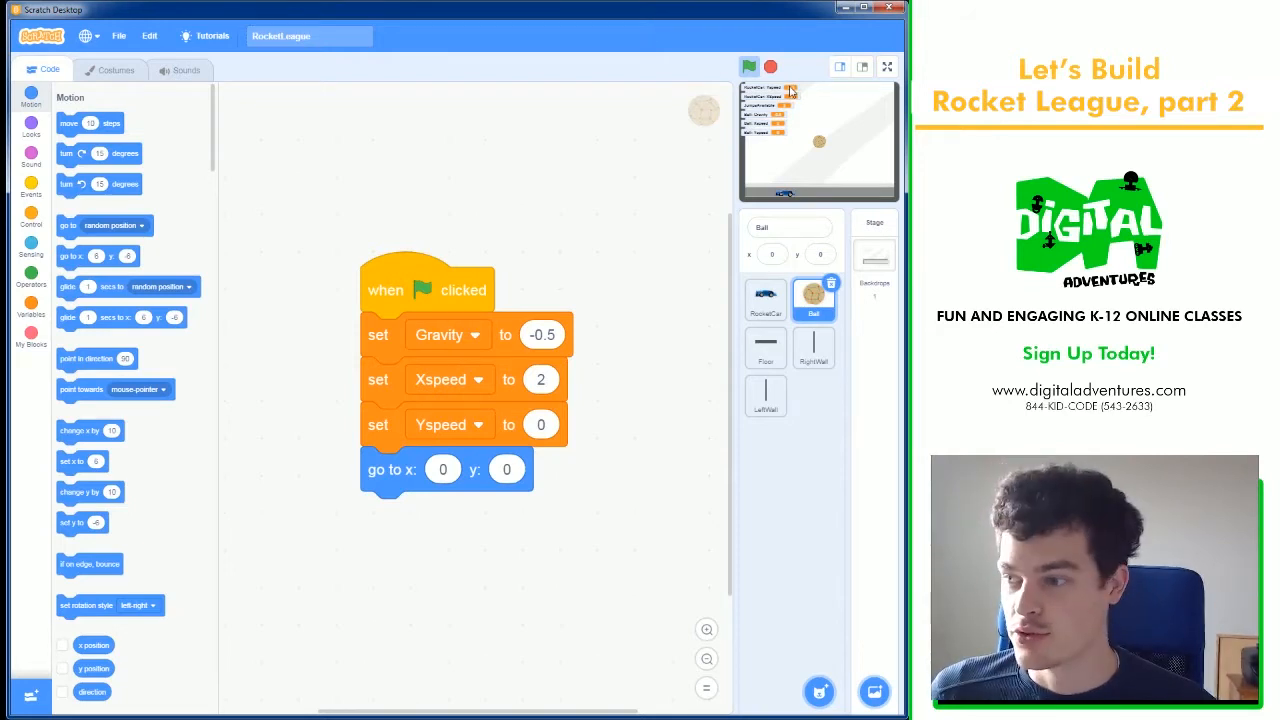
pyautogui.moveTo(445, 181)
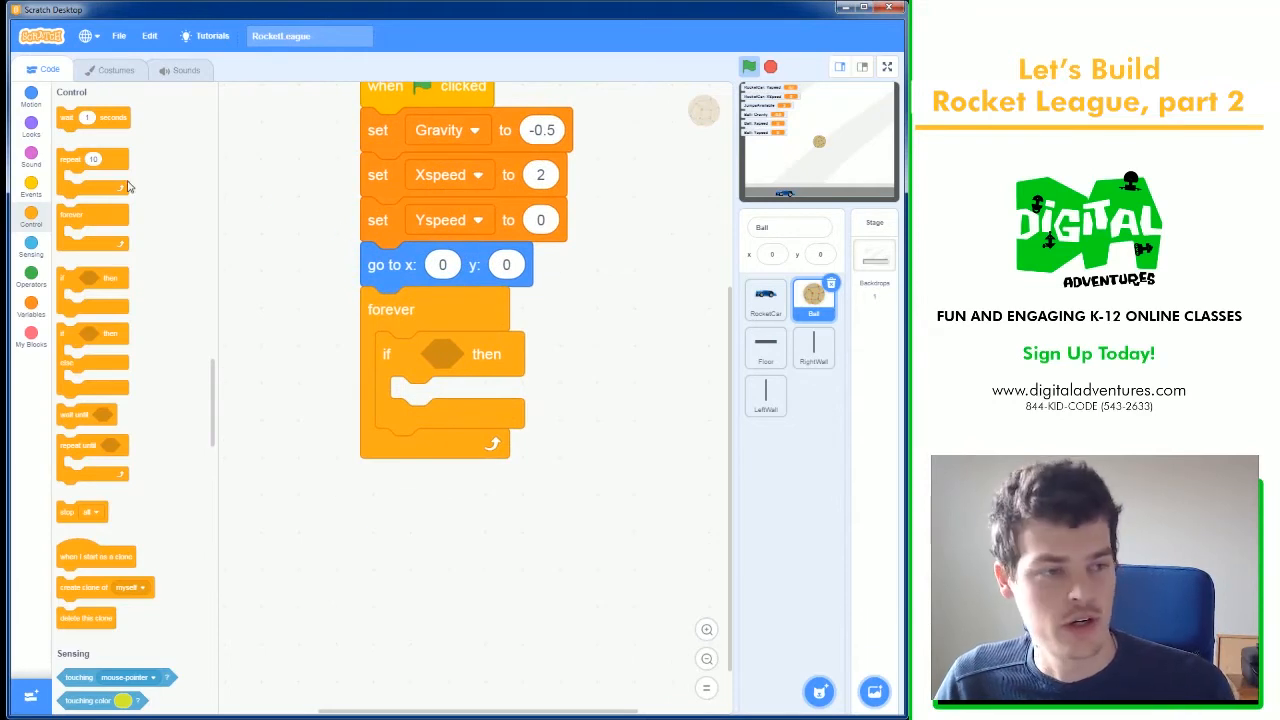
# Set the if-not-touching condition to Floor and change Yspeed by Gravity inside it
pyautogui.click(31, 278)
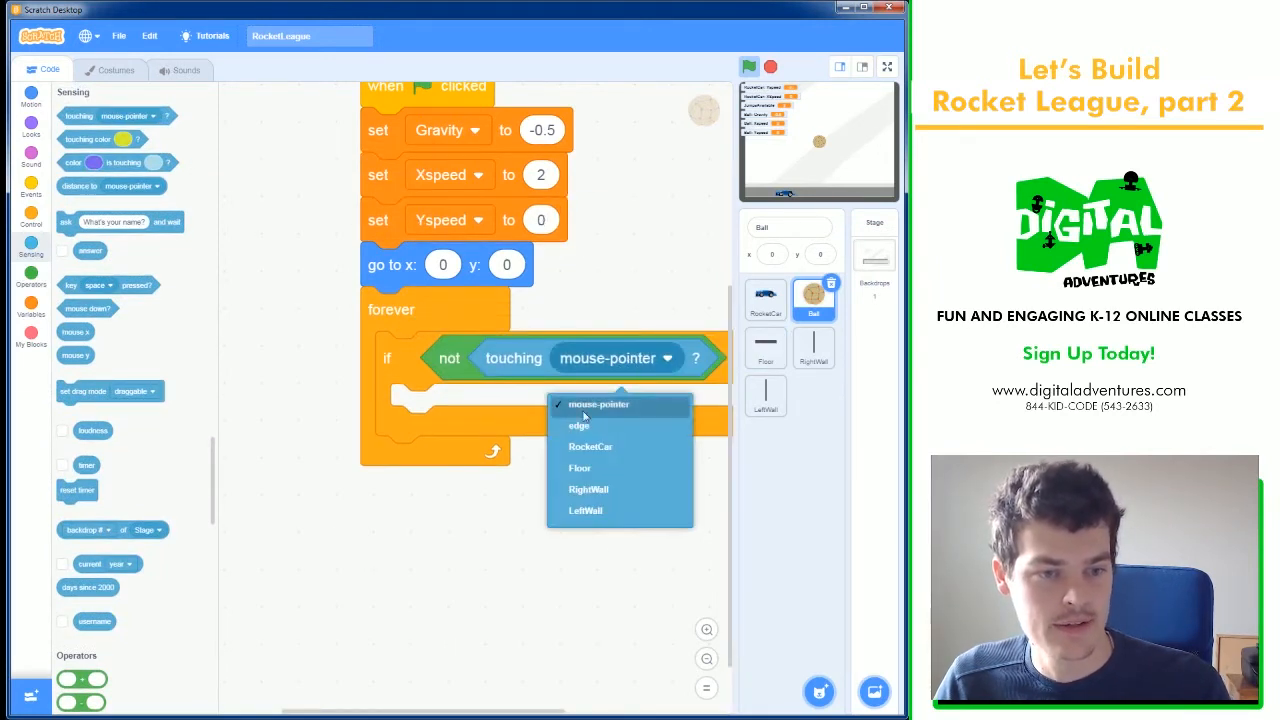
pyautogui.click(580, 468)
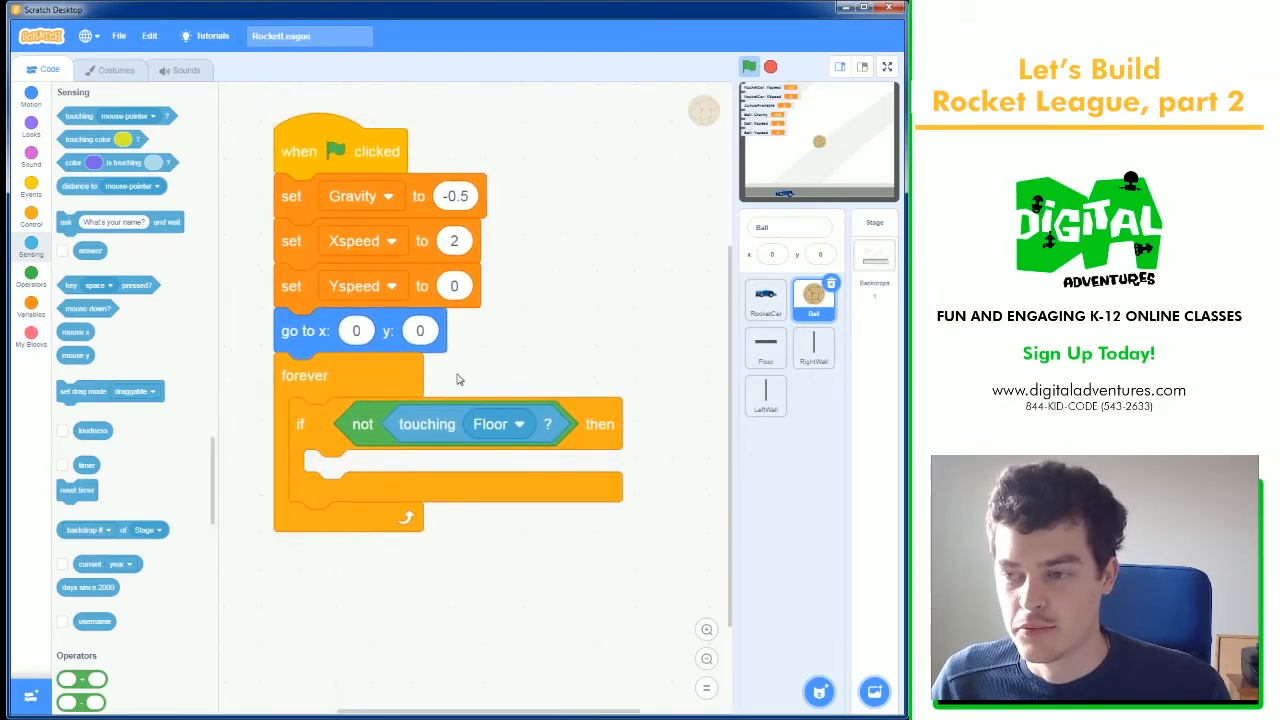
pyautogui.moveTo(509, 475)
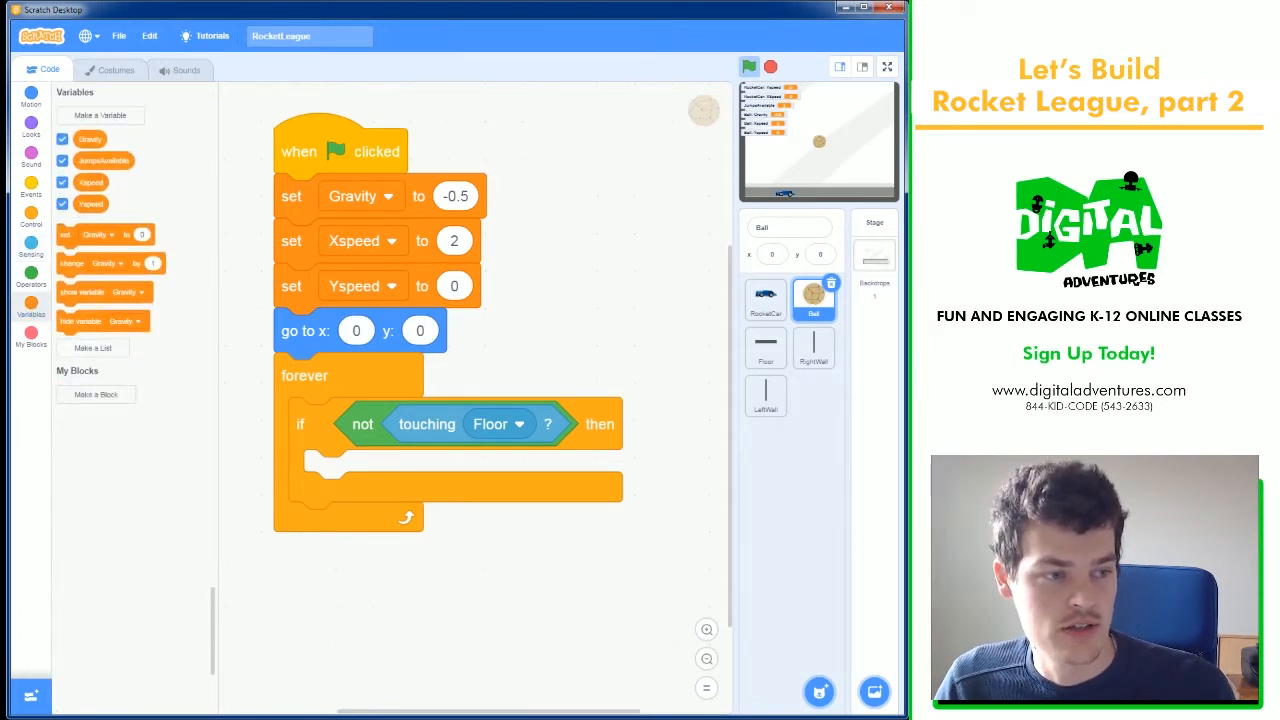
pyautogui.click(408, 472)
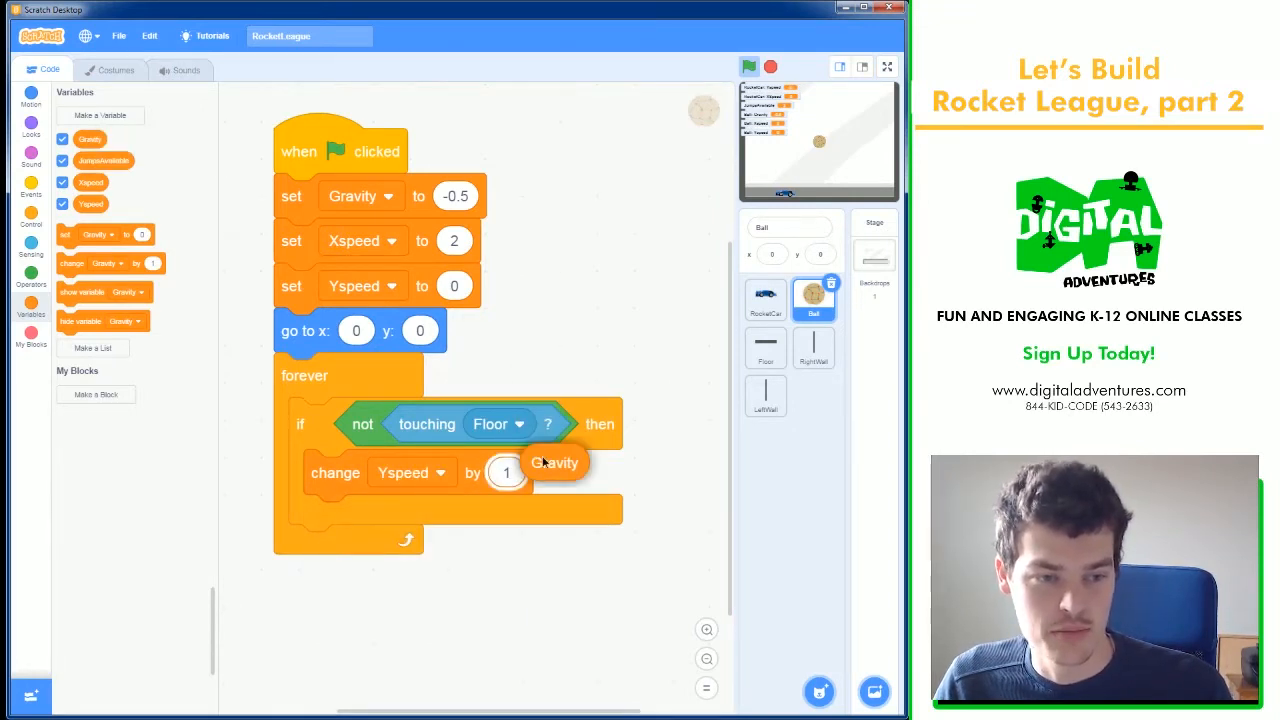
pyautogui.moveTo(557, 462); pyautogui.dragTo(505, 472)
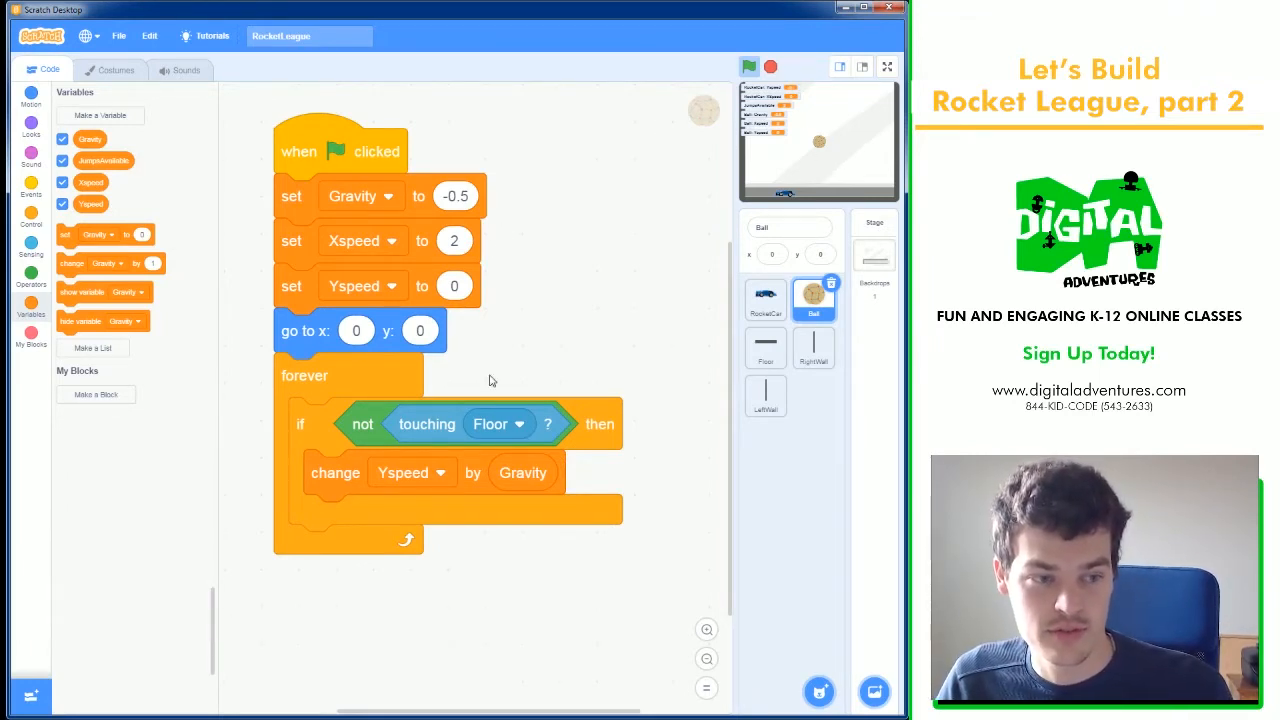
pyautogui.moveTo(555, 300)
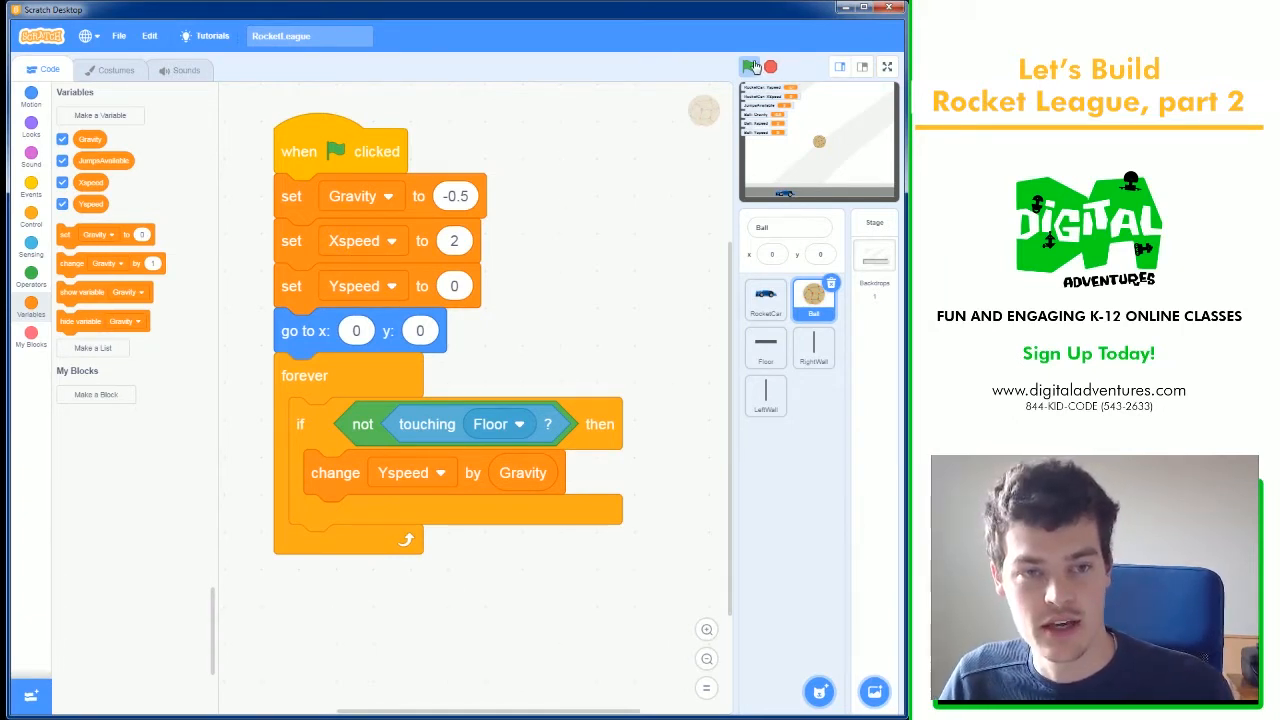
pyautogui.click(748, 66)
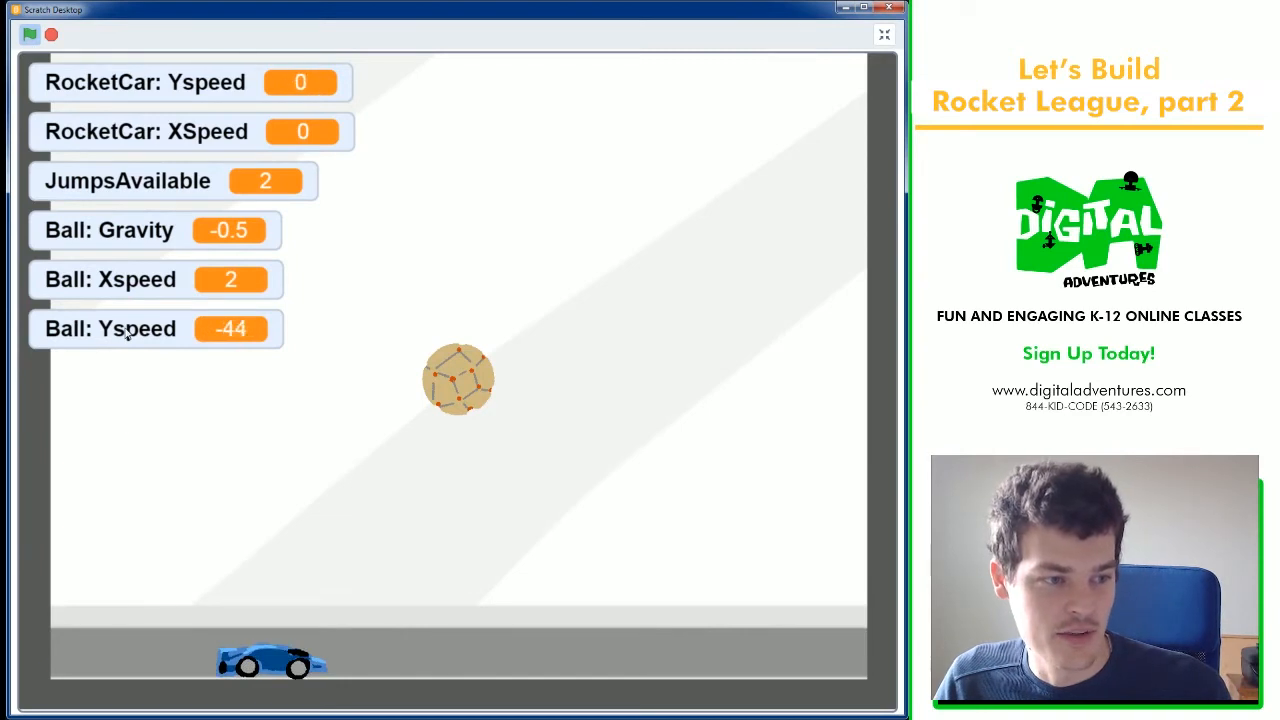
pyautogui.click(30, 35)
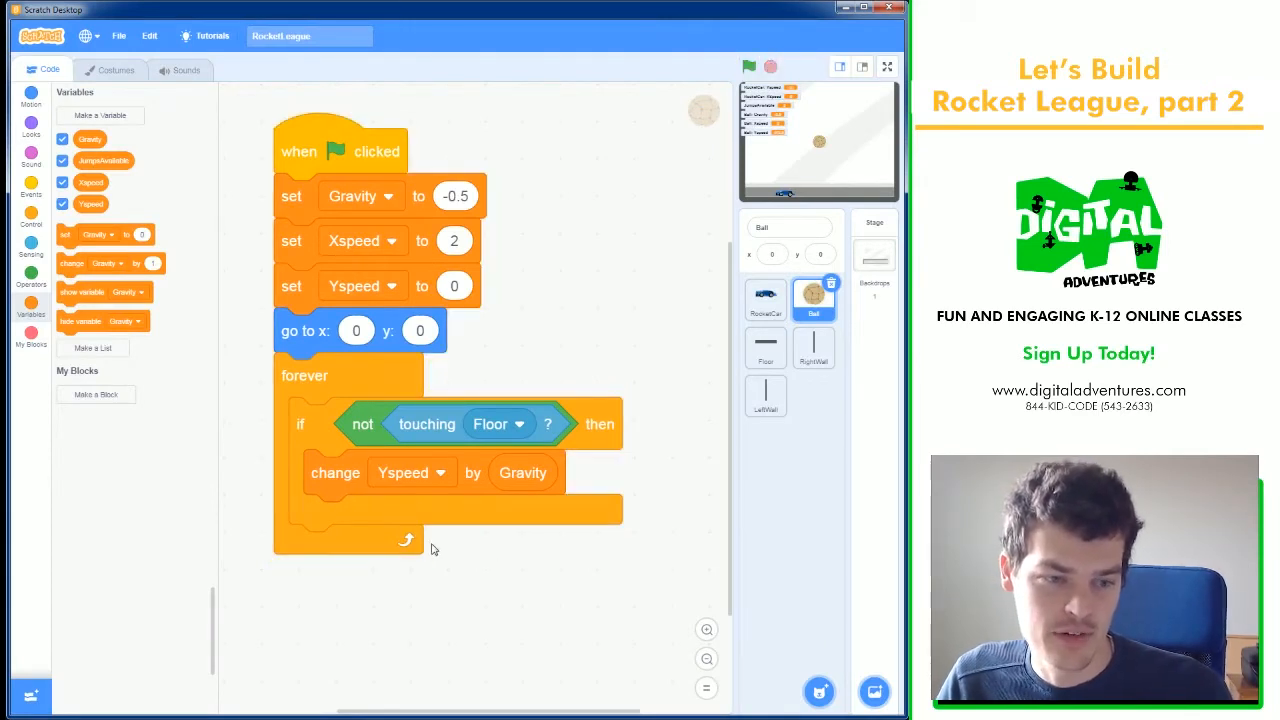
pyautogui.moveTo(835, 161)
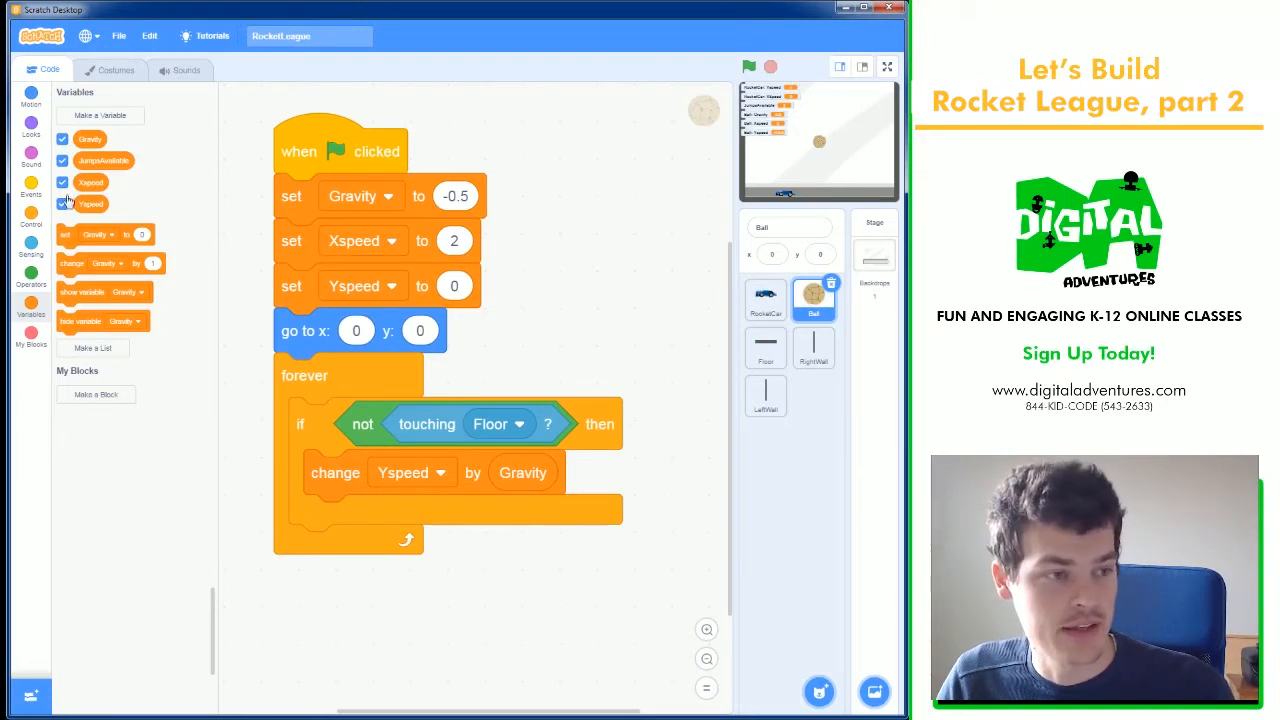
# Add change y by Yspeed to the forever loop and show the larger stage
pyautogui.click(30, 98)
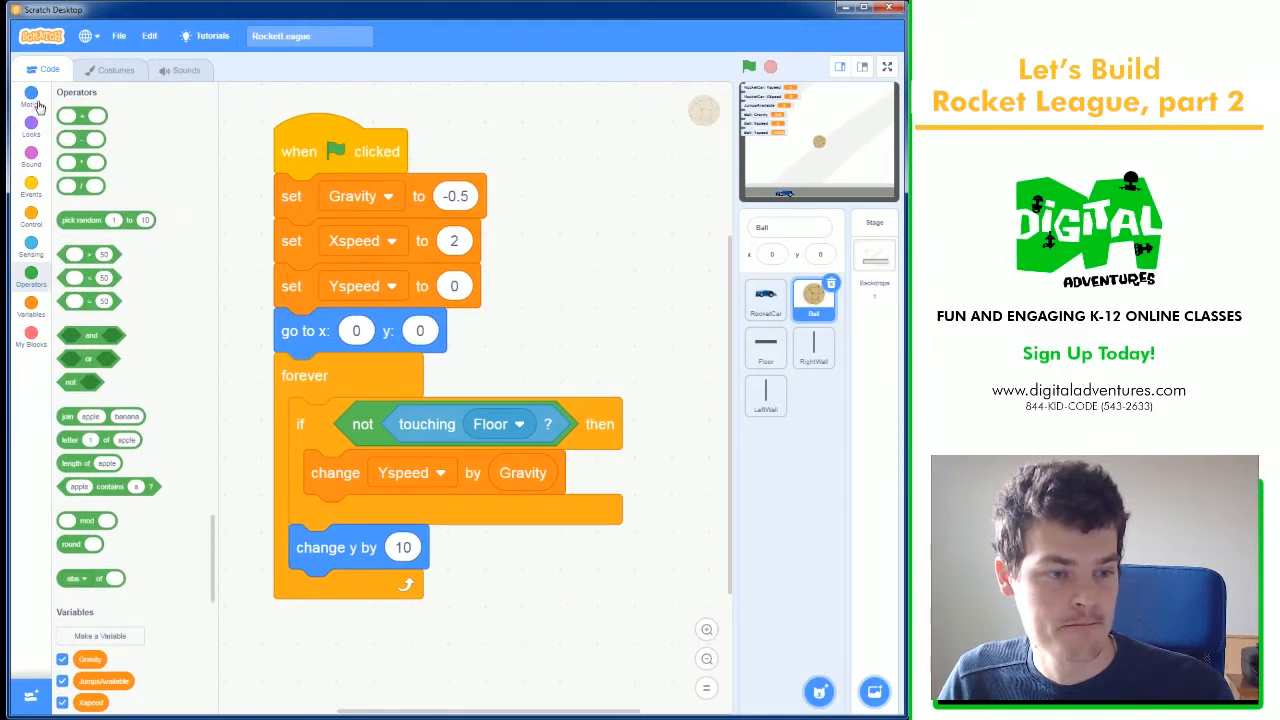
pyautogui.click(31, 314)
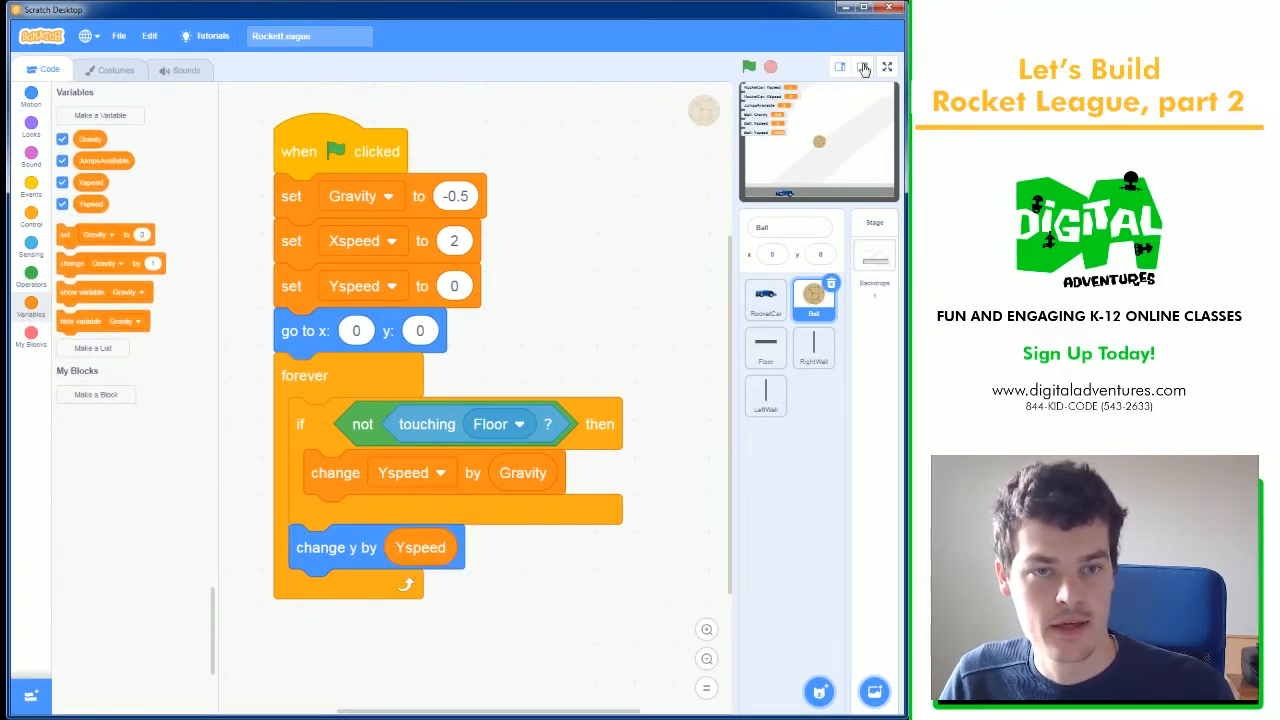
pyautogui.click(749, 66)
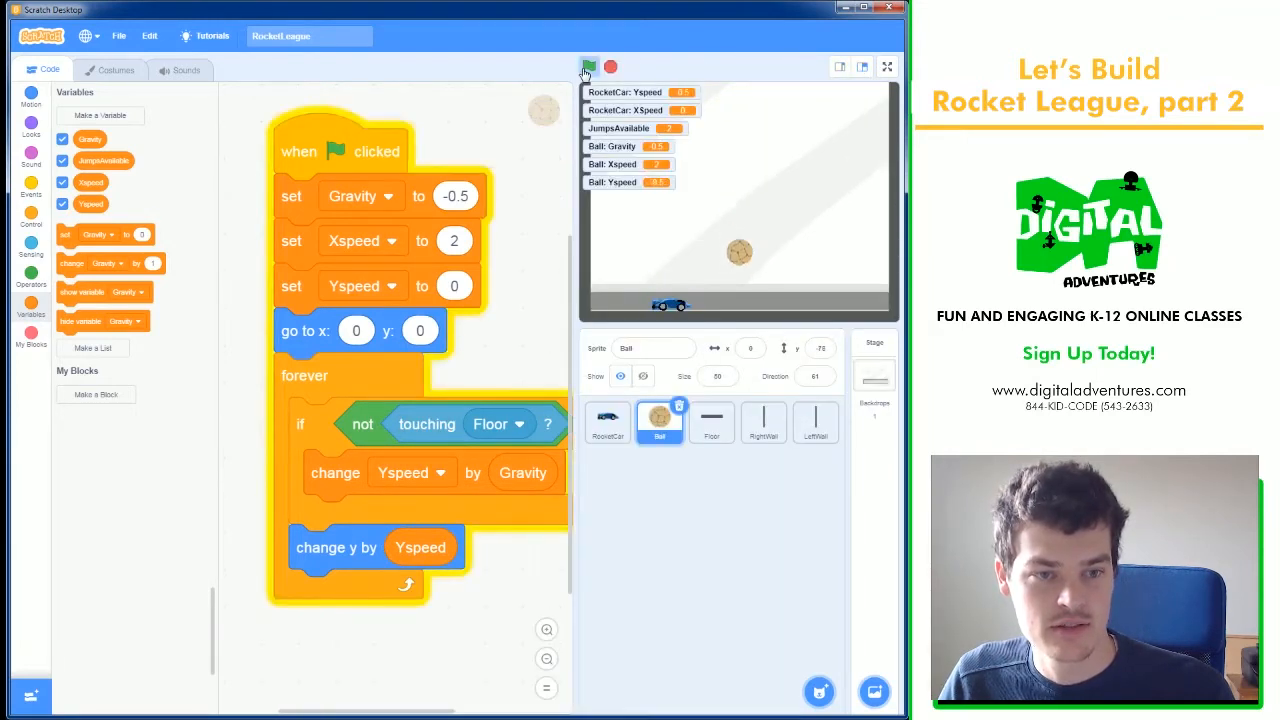
# Stop the project, add change x by Xspeed below change y, and rerun
pyautogui.click(589, 66)
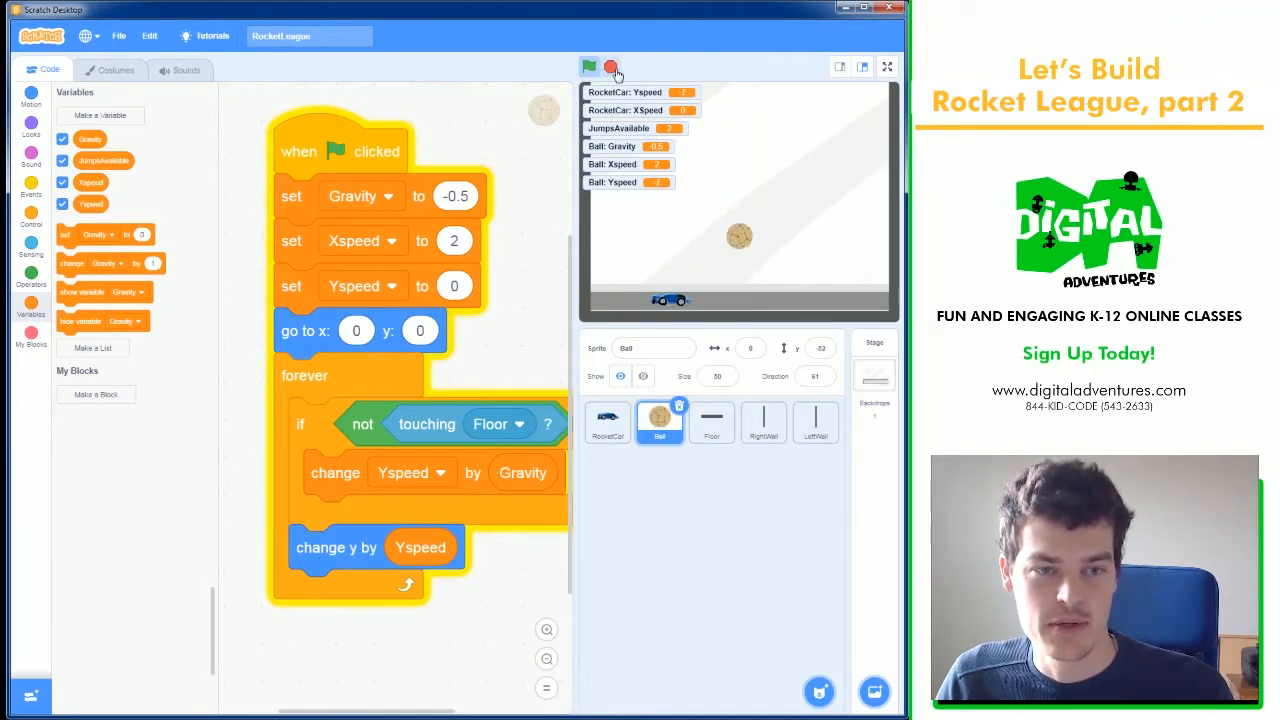
pyautogui.click(590, 66)
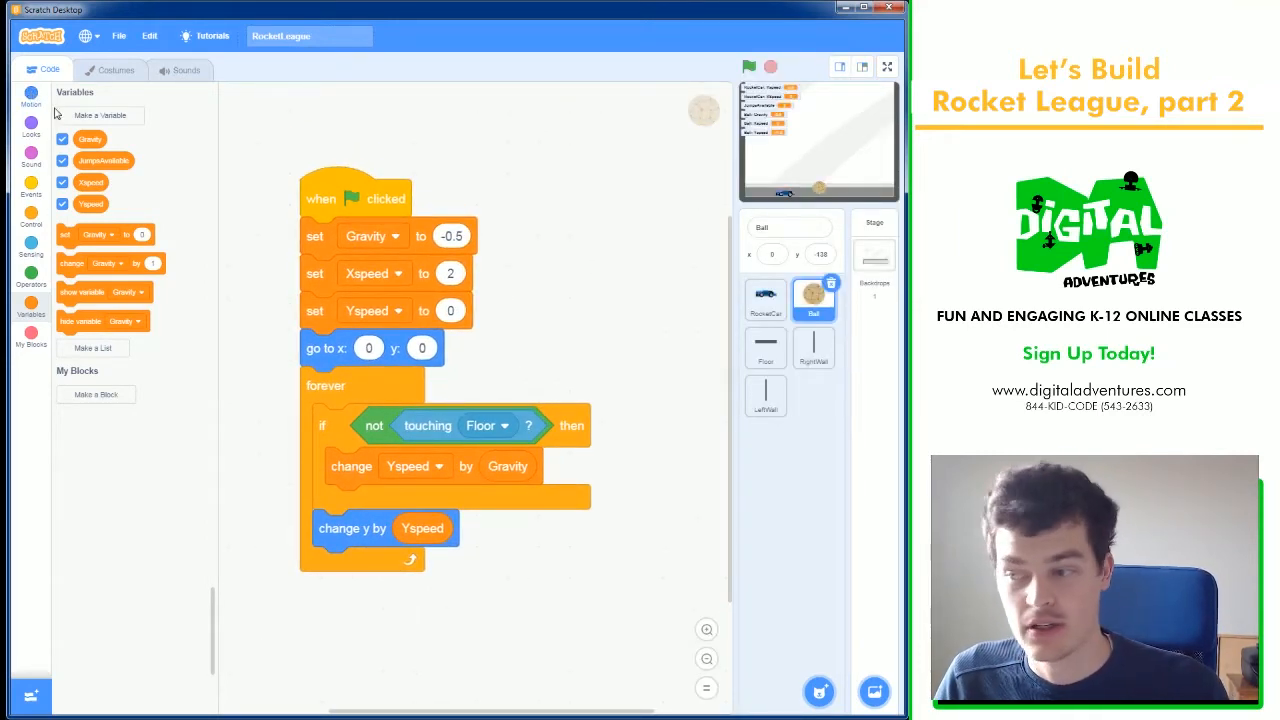
pyautogui.click(31, 97)
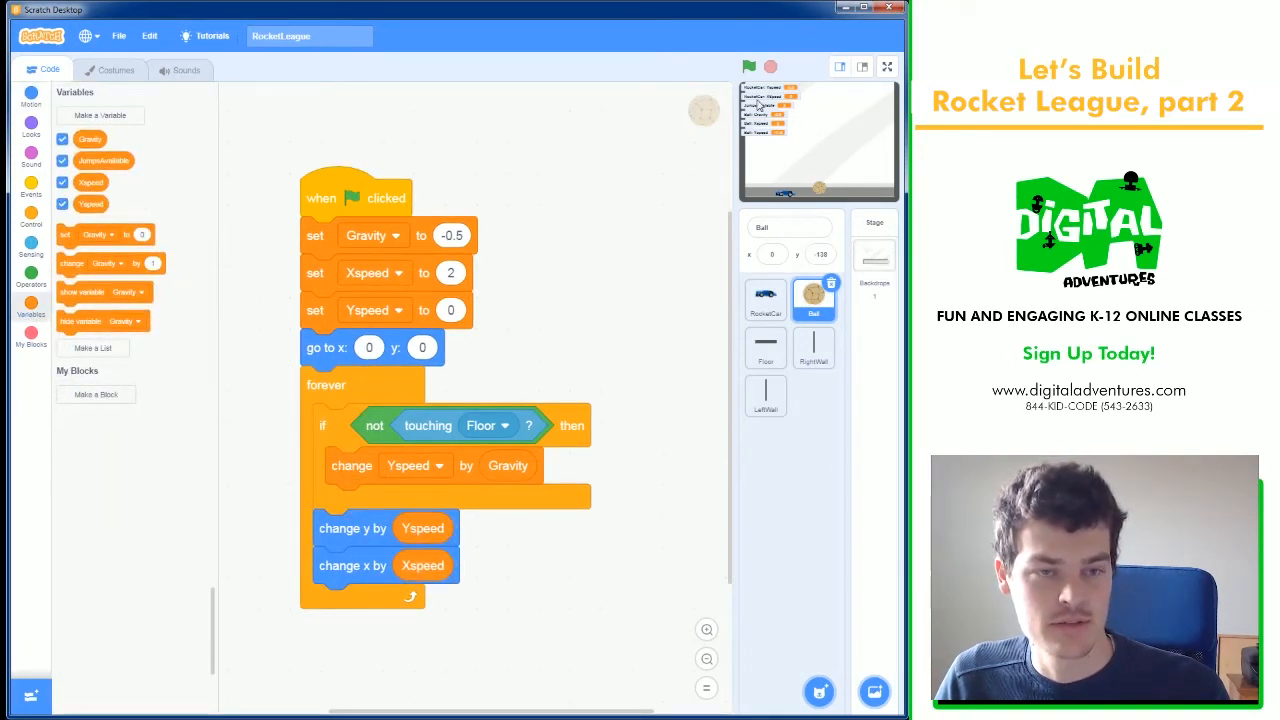
pyautogui.click(749, 66)
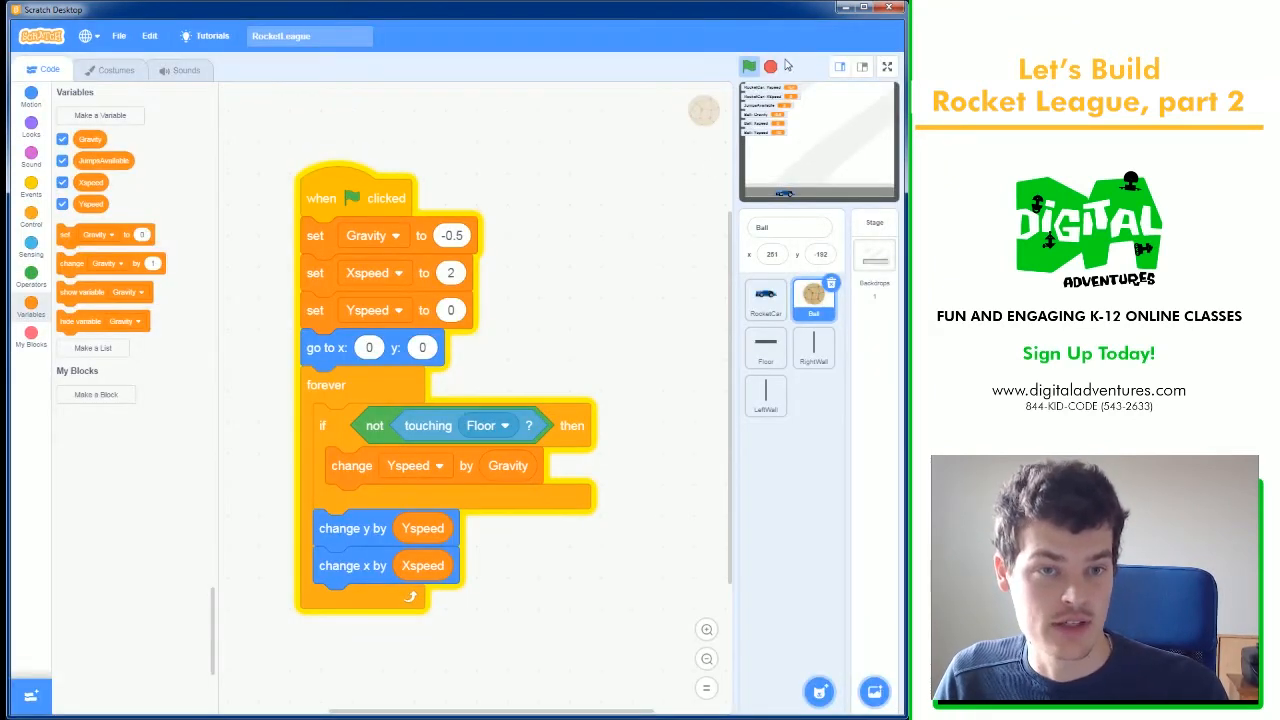
# Stop the project and assemble a loose Xspeed × 0.98 operator block
pyautogui.click(748, 66)
pyautogui.write('0.98')
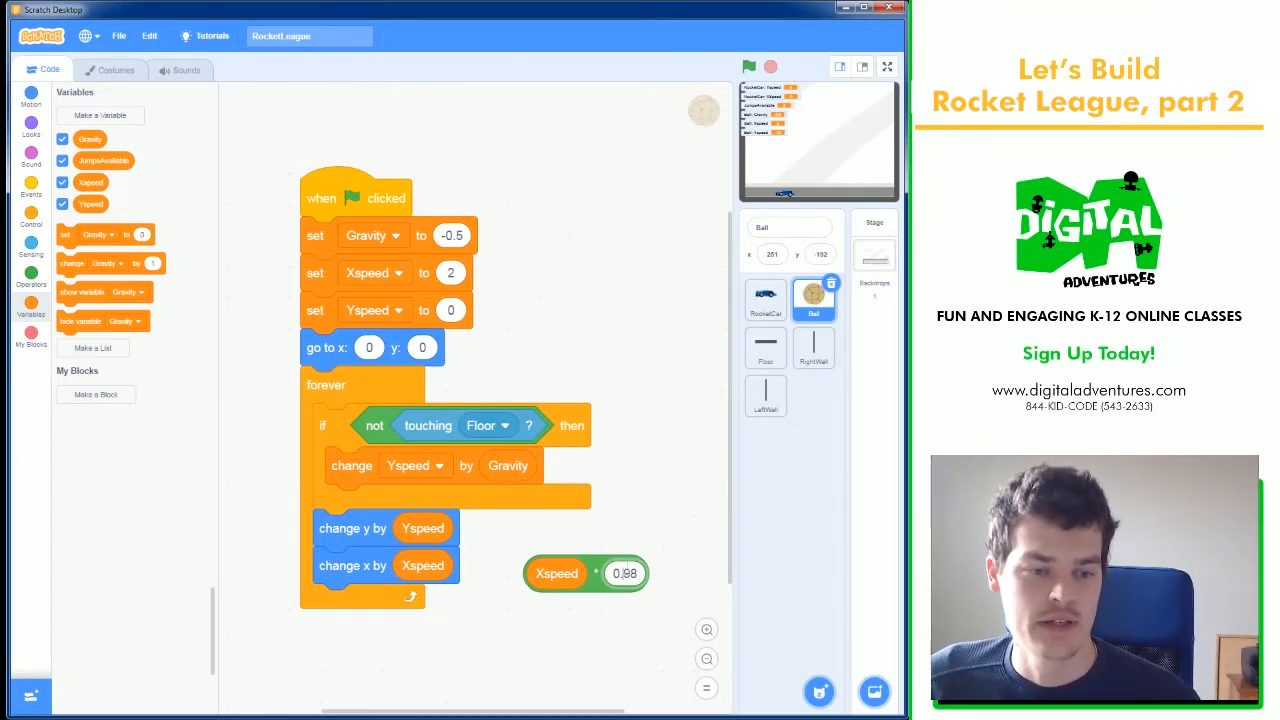
# Select the 0.98 value in the loose Xspeed × 0.98 block for editing
pyautogui.click(624, 573)
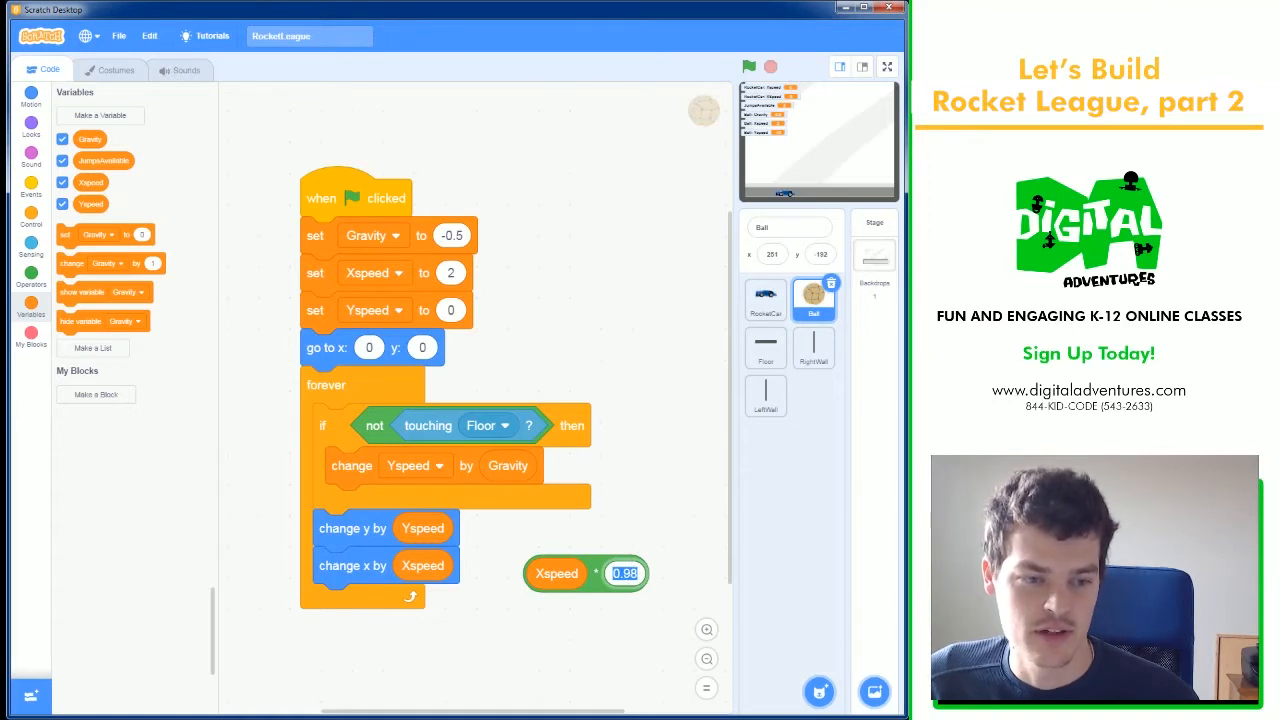
pyautogui.moveTo(628, 621)
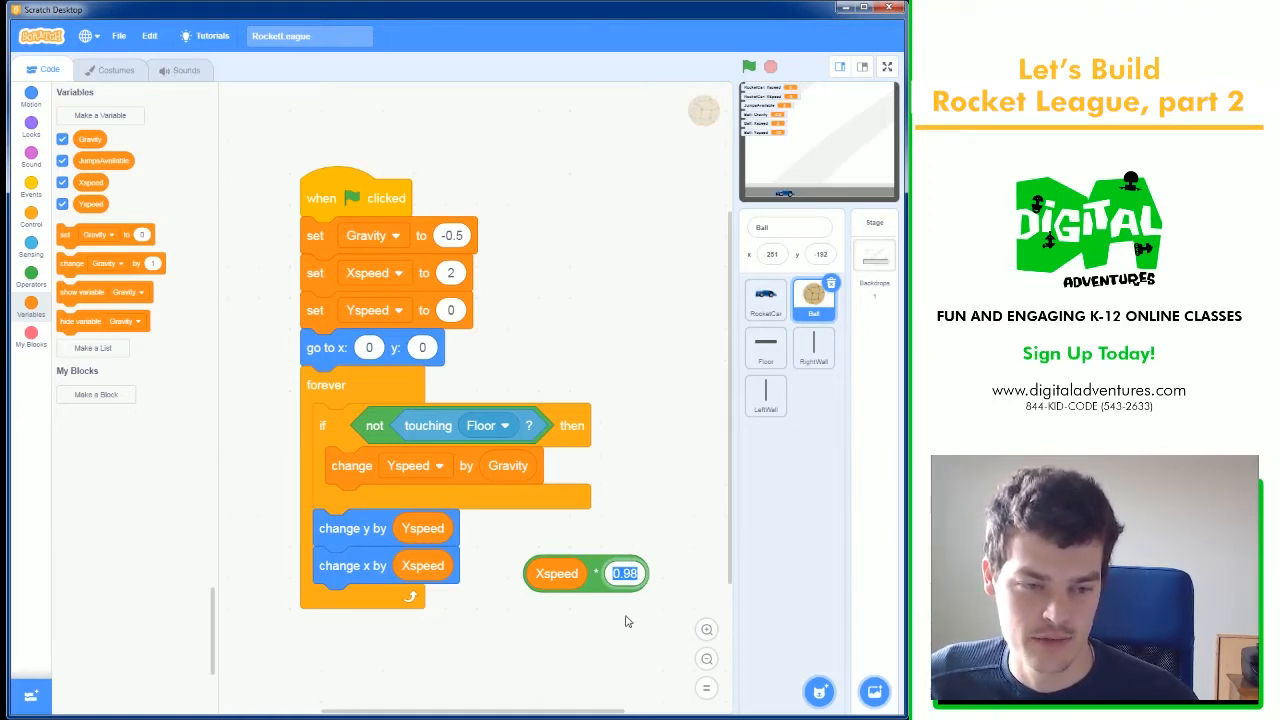
pyautogui.moveTo(650, 618)
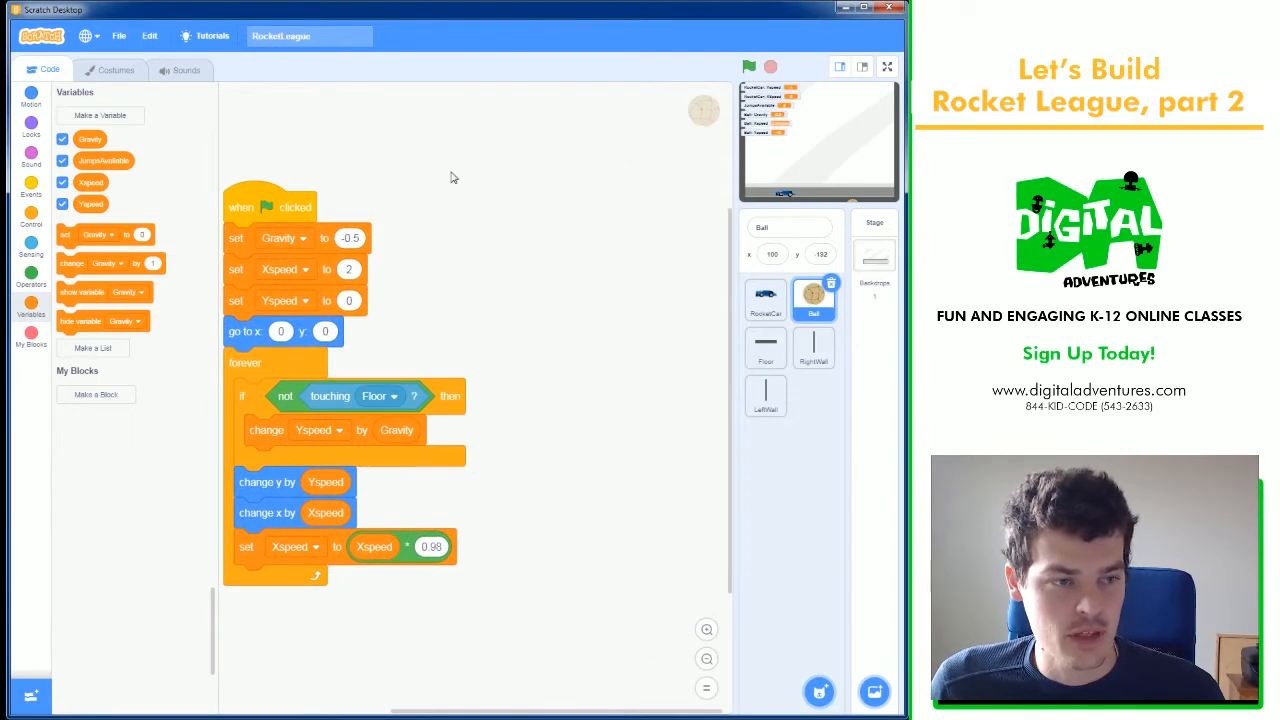
pyautogui.moveTo(615, 568)
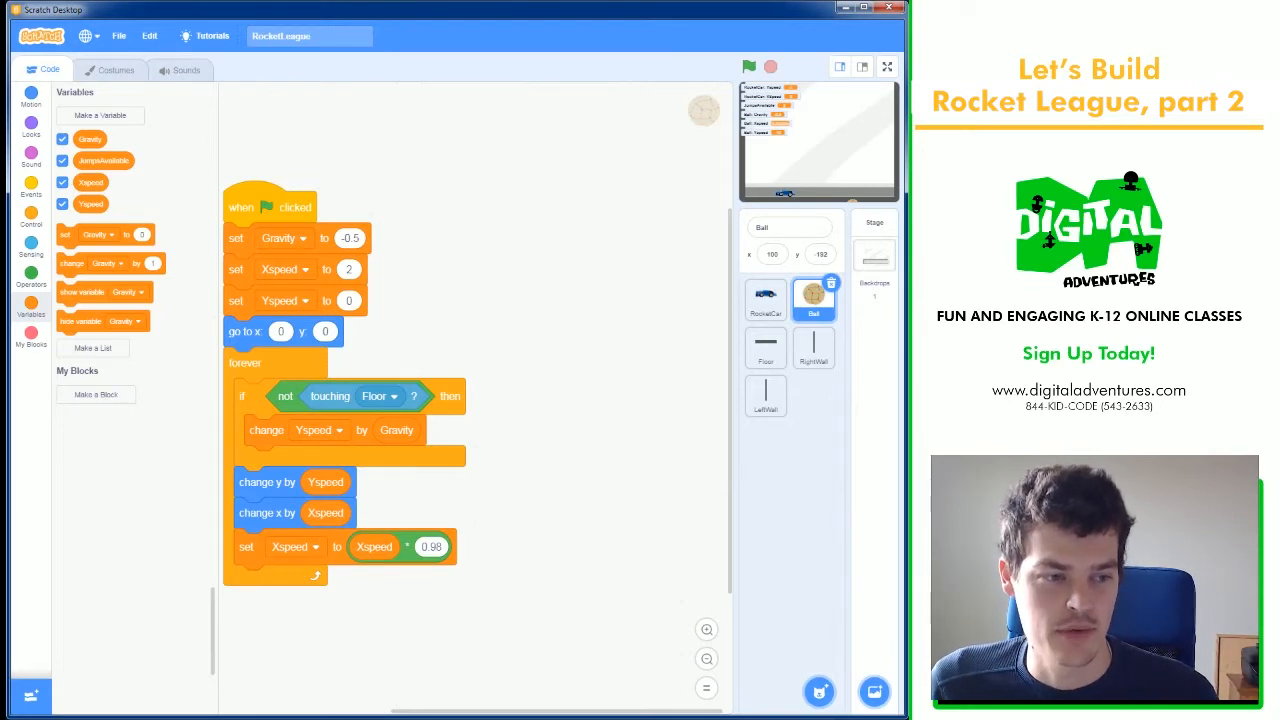
# Set the second loop's touching check to Floor and reposition that script
pyautogui.click(31, 284)
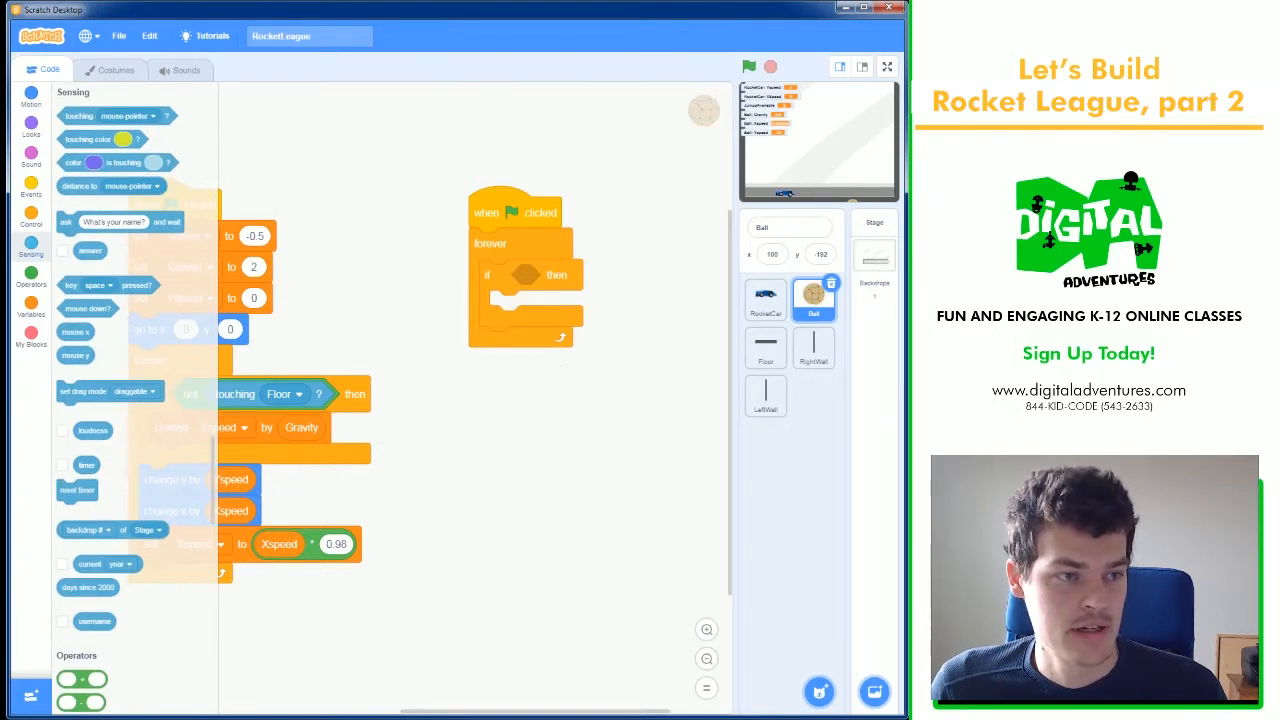
pyautogui.click(642, 274)
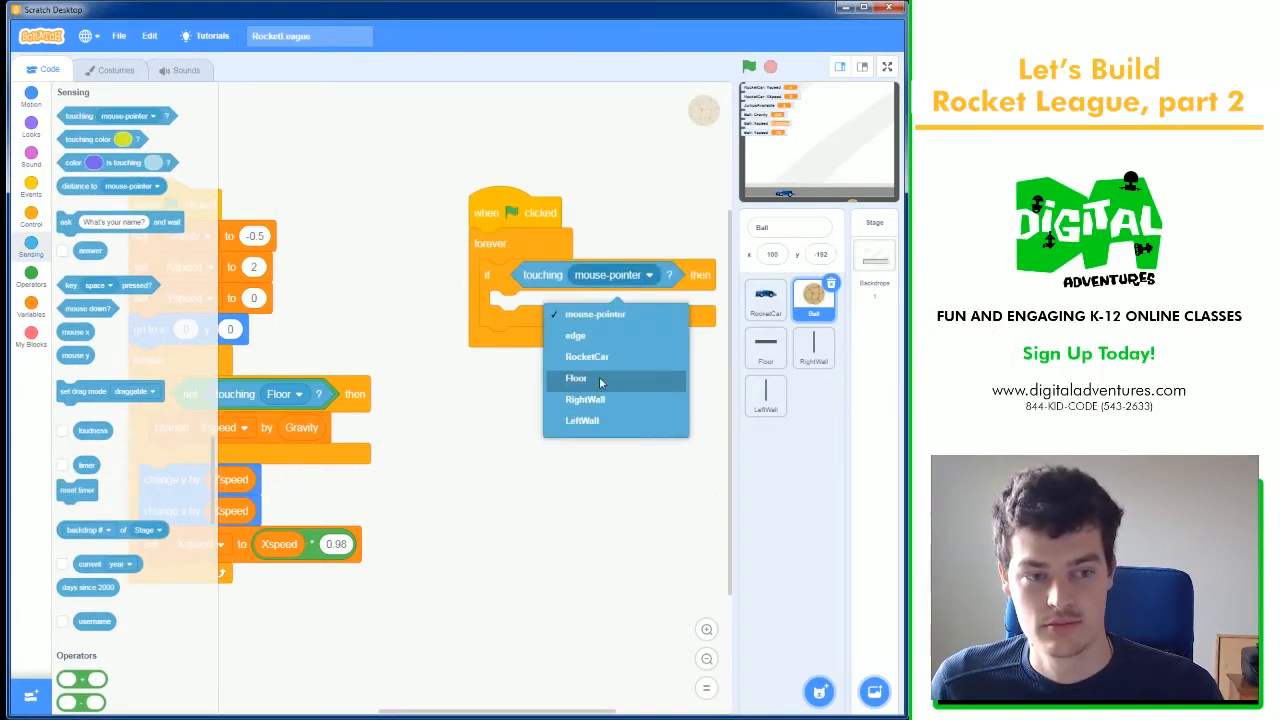
pyautogui.click(576, 378)
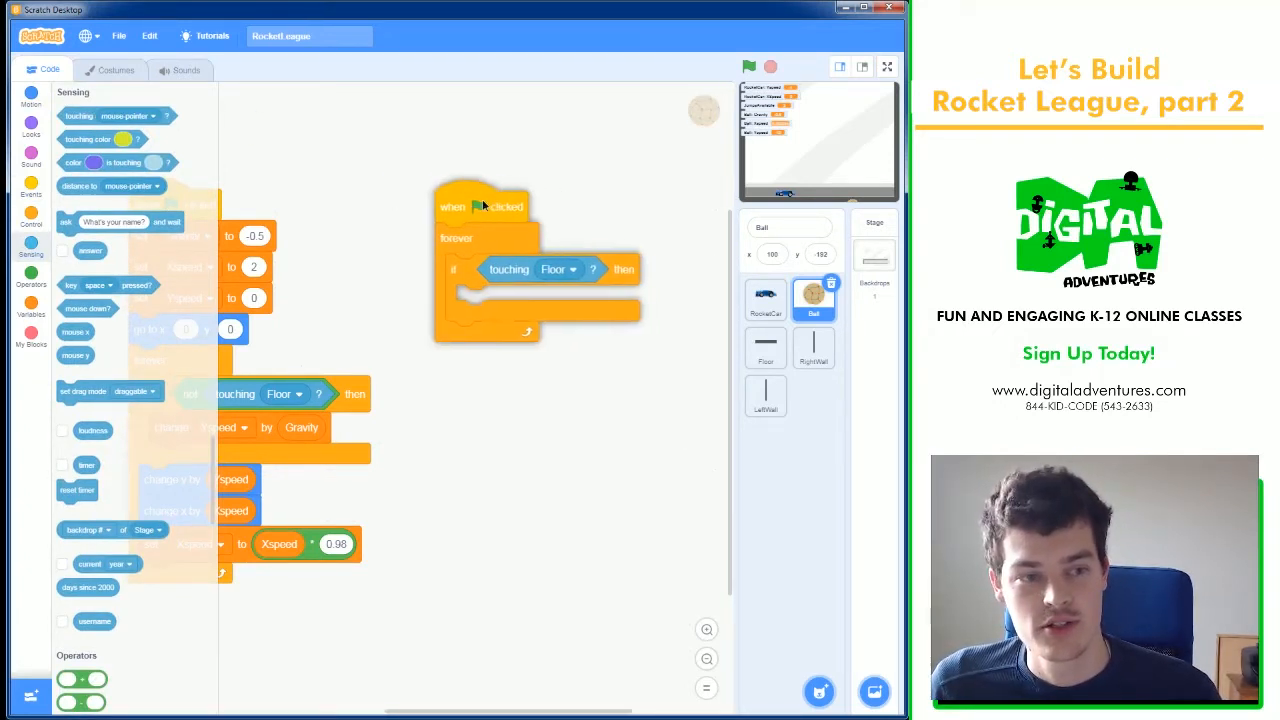
pyautogui.moveTo(485, 207); pyautogui.dragTo(467, 196)
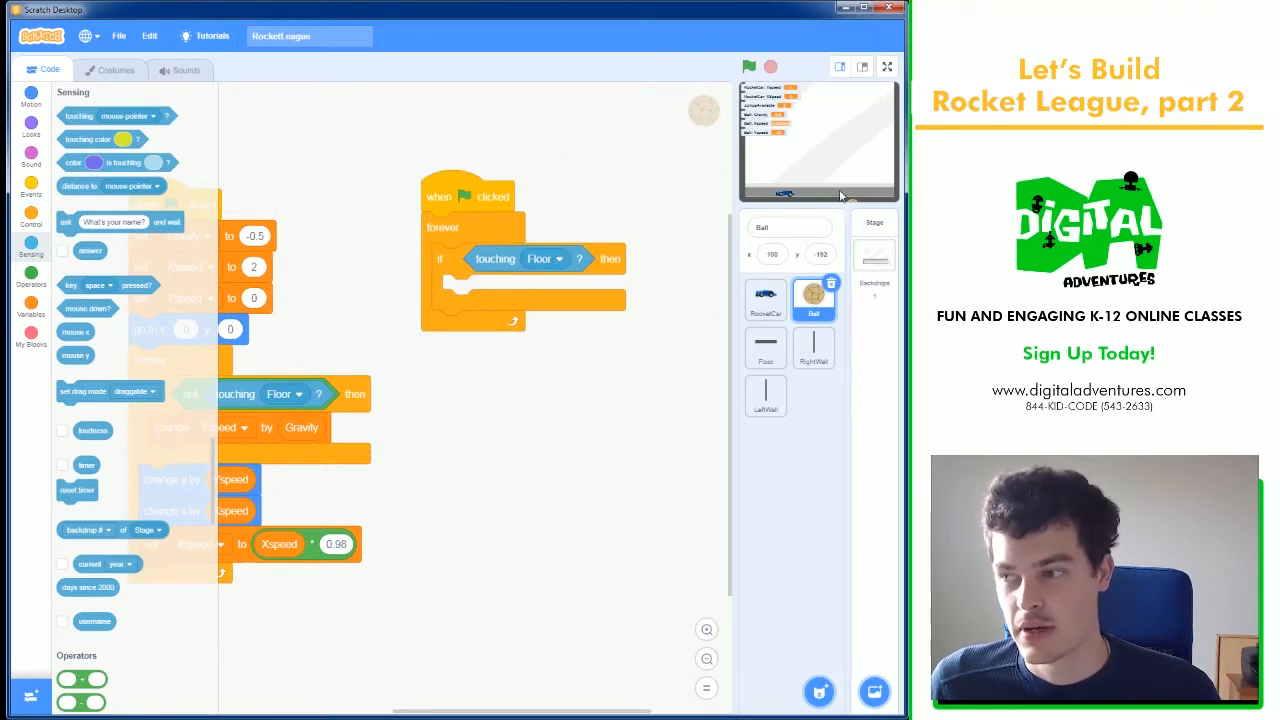
pyautogui.moveTo(200, 250)
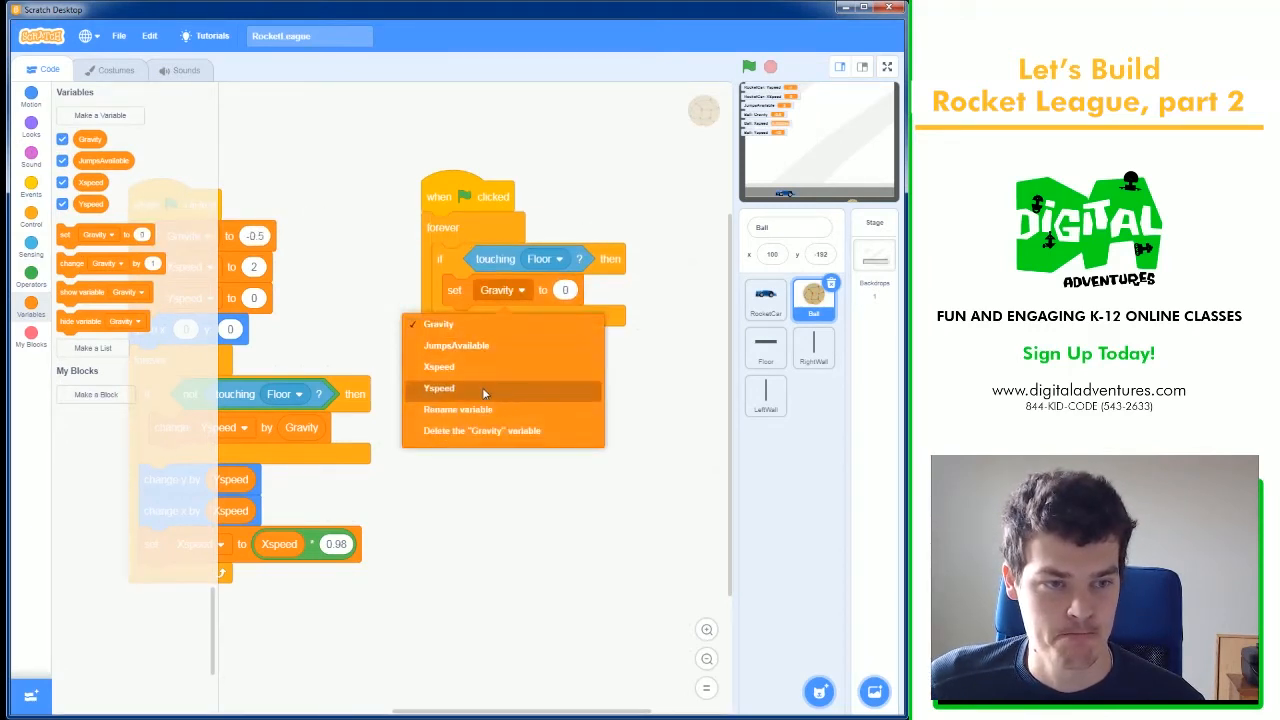
# On touching Floor, set Yspeed to a subtraction with Yspeed, then test and stop
pyautogui.click(439, 388)
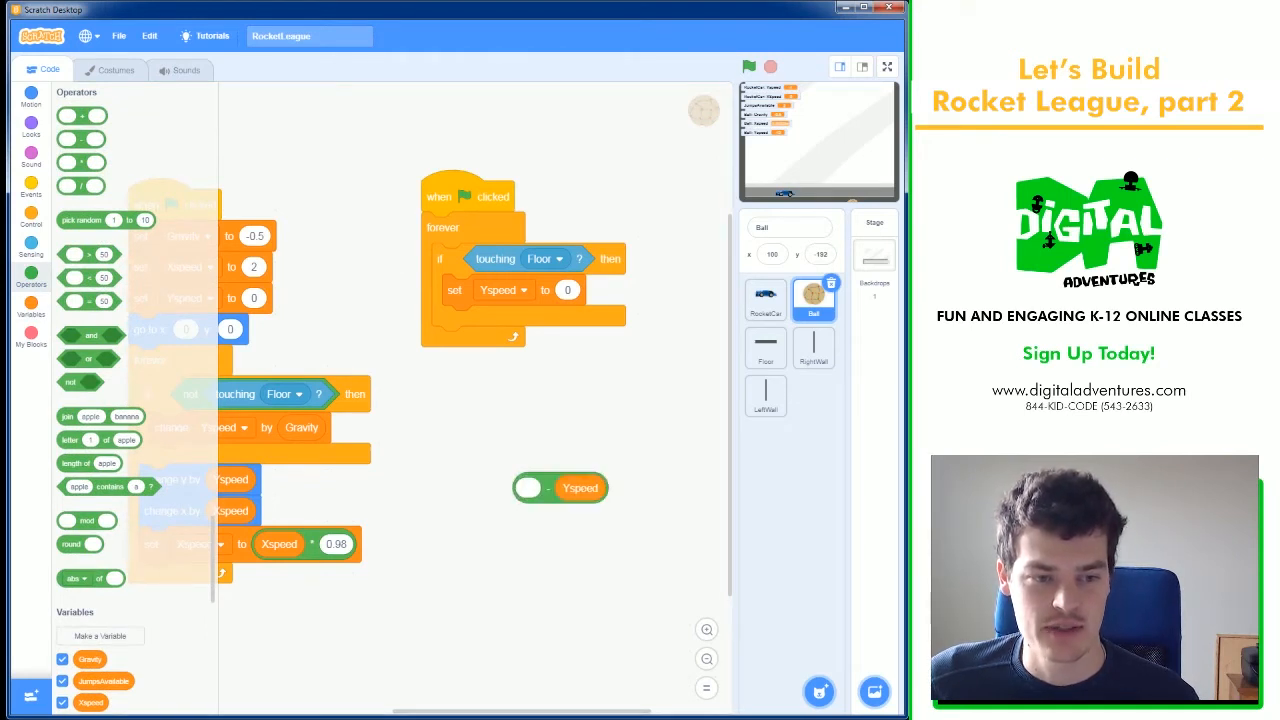
pyautogui.moveTo(560, 488); pyautogui.dragTo(600, 292)
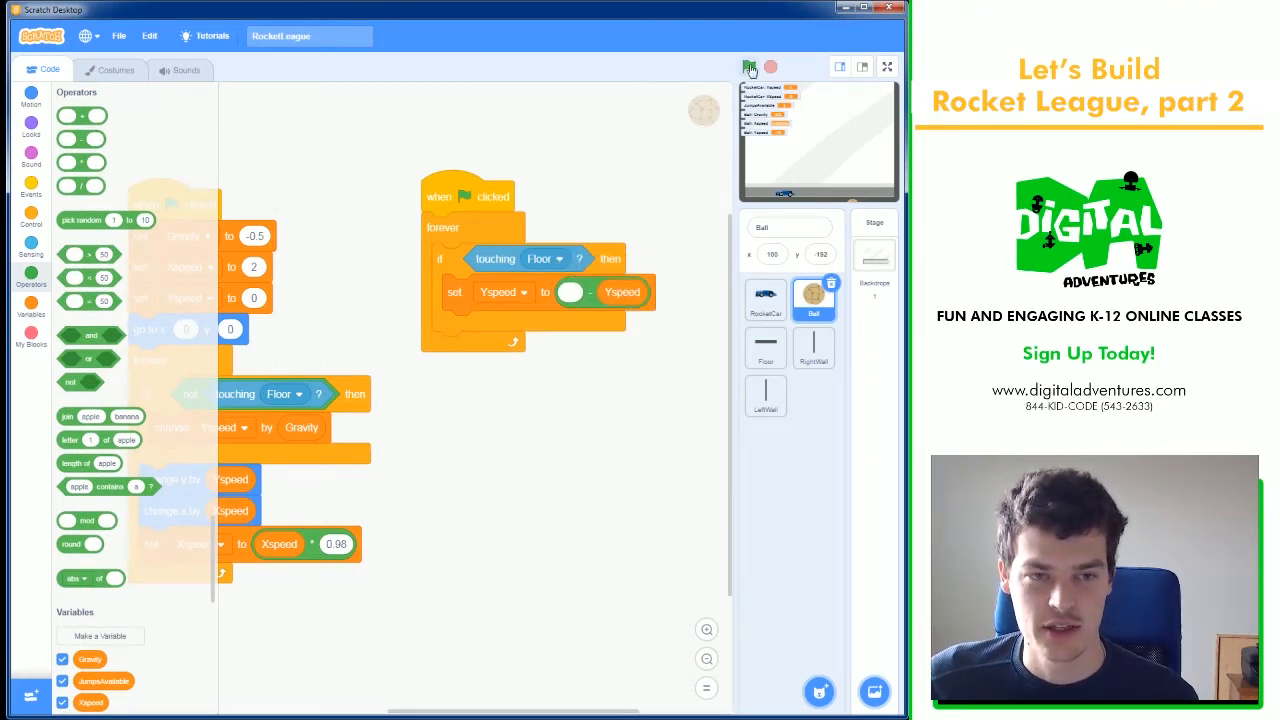
pyautogui.click(749, 66)
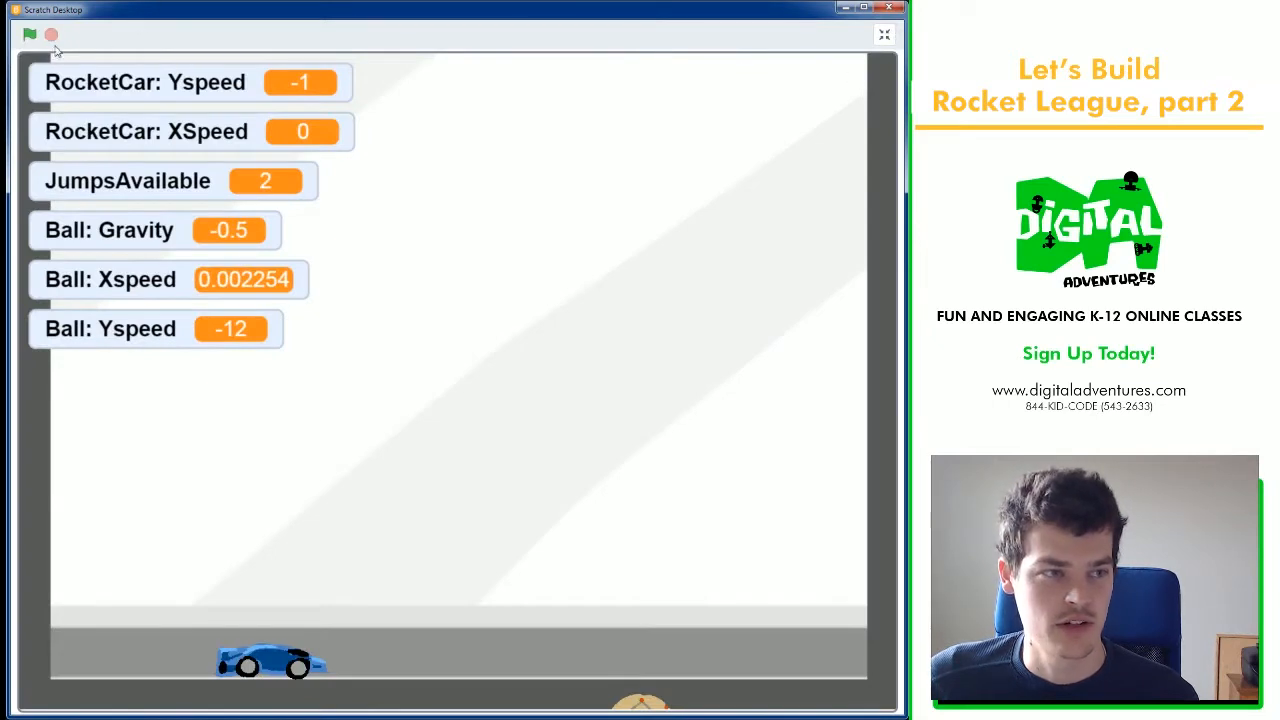
pyautogui.click(30, 34)
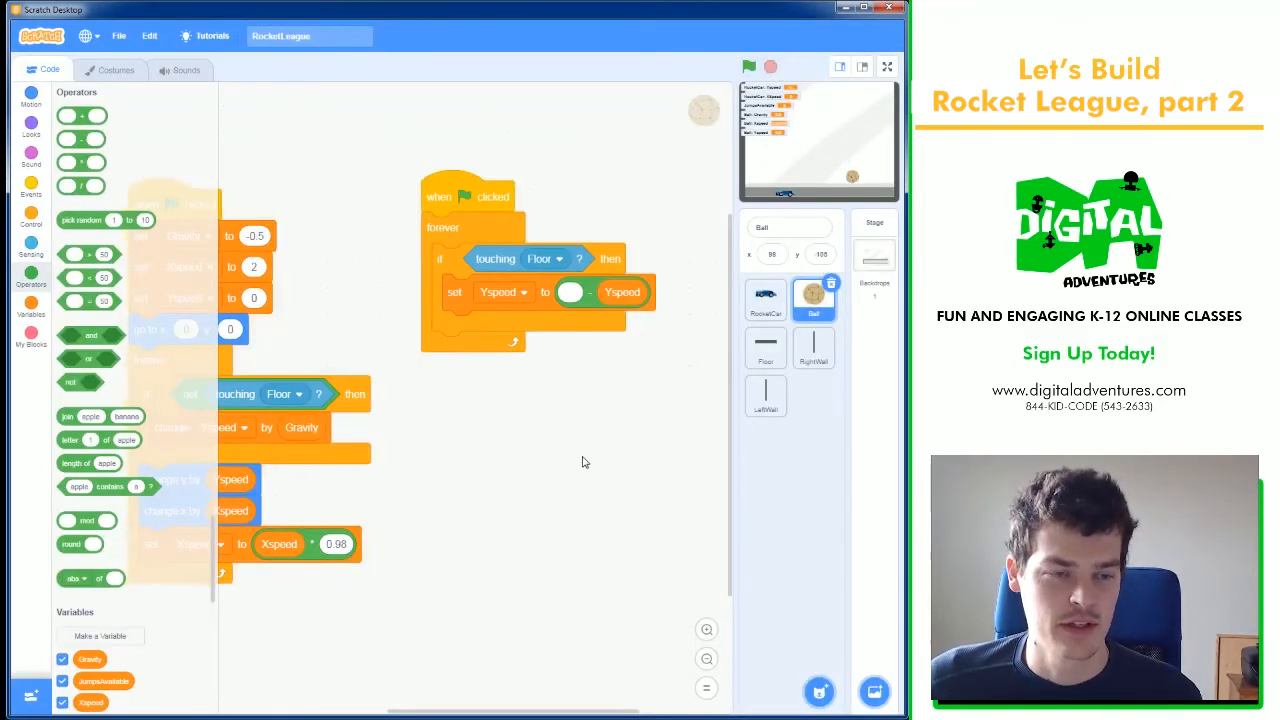
pyautogui.moveTo(708, 250)
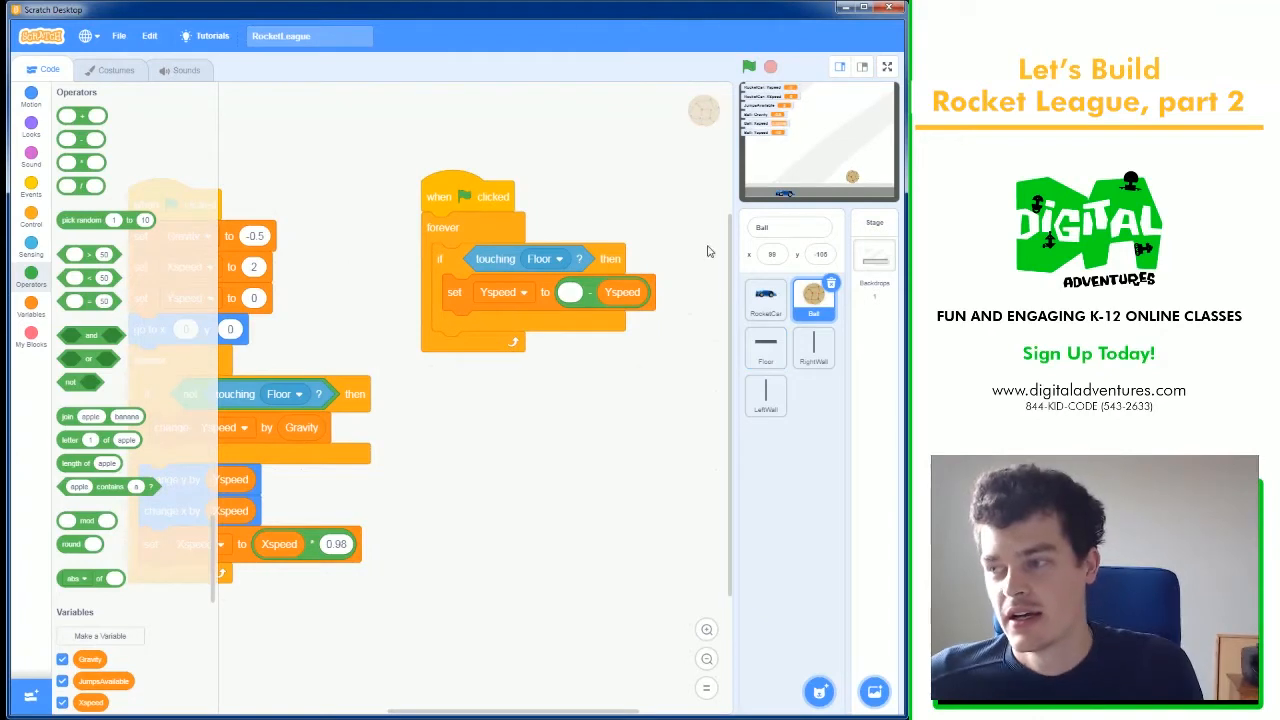
# Make the floor bounce set Yspeed to Yspeed * -8, then test it full screen
pyautogui.moveTo(622, 292); pyautogui.dragTo(565, 383)
pyautogui.write('-8')
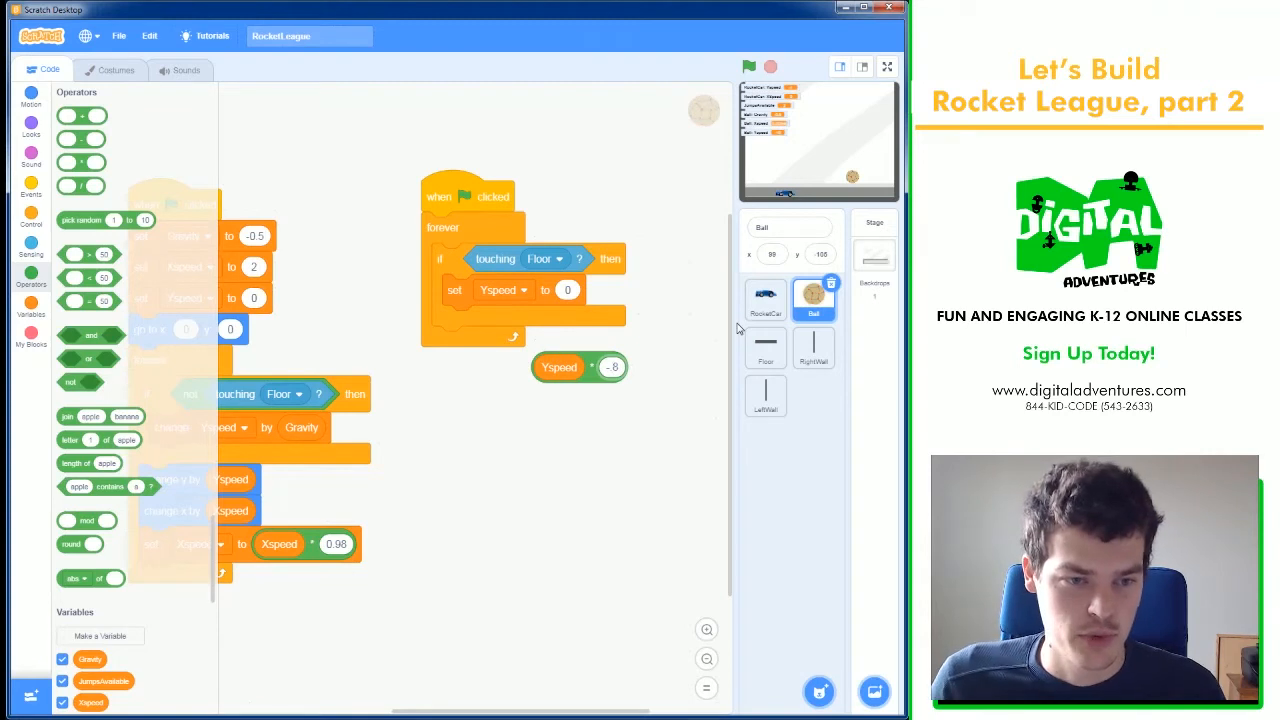
pyautogui.moveTo(559, 367); pyautogui.dragTo(600, 291)
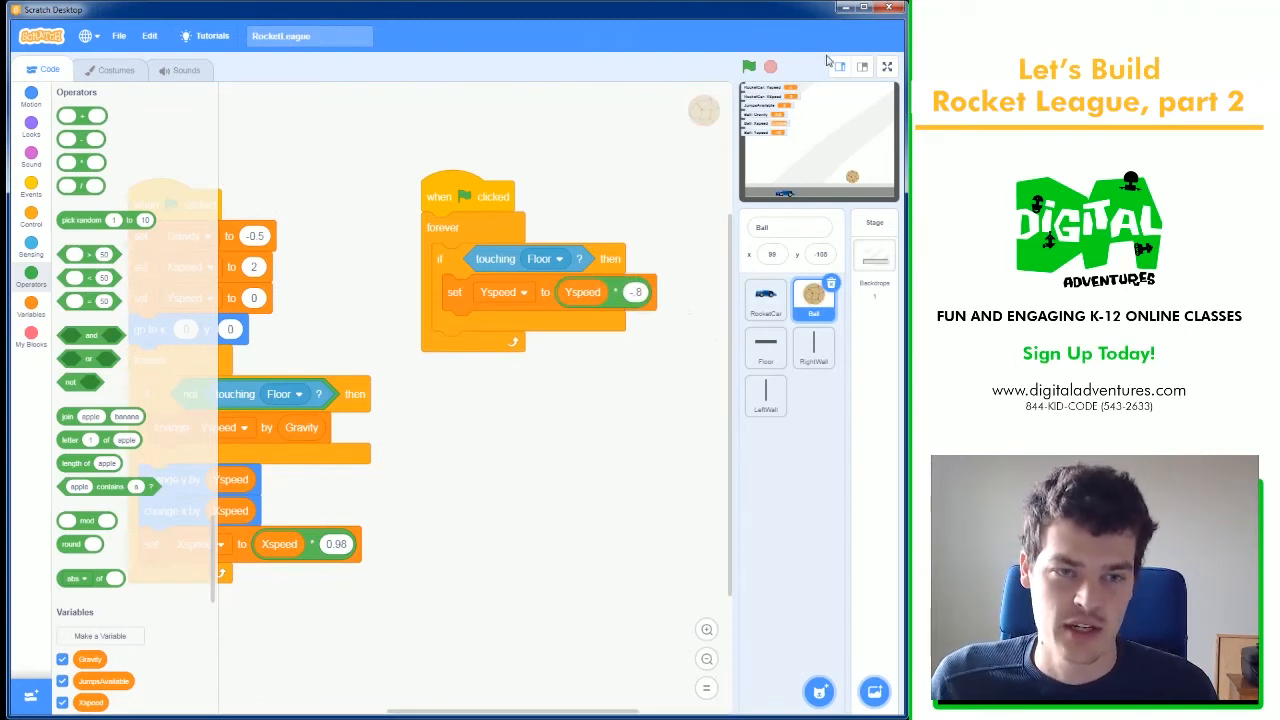
pyautogui.click(748, 66)
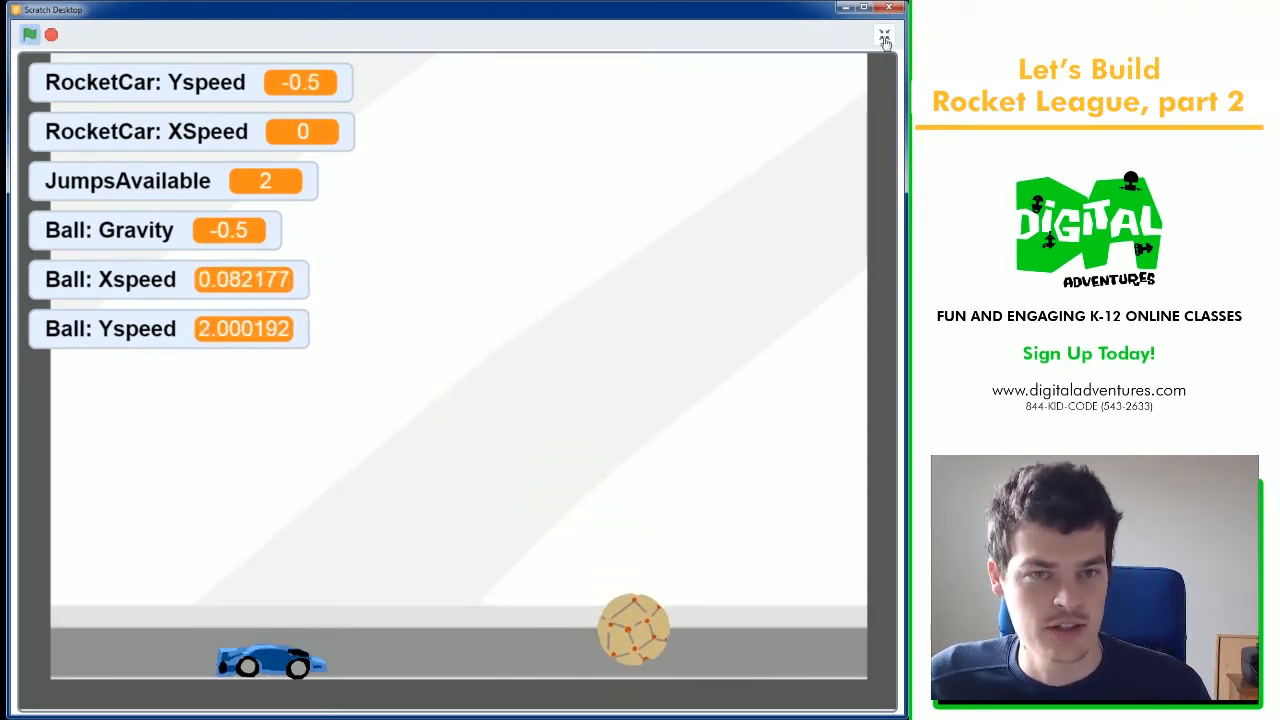
pyautogui.click(884, 36)
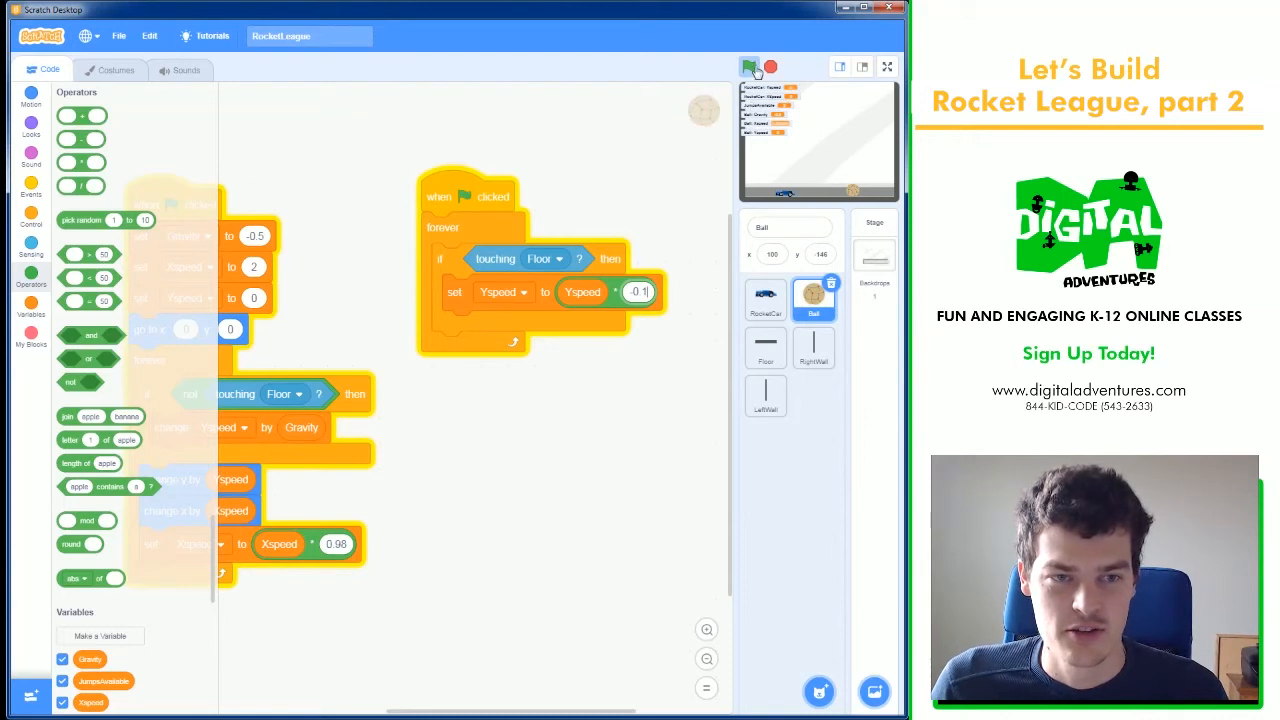
# Try -0.5 and -0.9 as the floor bounce multiplier, settle on -0.8, and test-run
pyautogui.click(749, 66)
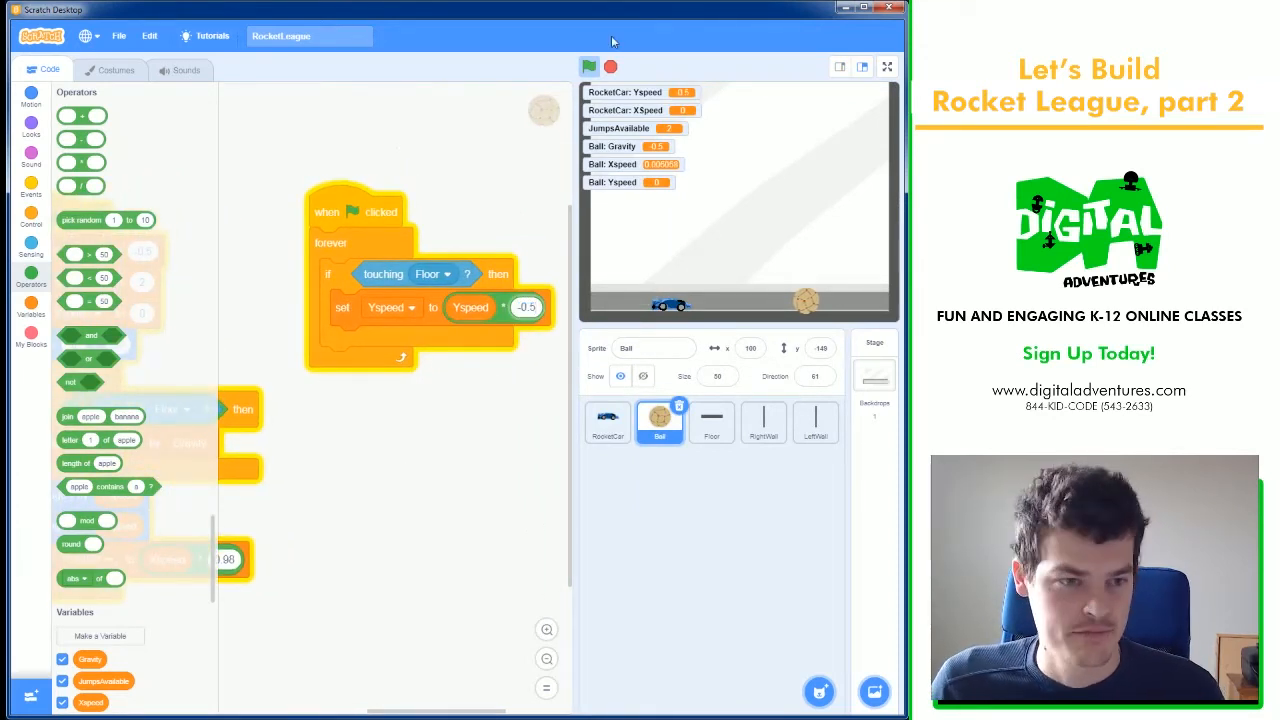
pyautogui.click(590, 66)
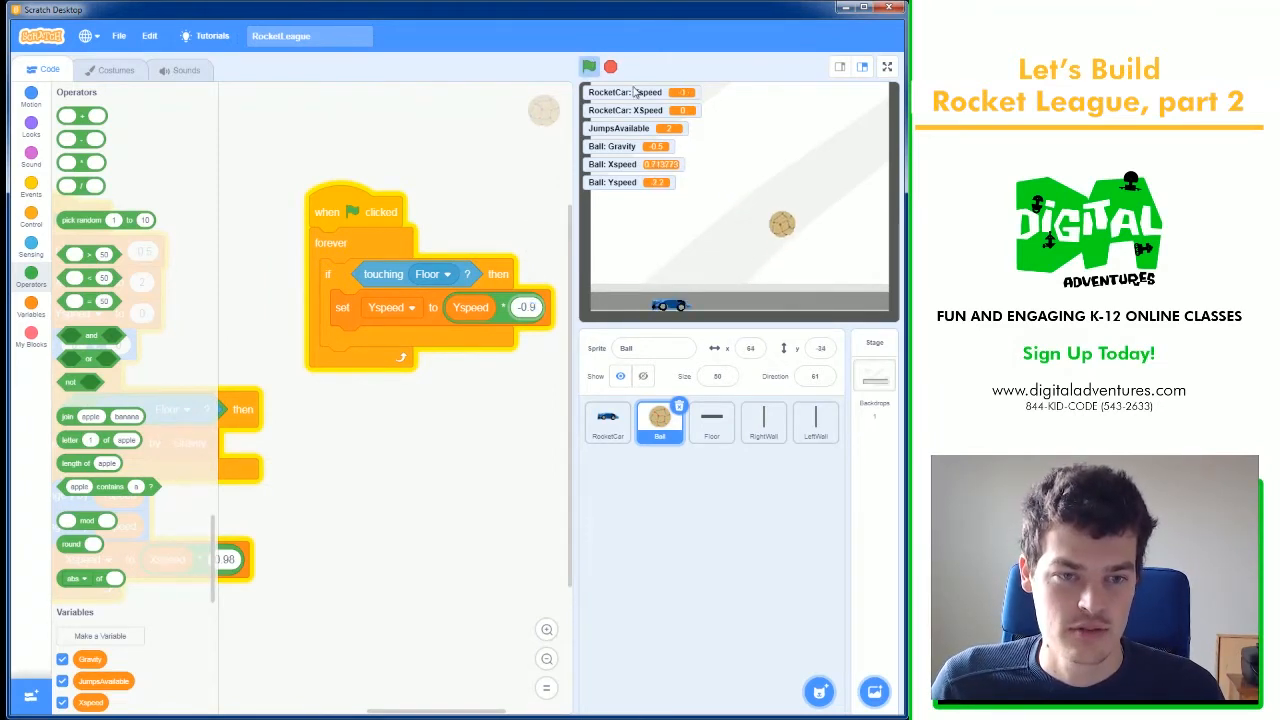
pyautogui.click(589, 66)
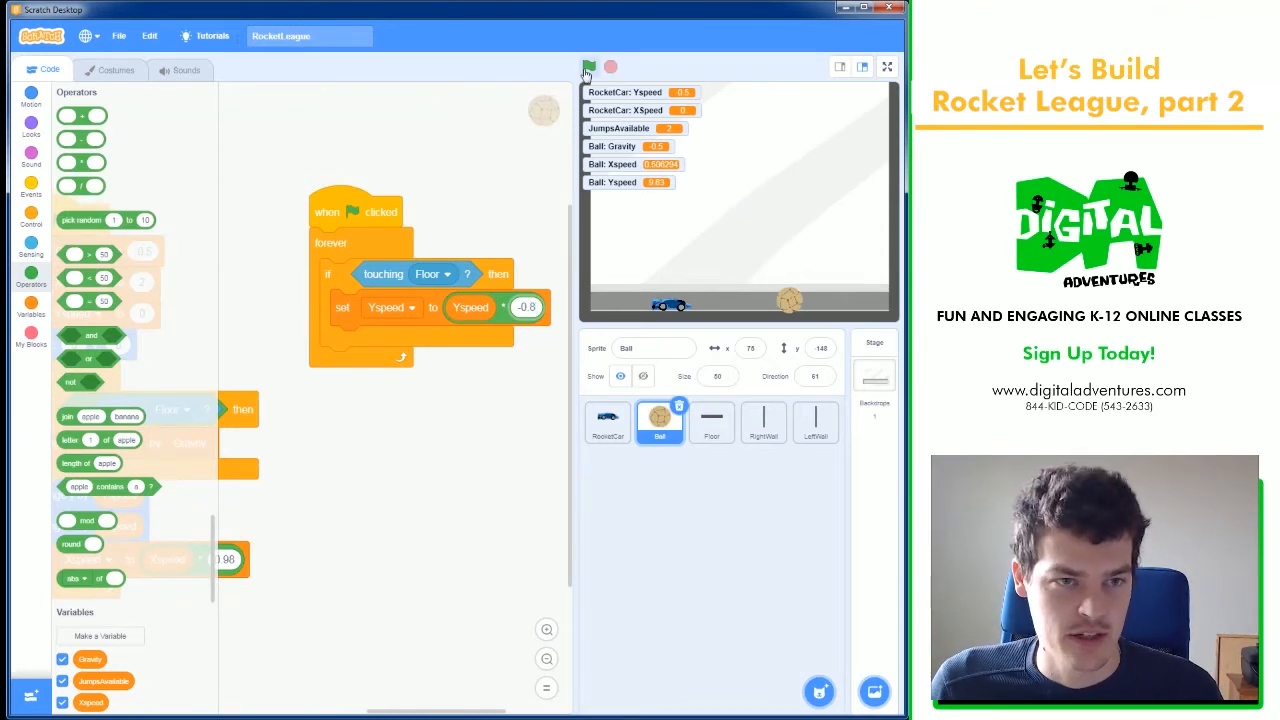
pyautogui.click(589, 66)
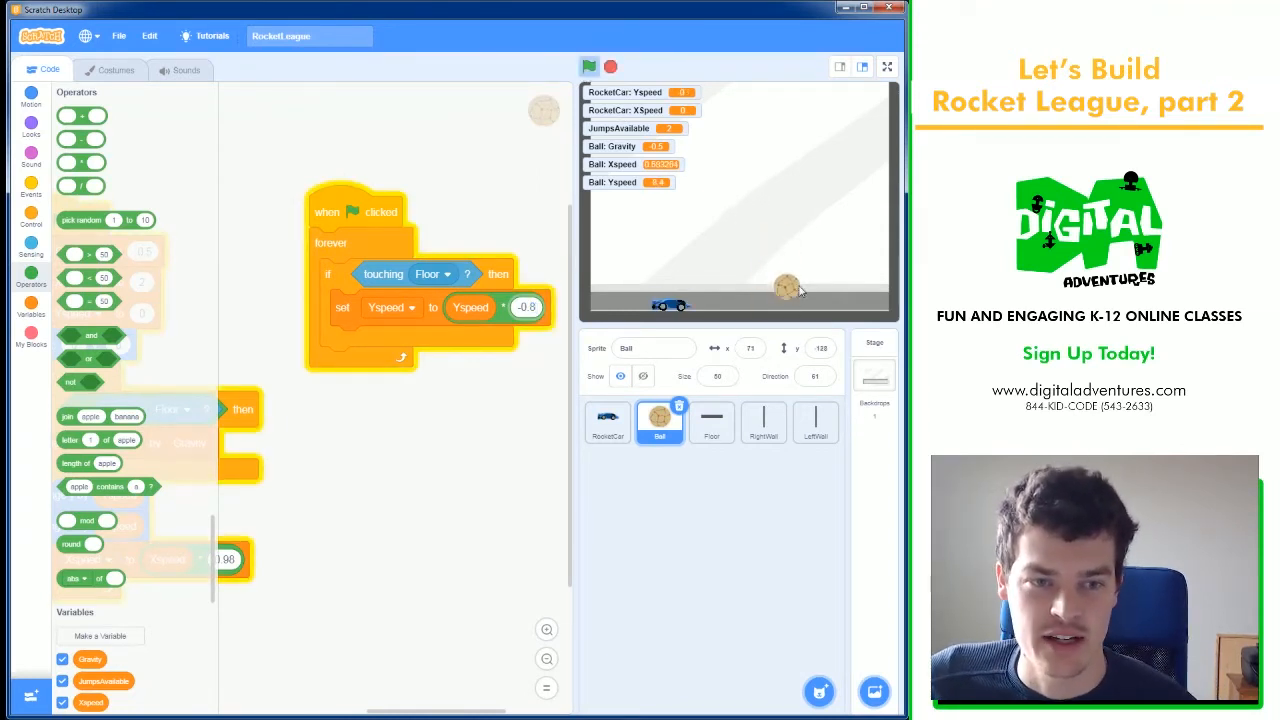
pyautogui.click(590, 66)
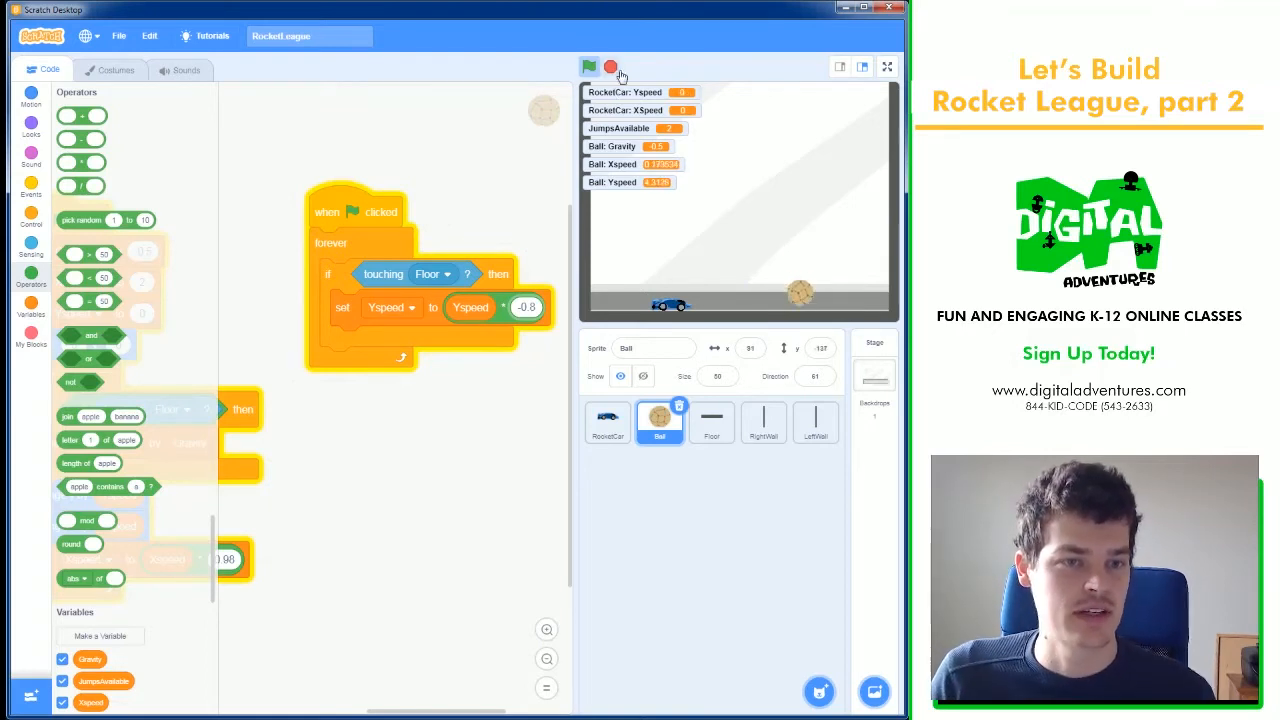
# Stop the game and add an 'if touching RightWall' check that sets Xspeed to a multiplication
pyautogui.click(590, 66)
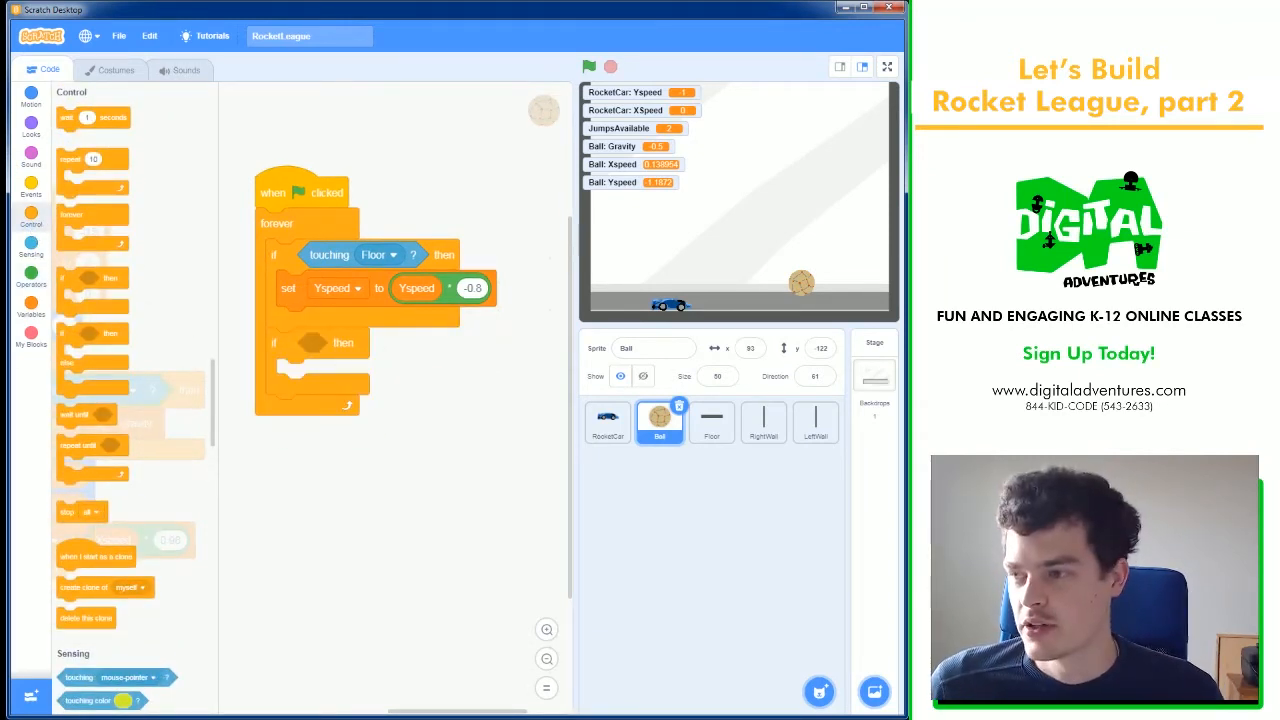
pyautogui.click(31, 243)
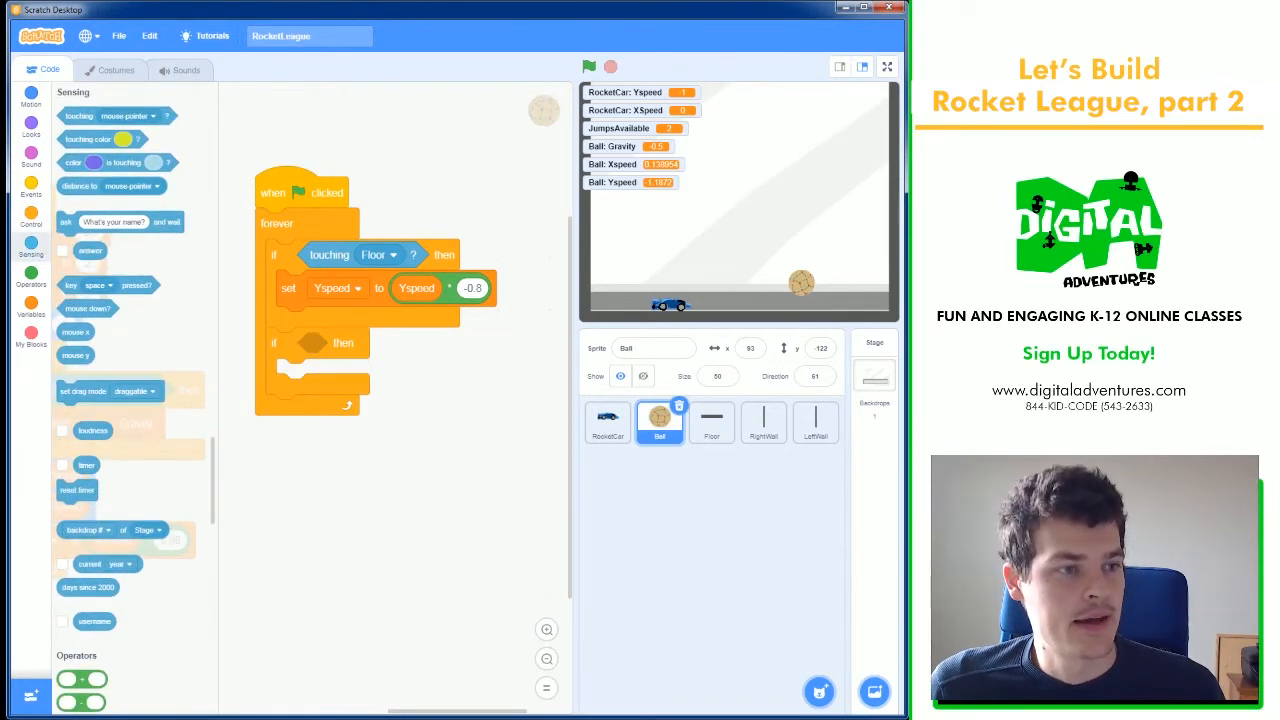
pyautogui.click(420, 342)
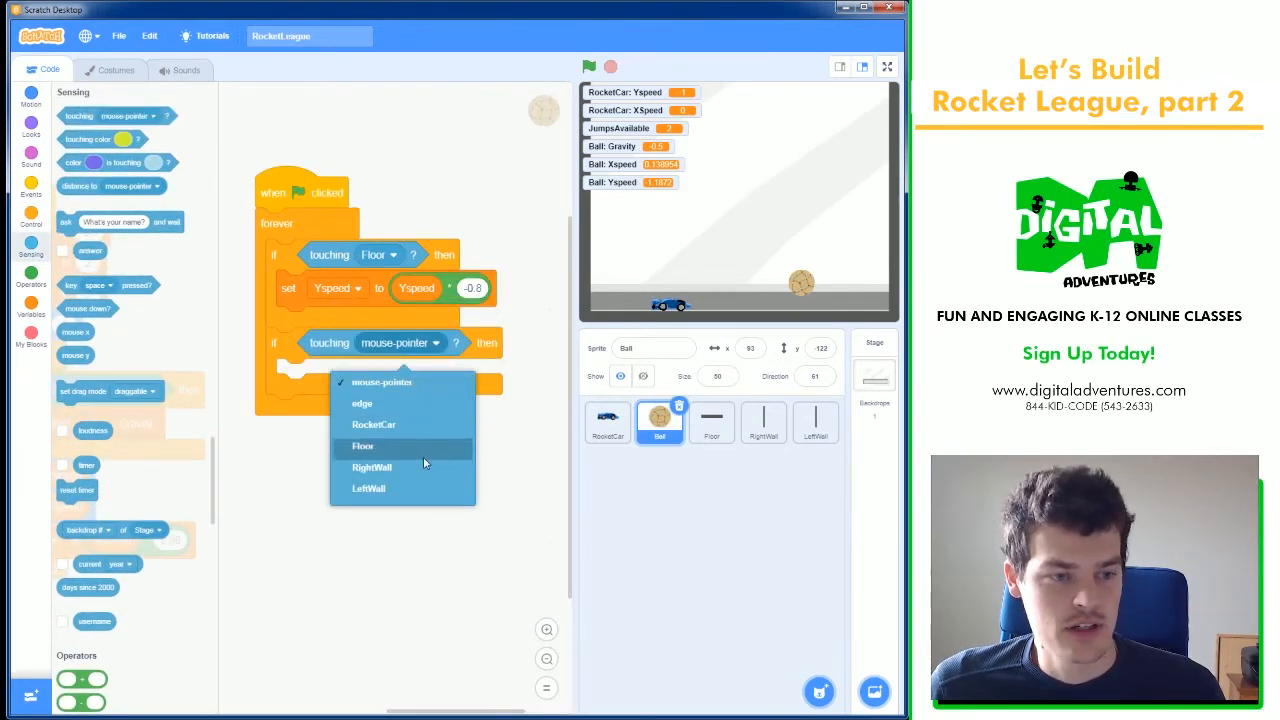
pyautogui.click(371, 467)
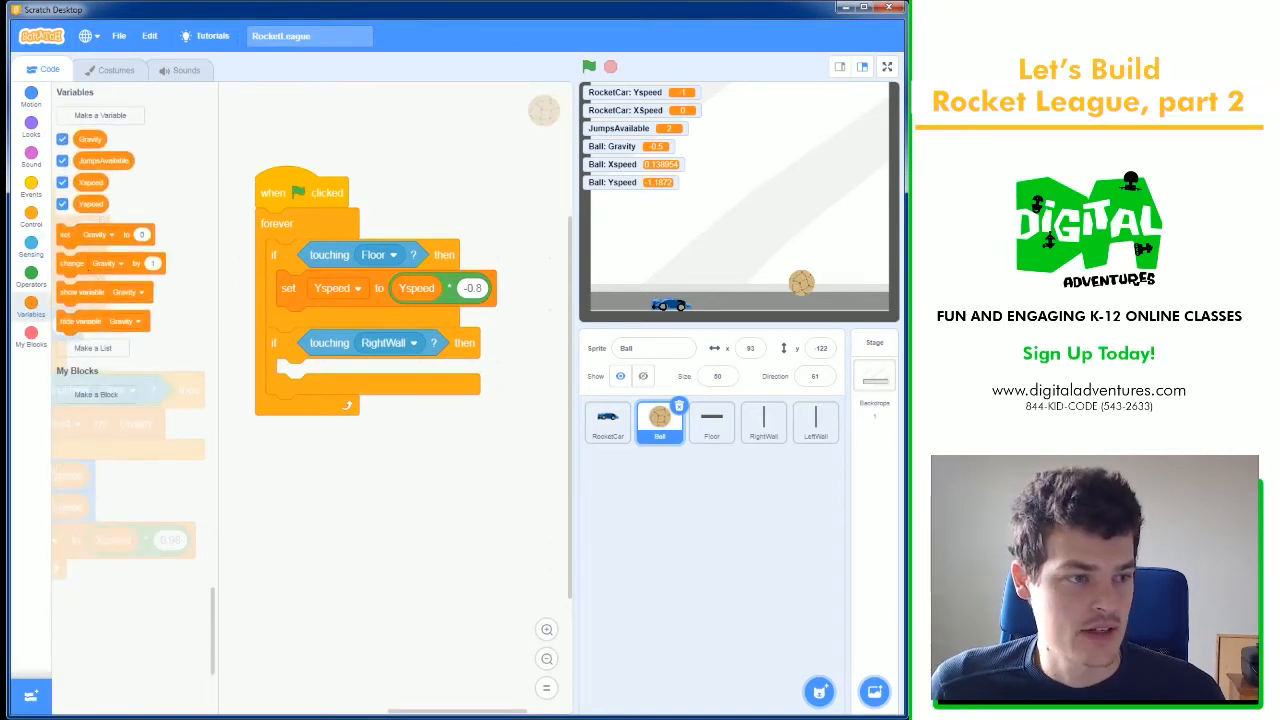
pyautogui.click(337, 373)
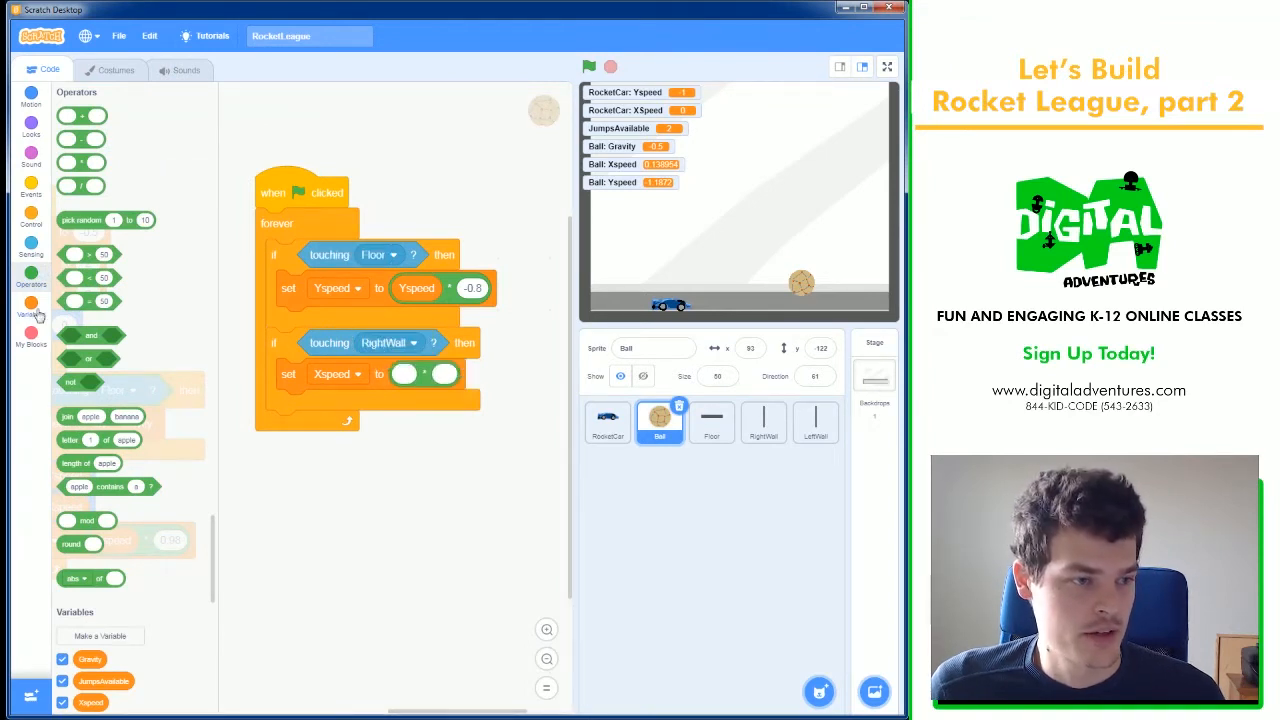
# Bring up the Variables blocks to build Xspeed * -0.8 for the wall bounces
pyautogui.click(30, 307)
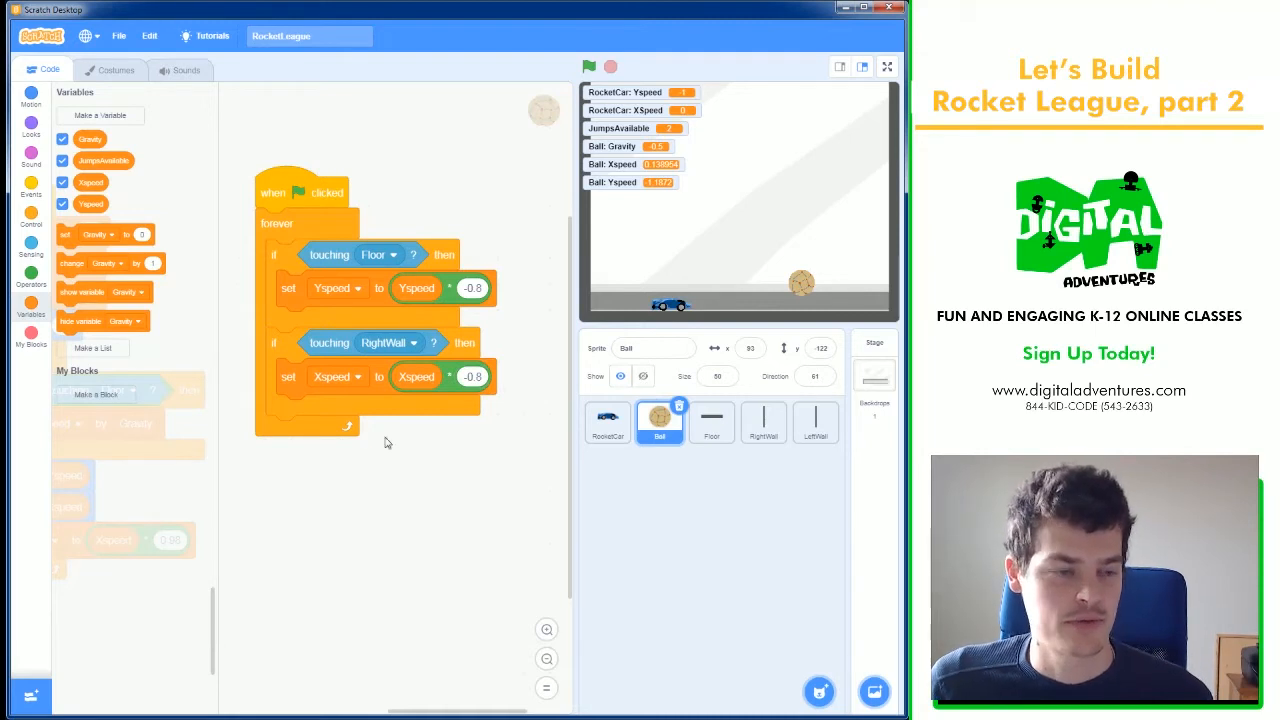
pyautogui.moveTo(350, 380)
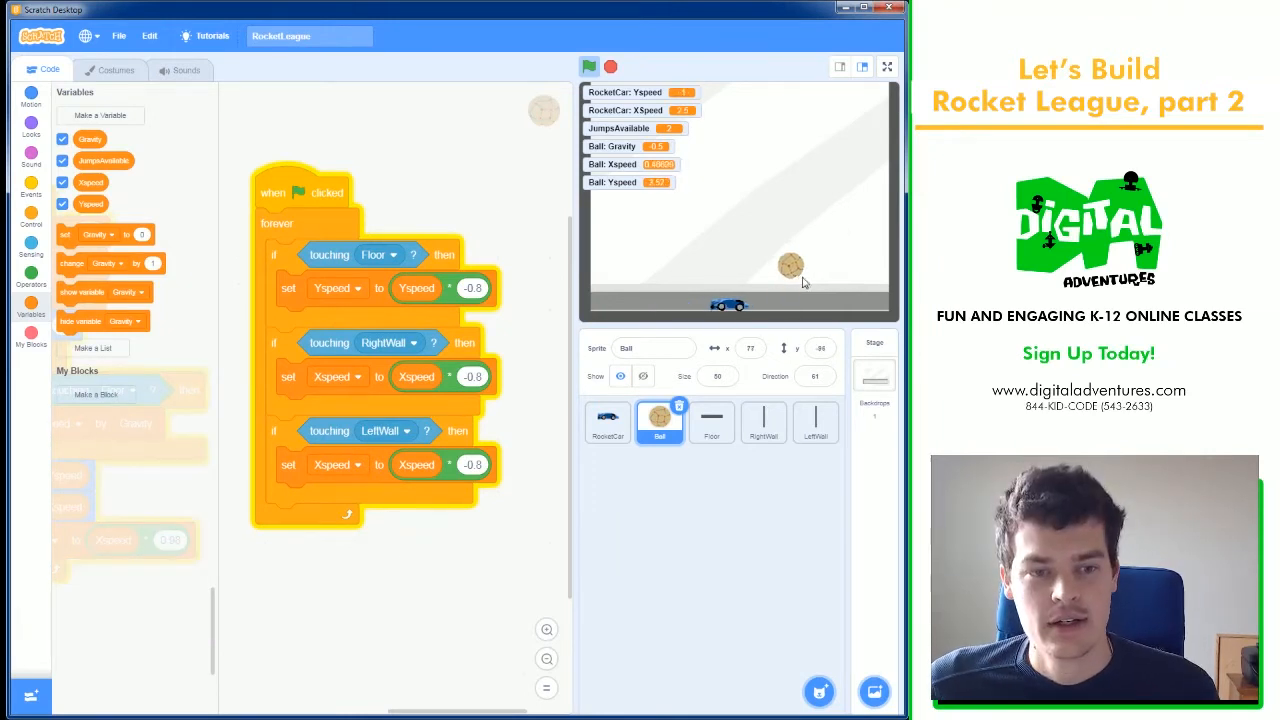
# Set the Ball's starting Xspeed to 40 and run the game to test wall bounces
pyautogui.click(590, 66)
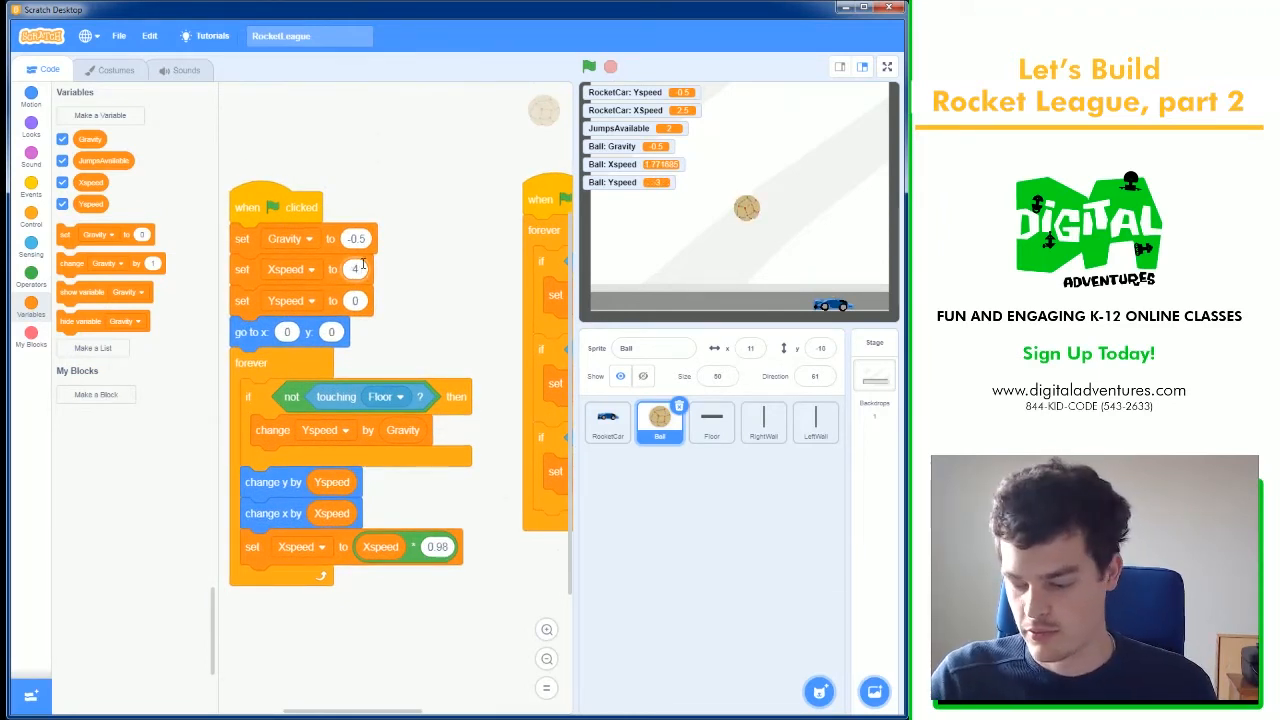
pyautogui.click(589, 66)
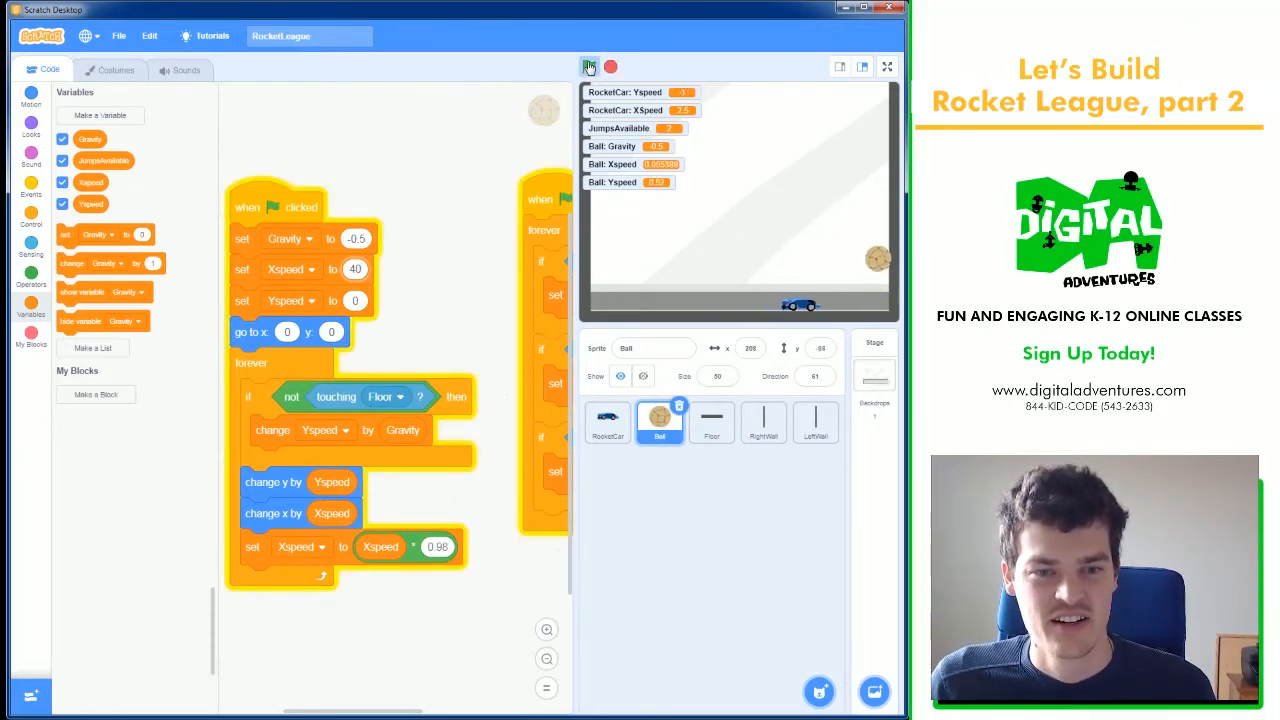
pyautogui.click(589, 66)
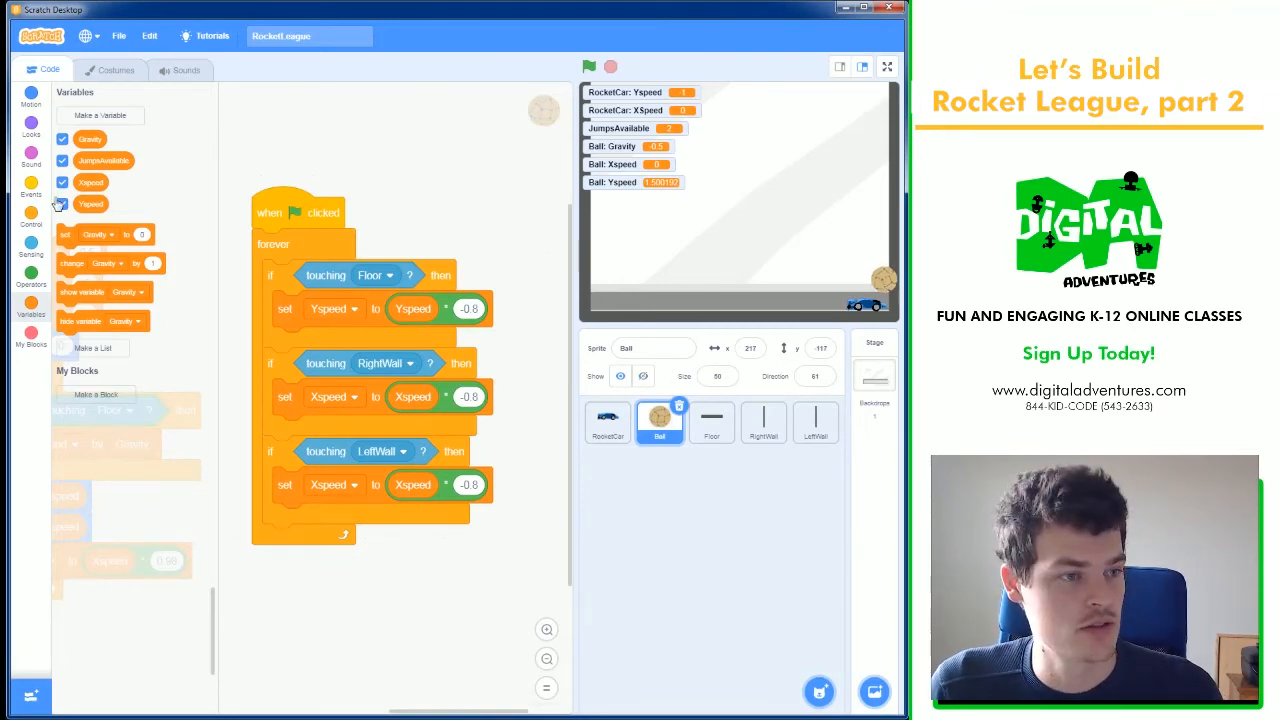
# Add 'wait until not touching' Floor, RightWall and LeftWall under each bounce's set block
pyautogui.click(31, 219)
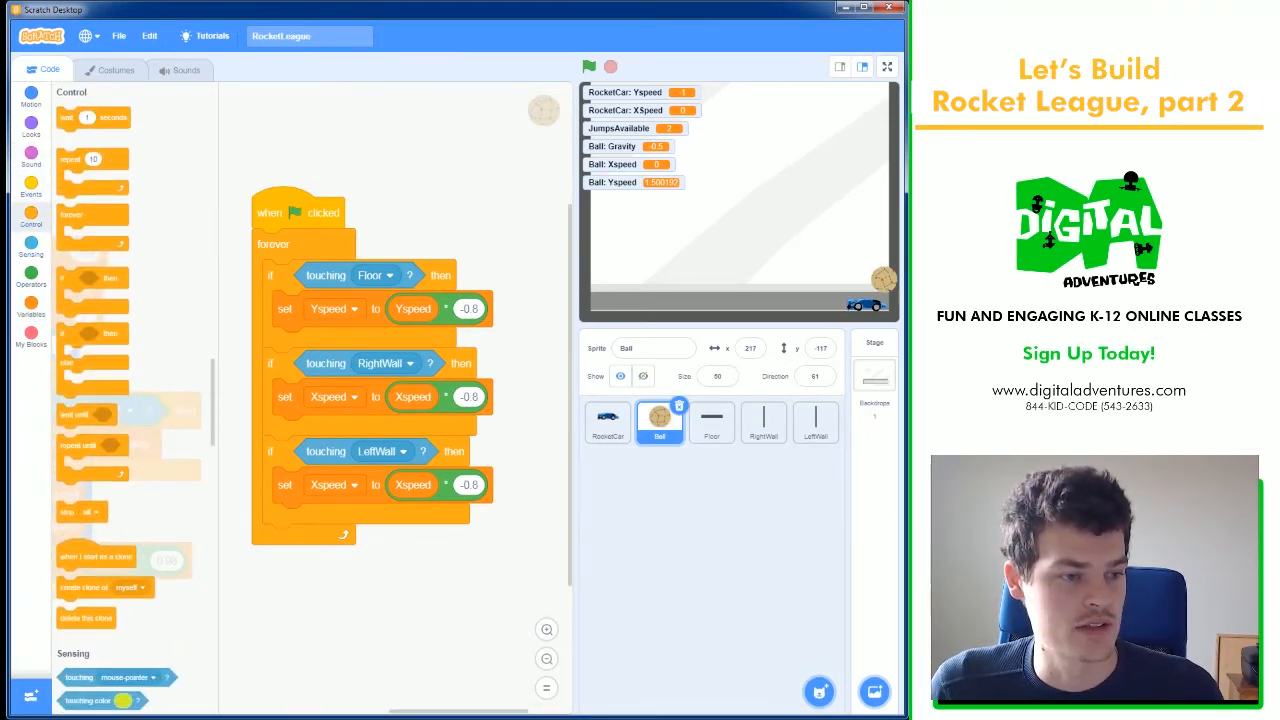
pyautogui.rightClick(295, 518)
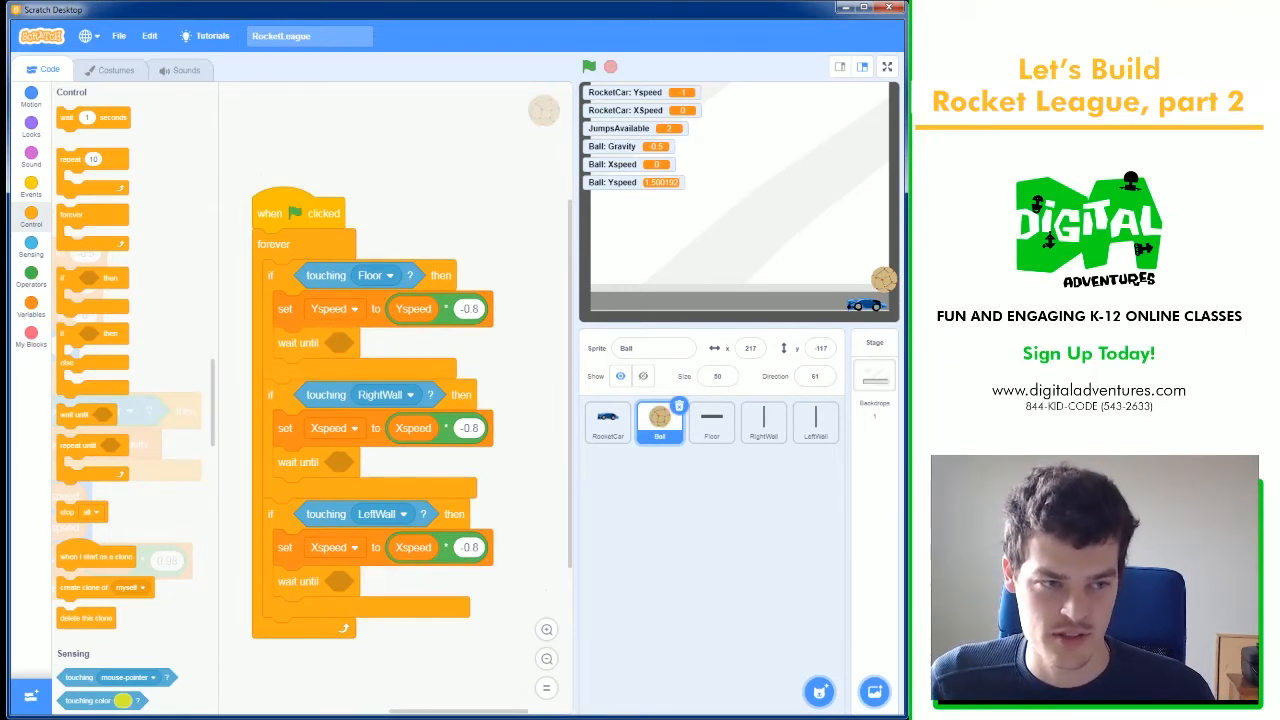
pyautogui.click(30, 277)
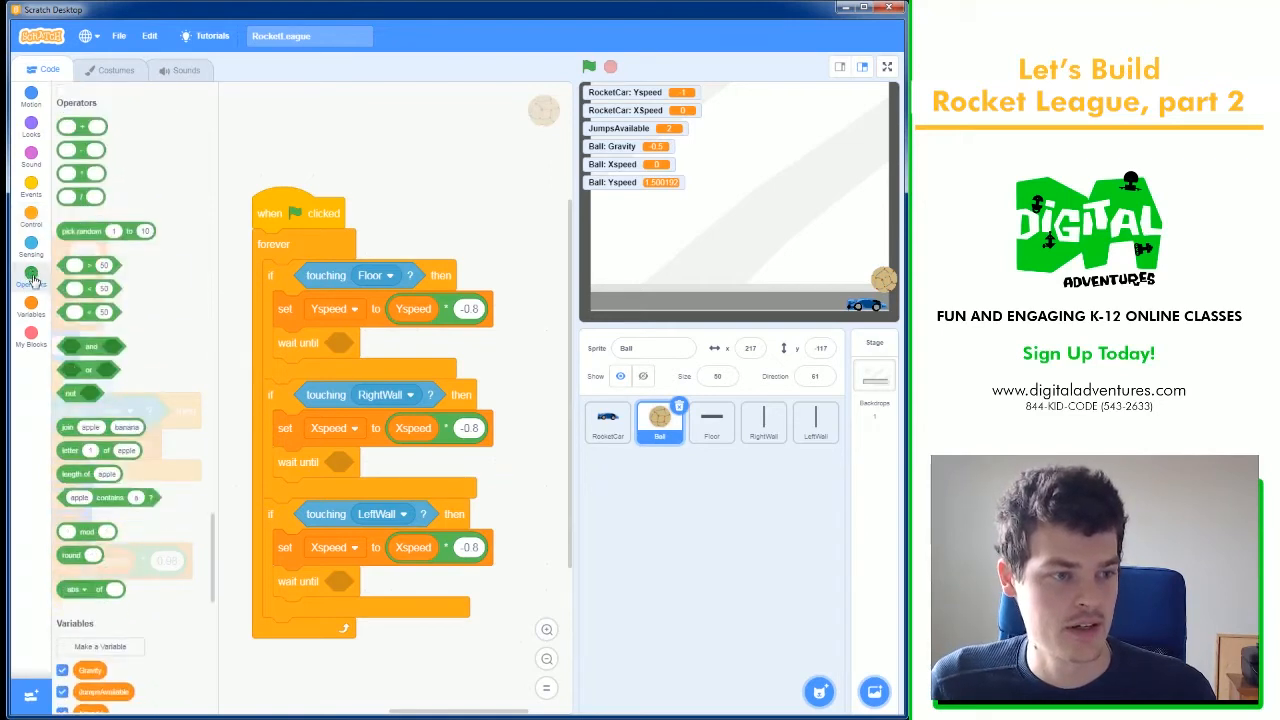
pyautogui.moveTo(72, 382); pyautogui.dragTo(343, 343)
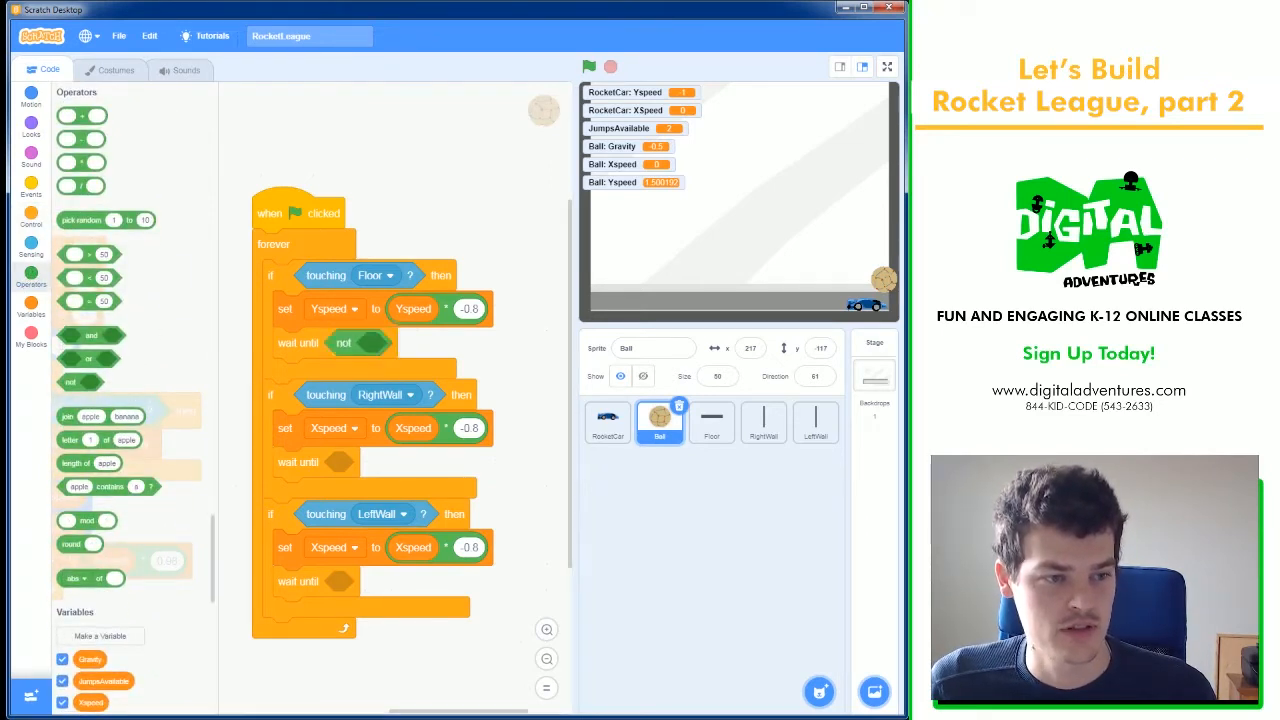
pyautogui.rightClick(345, 275)
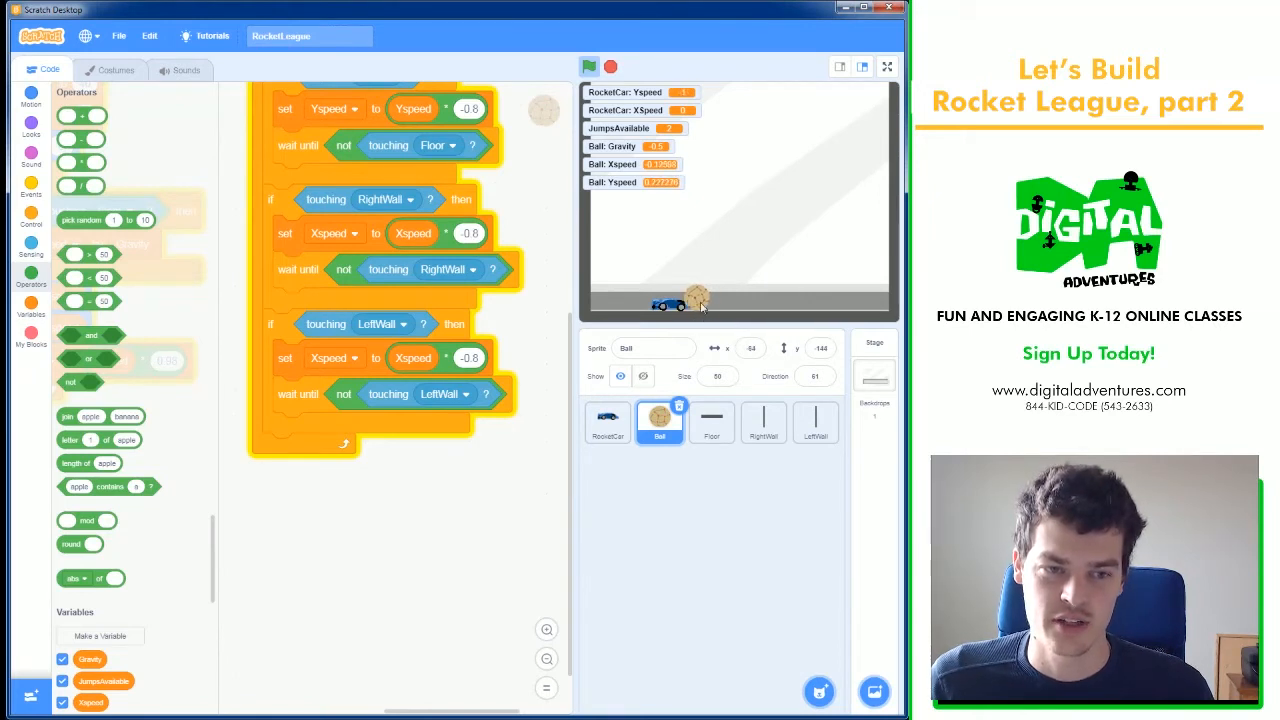
pyautogui.click(611, 66)
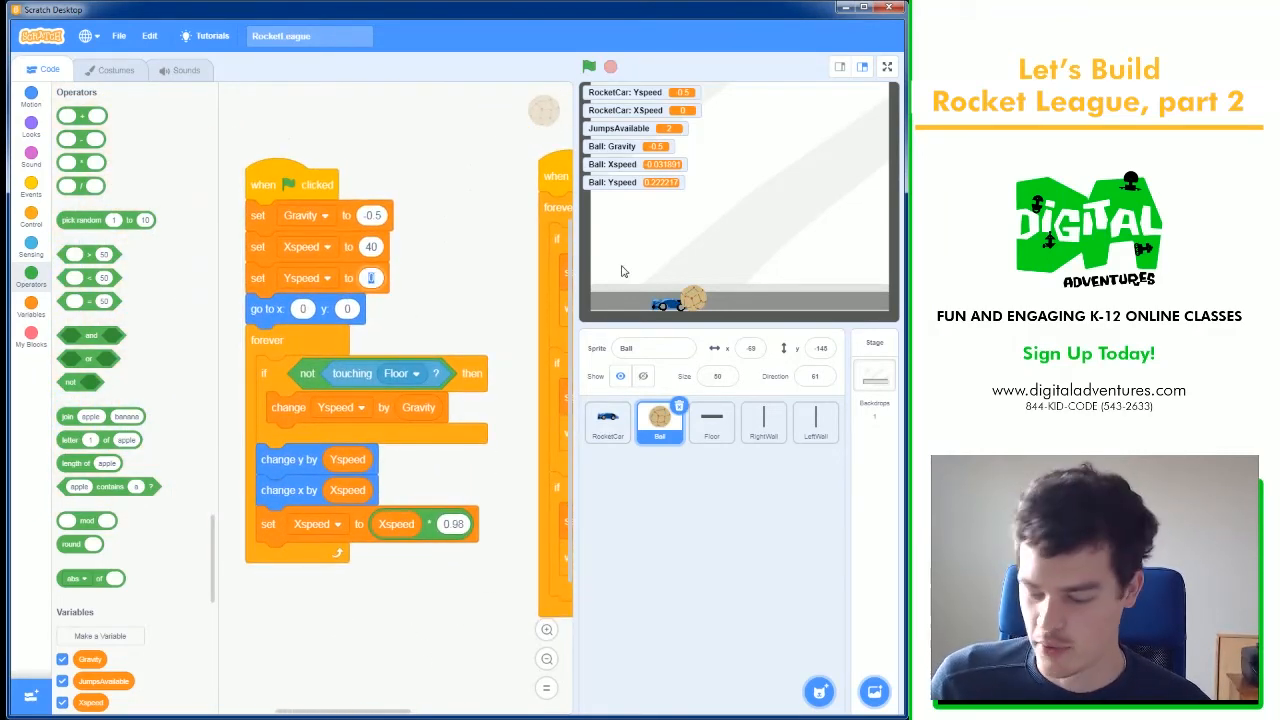
# Test-run the game again and place a new 'when green flag clicked' hat in the Ball's code
pyautogui.click(591, 66)
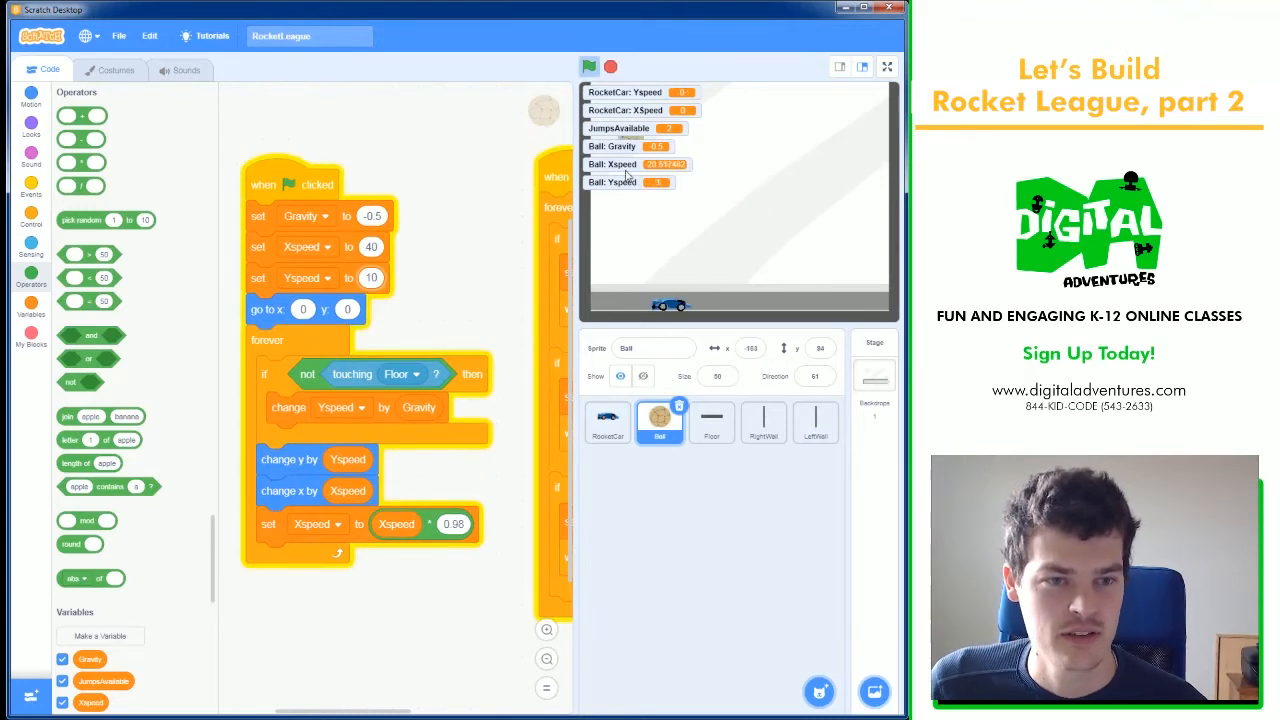
pyautogui.click(590, 66)
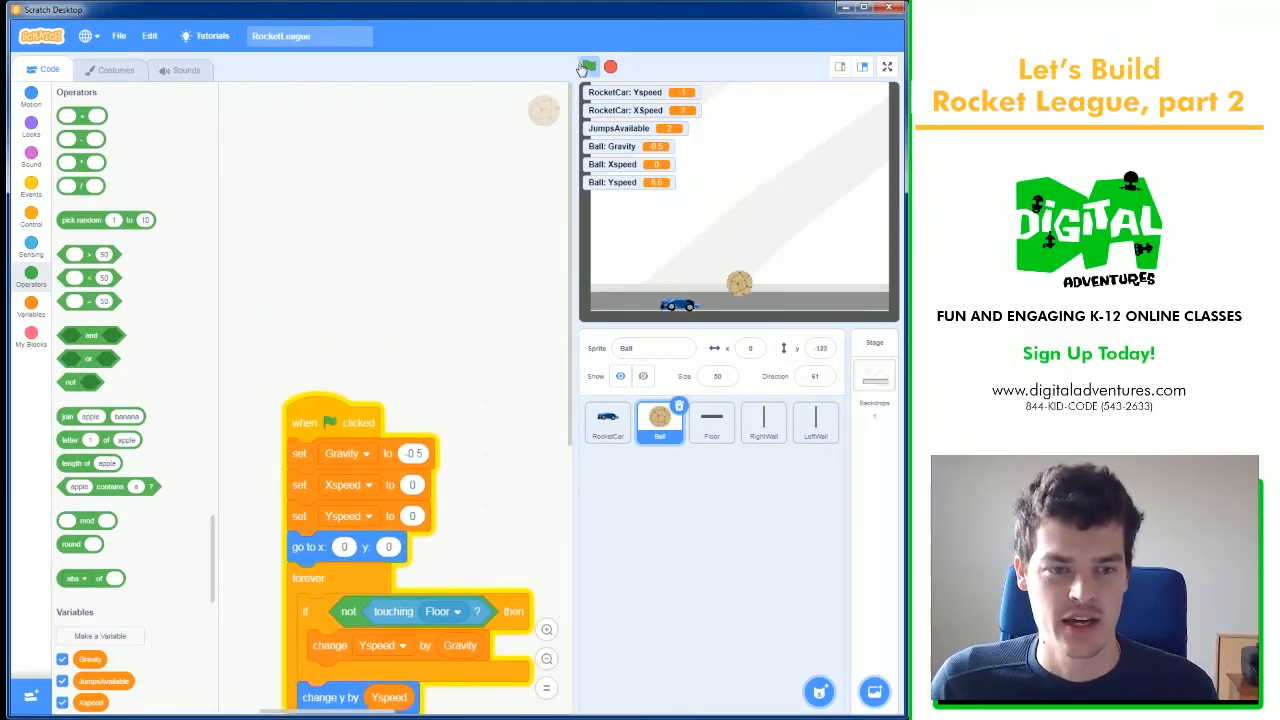
pyautogui.click(589, 66)
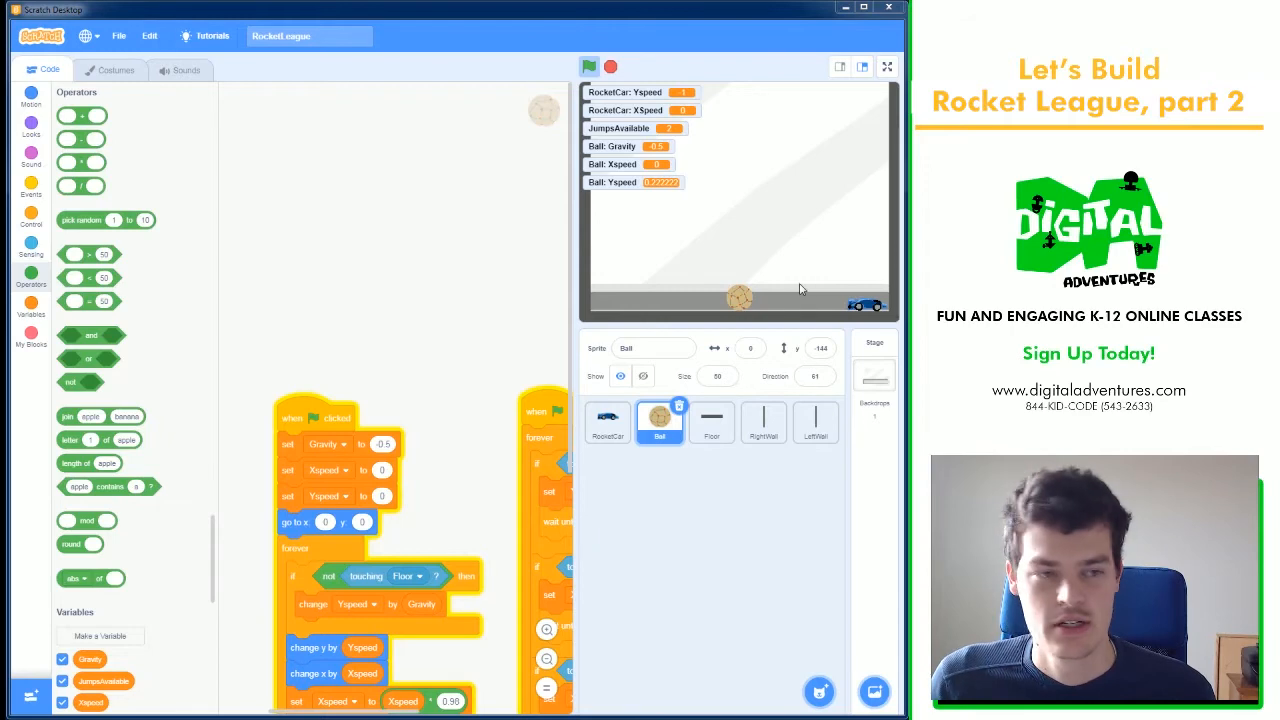
pyautogui.click(31, 213)
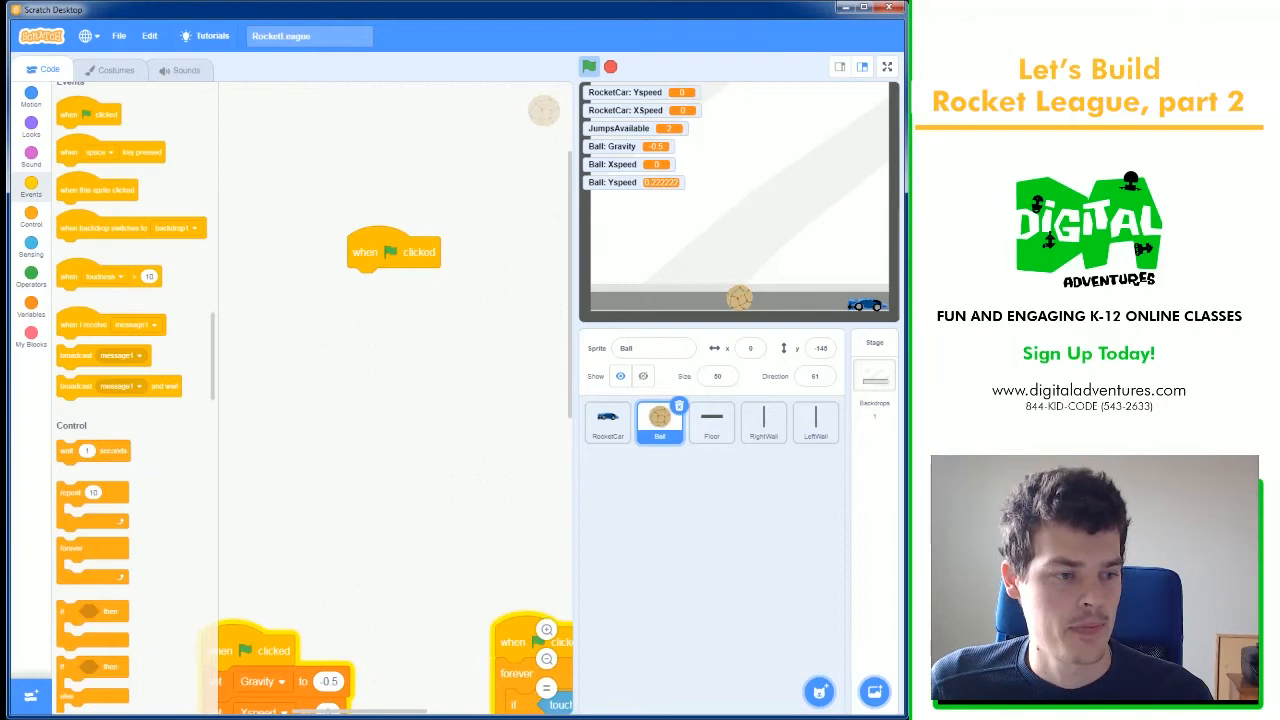
# Attach a forever loop with 'if touching RocketCar' to the new hat and tidy the scripts
pyautogui.moveTo(92, 560); pyautogui.dragTo(398, 283)
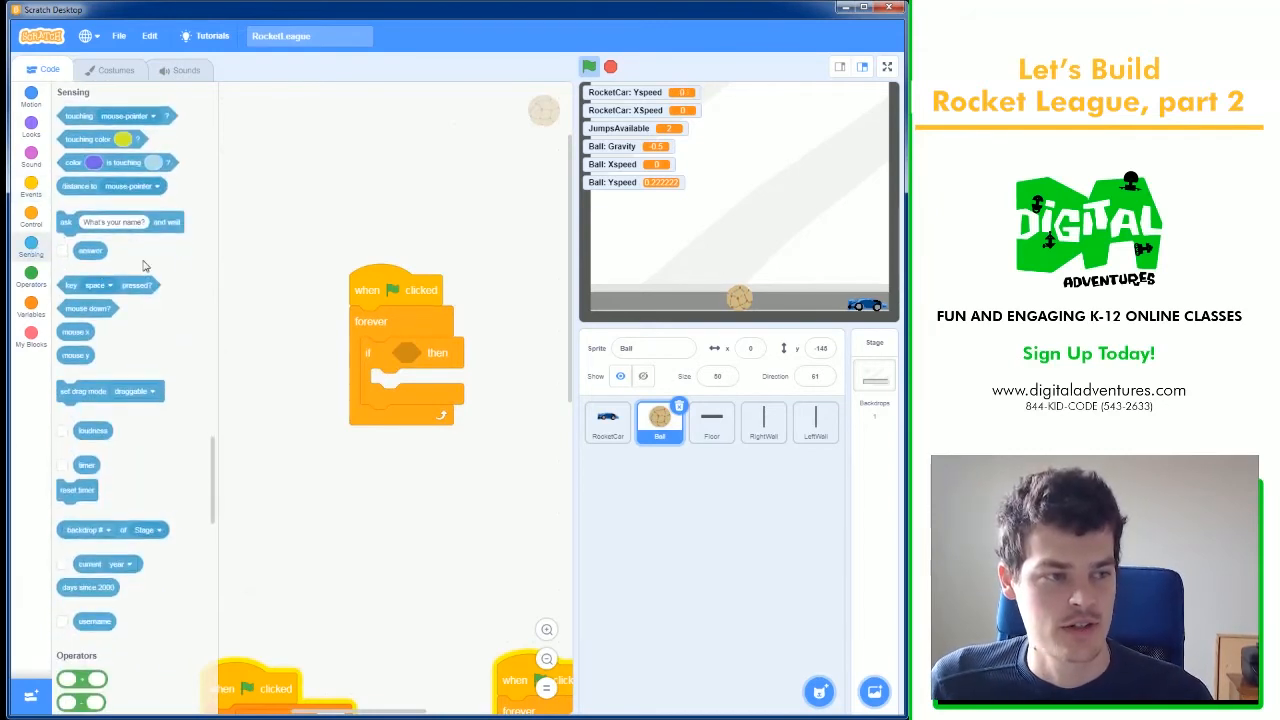
pyautogui.click(495, 352)
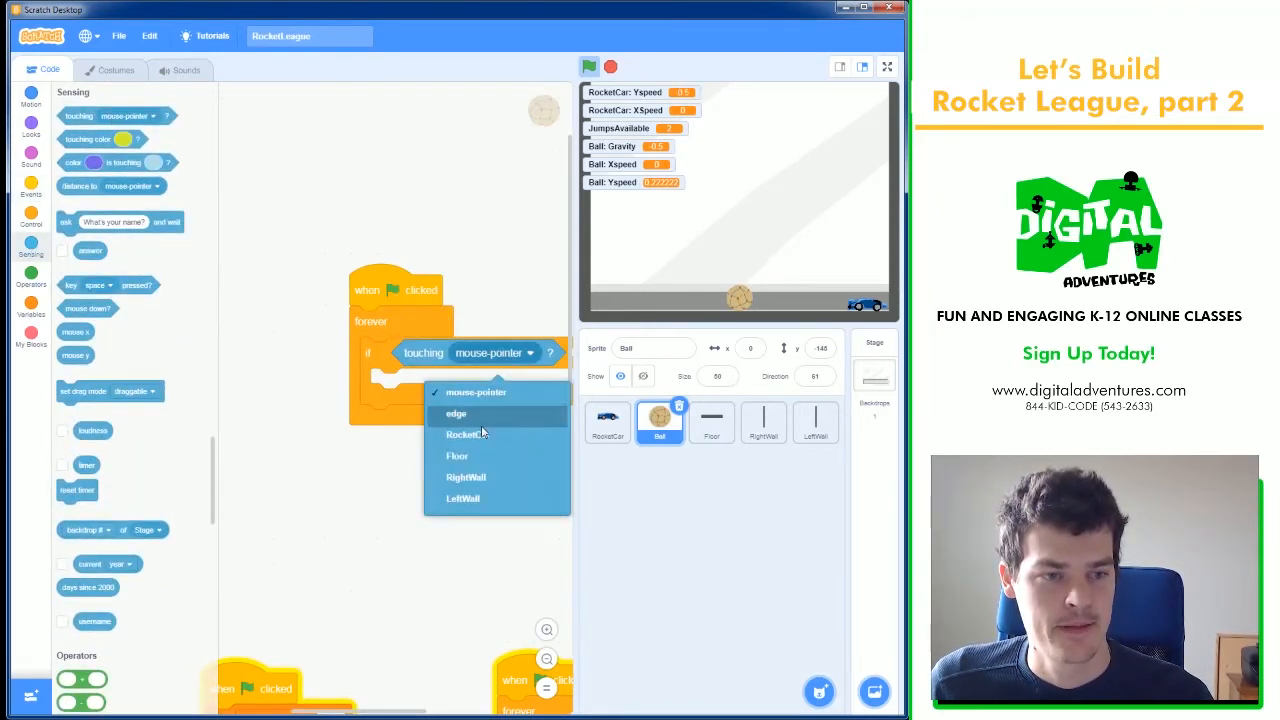
pyautogui.click(463, 434)
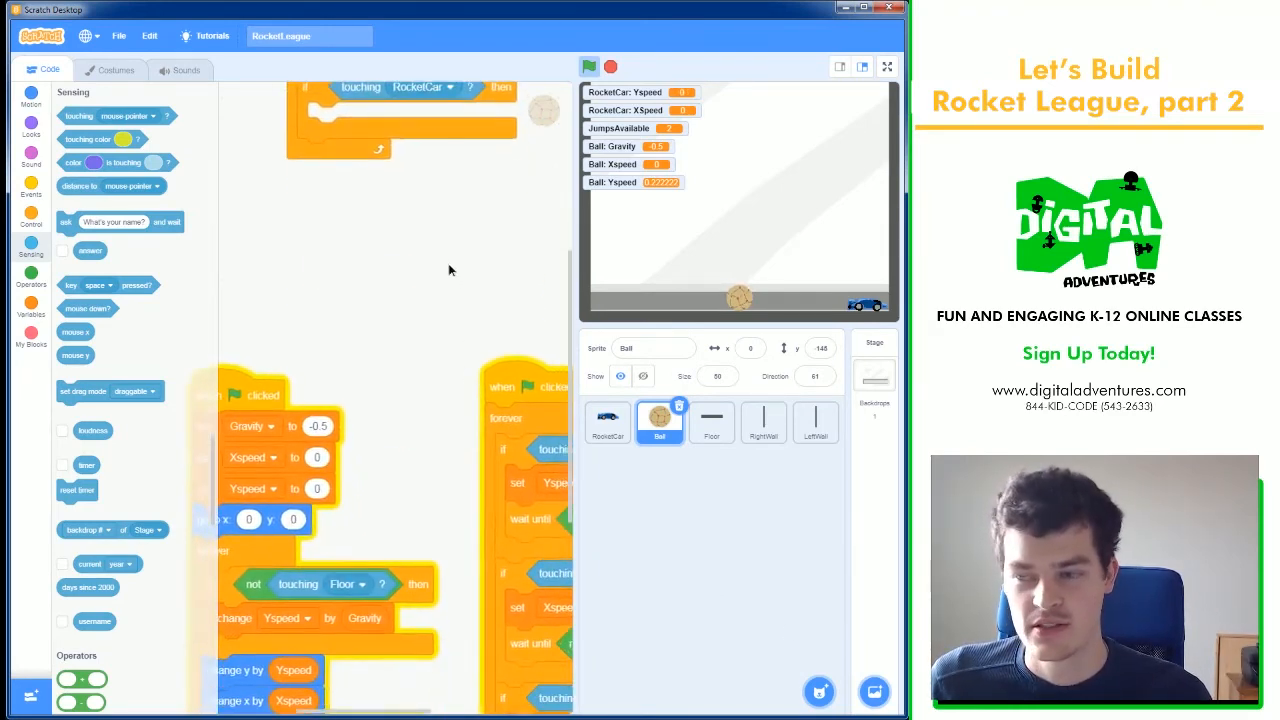
pyautogui.rightClick(445, 428)
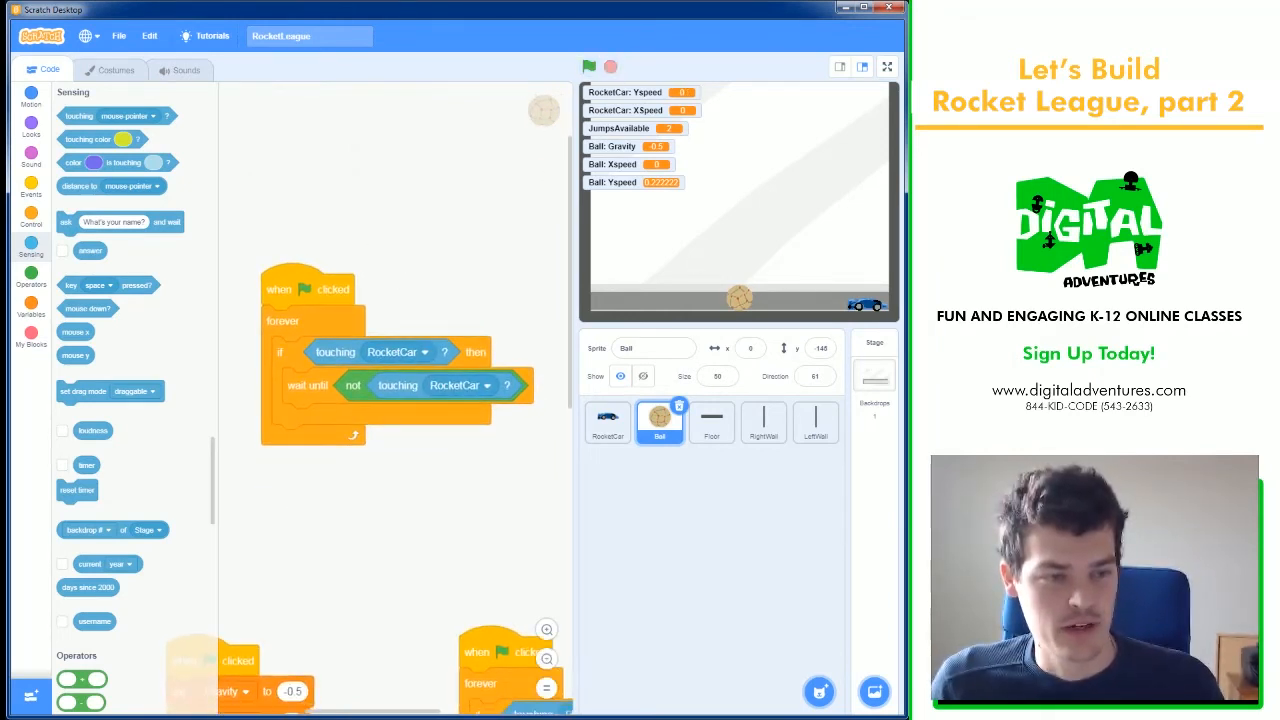
# Set Xspeed and Yspeed to 0 in the RocketCar check and add RocketCar XSpeed and Yspeed lookups
pyautogui.click(30, 305)
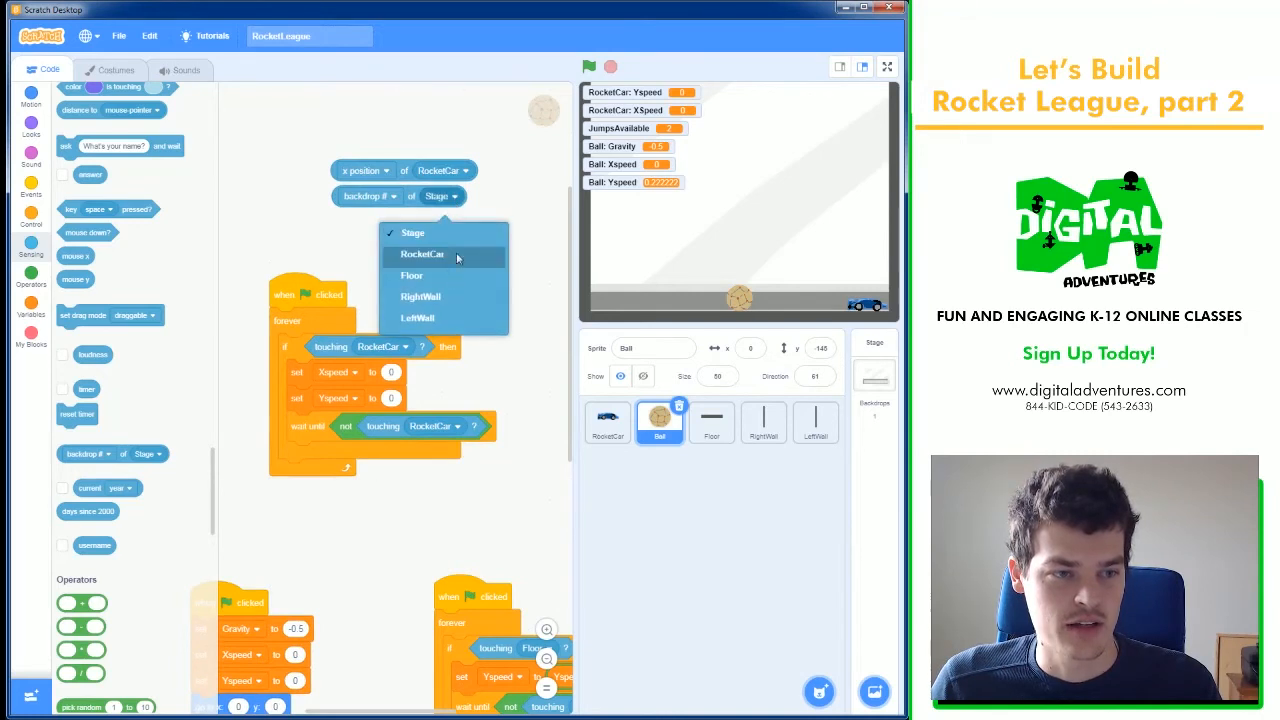
pyautogui.click(378, 169)
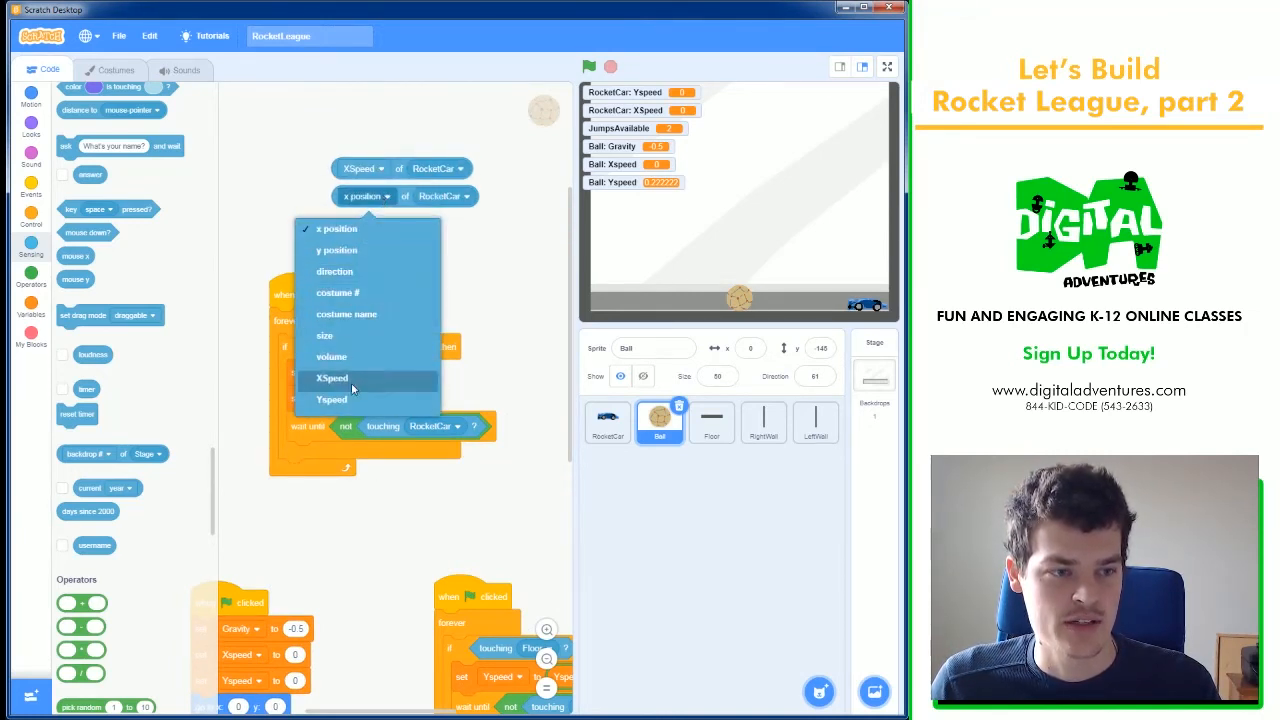
pyautogui.click(332, 400)
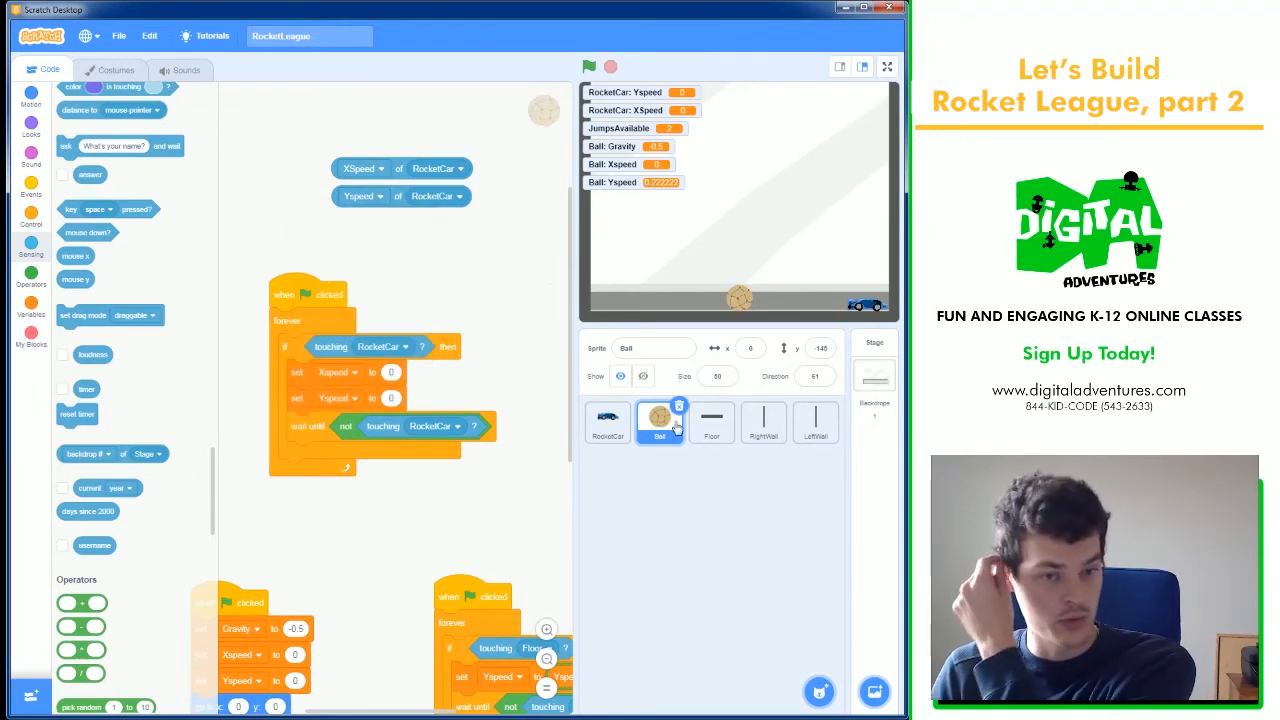
pyautogui.click(607, 420)
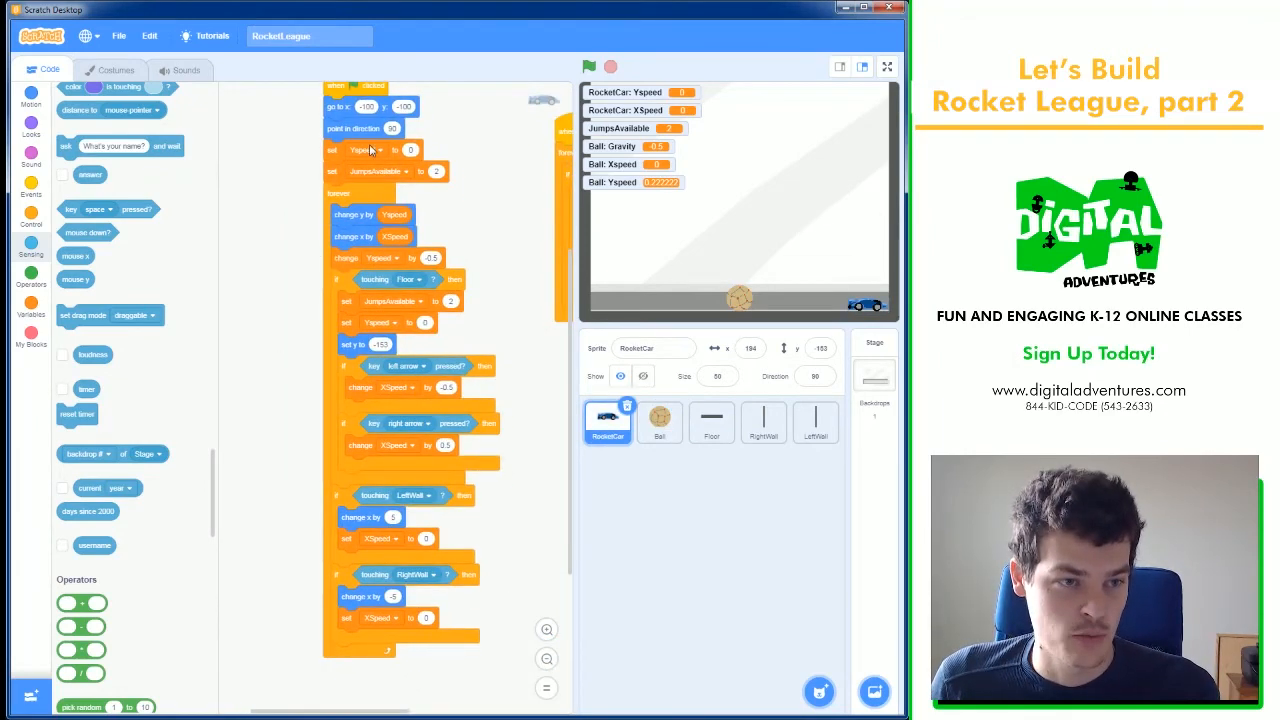
pyautogui.click(658, 422)
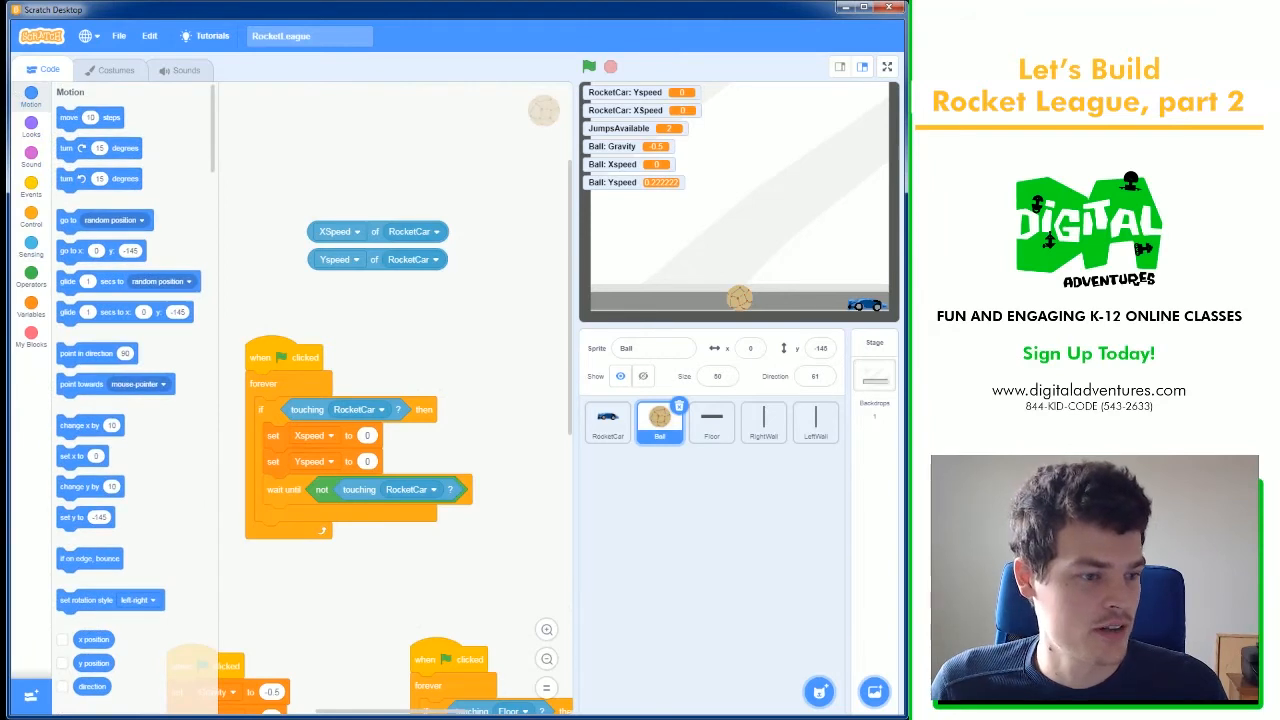
pyautogui.moveTo(753, 301)
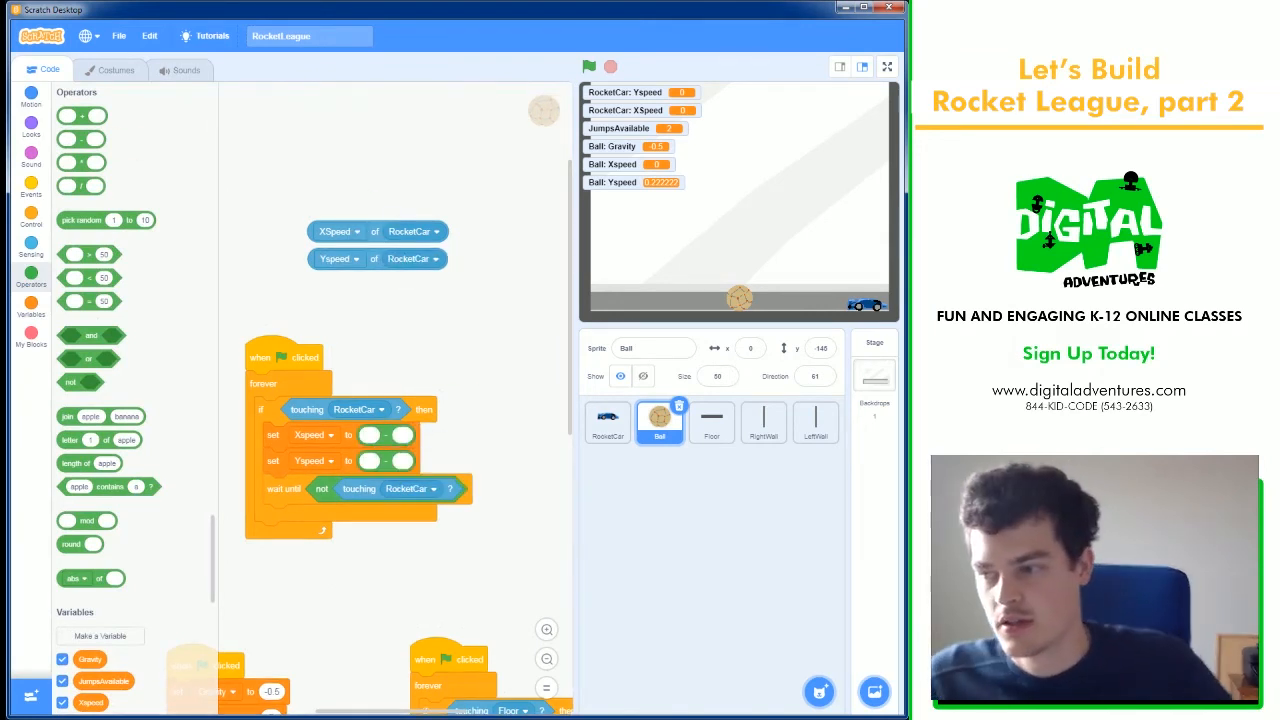
# Set Xspeed to x position minus RocketCar's x position, and begin Yspeed with y position minus
pyautogui.click(30, 97)
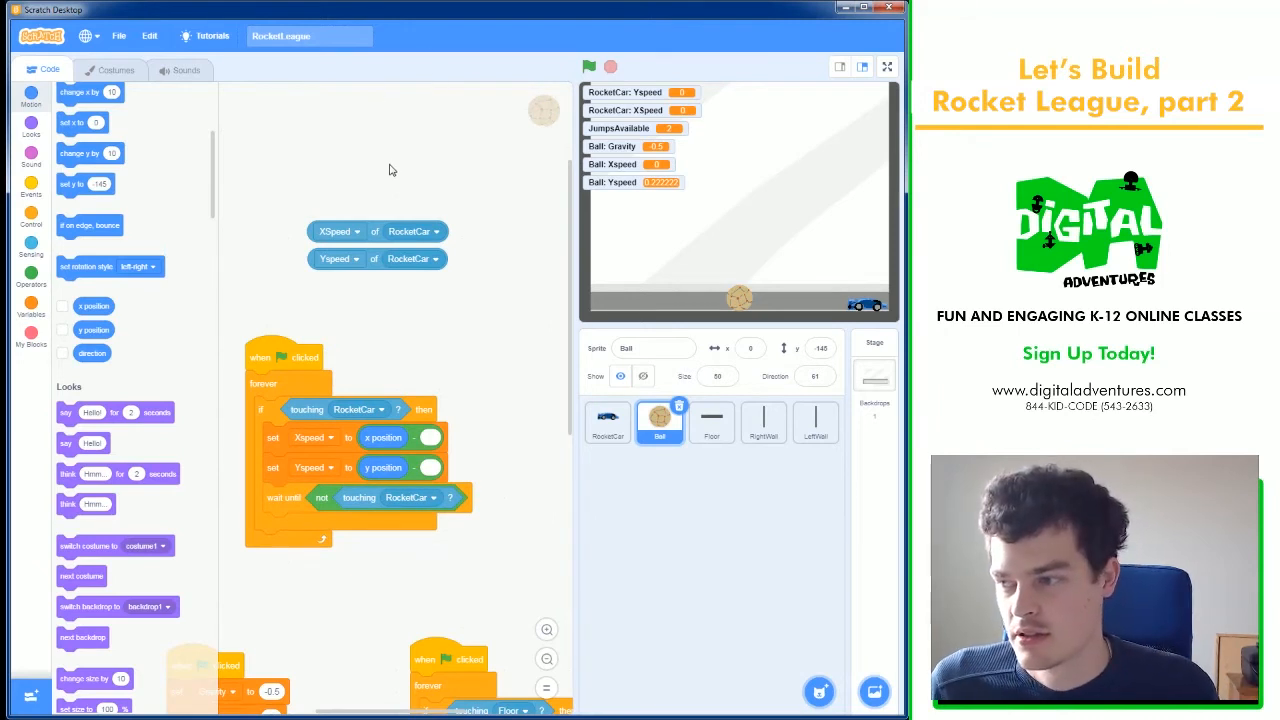
pyautogui.rightClick(338, 258)
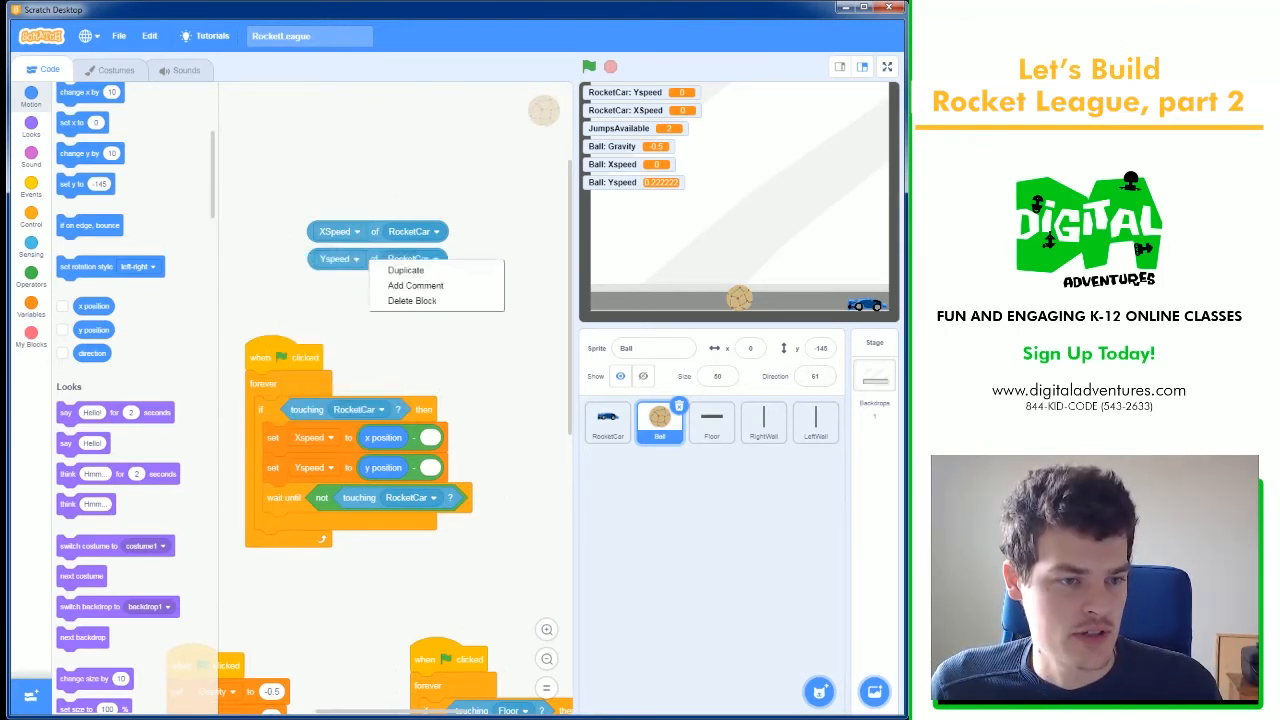
pyautogui.click(350, 298)
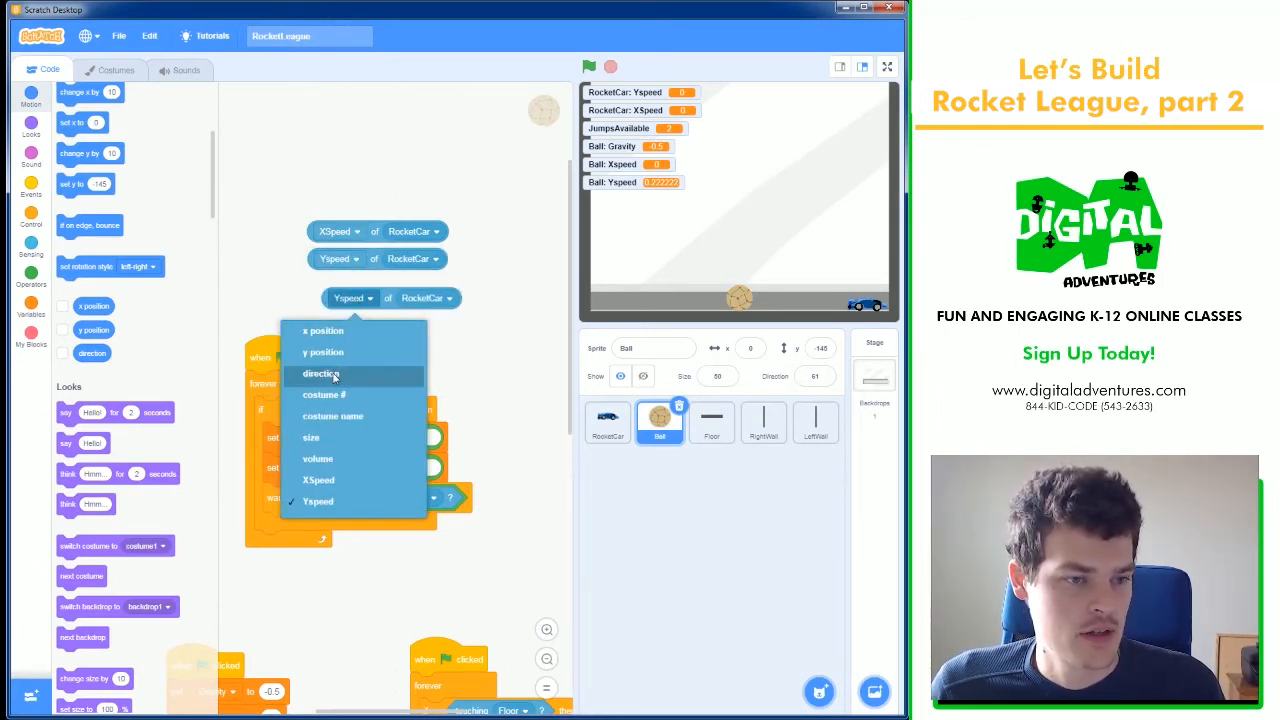
pyautogui.click(322, 330)
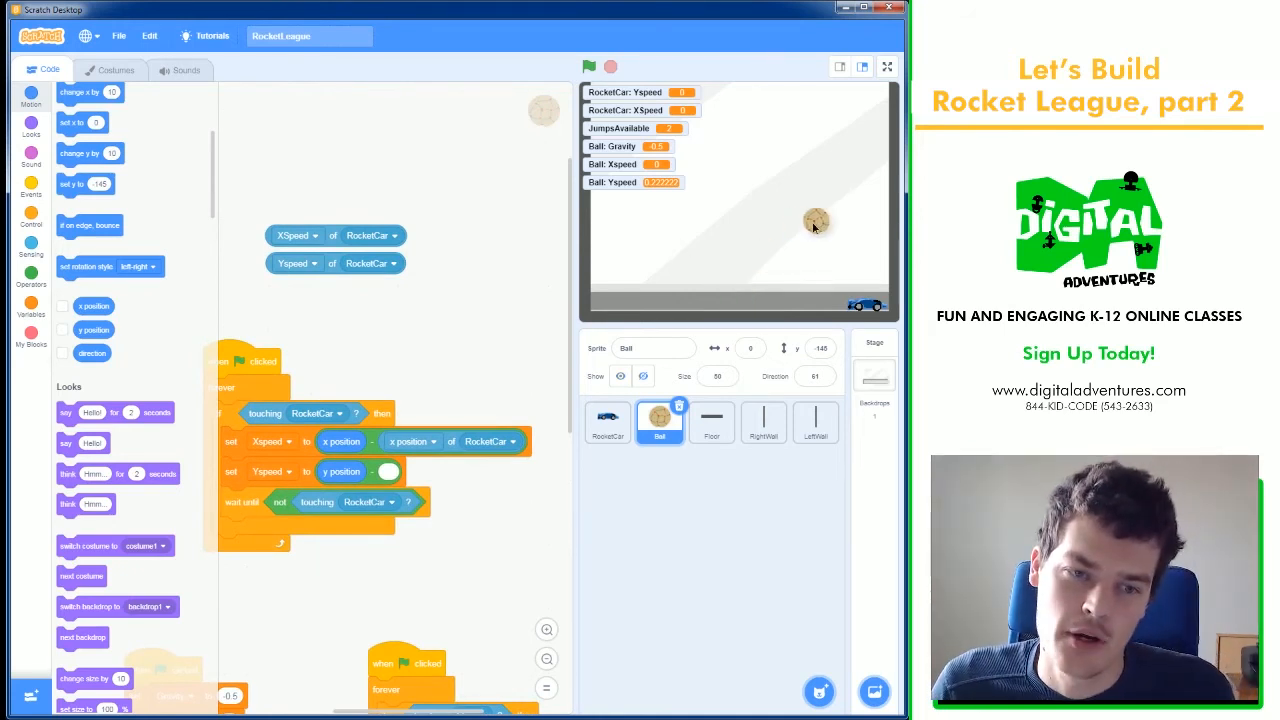
pyautogui.click(608, 422)
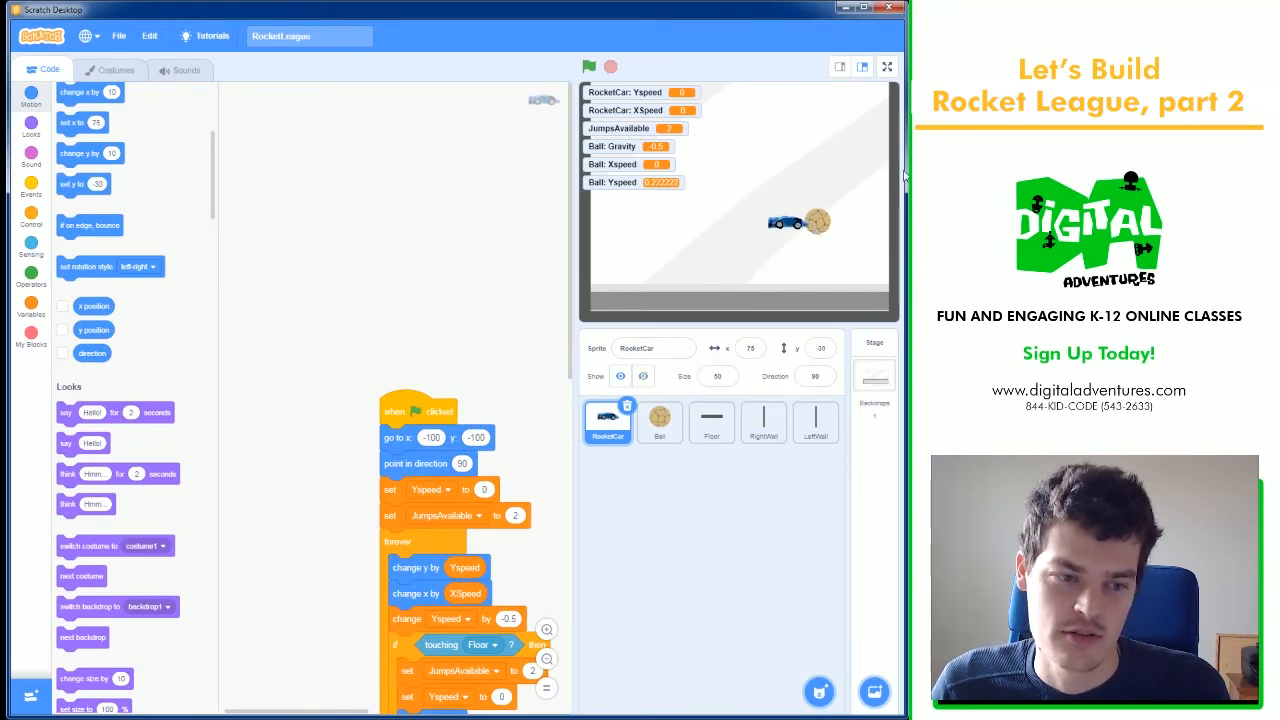
pyautogui.click(658, 421)
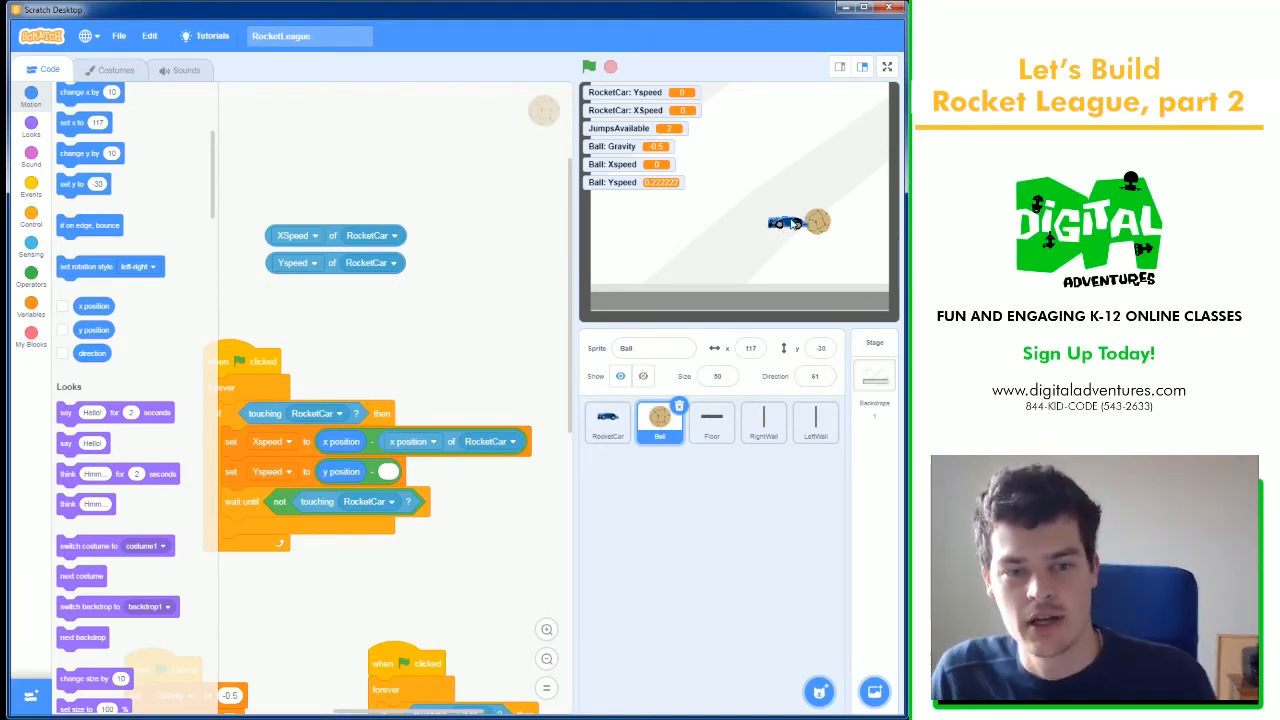
pyautogui.moveTo(820, 230)
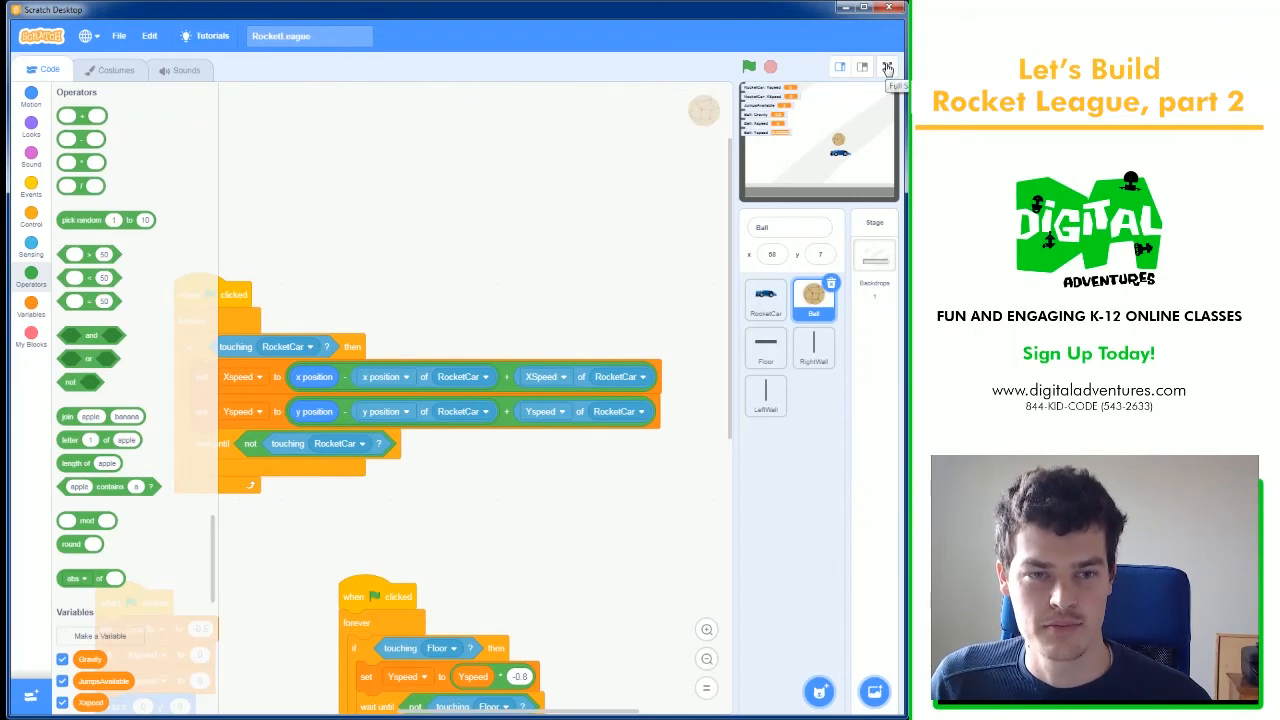
# Return the stage to normal size after completing the Ball's speed blocks
pyautogui.click(886, 66)
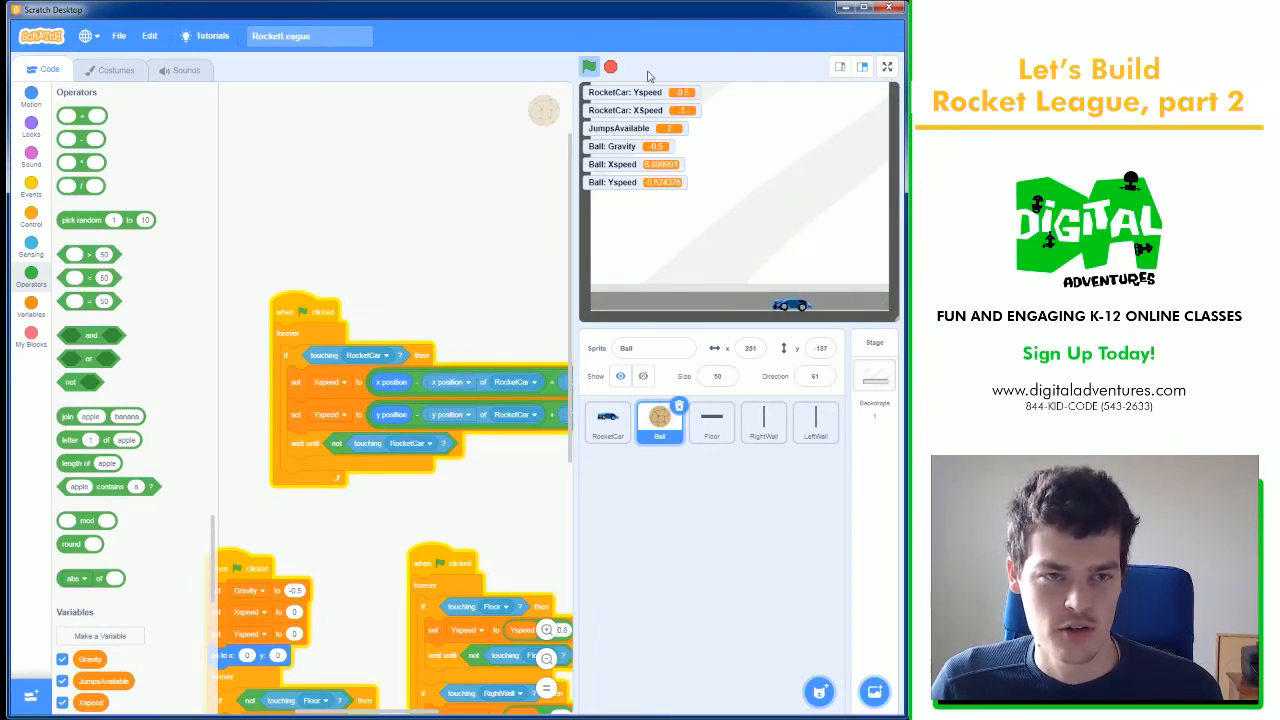
# Run the game twice to test the RocketCar knocking the ball
pyautogui.click(589, 66)
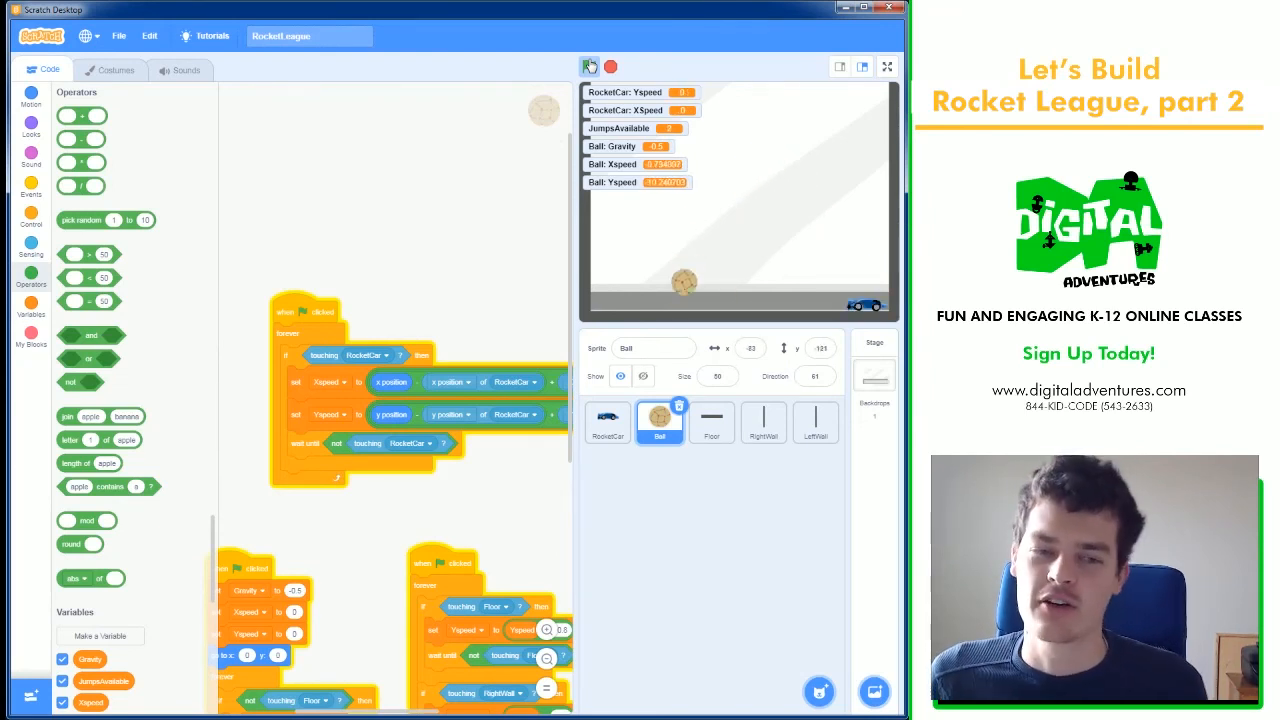
pyautogui.click(887, 66)
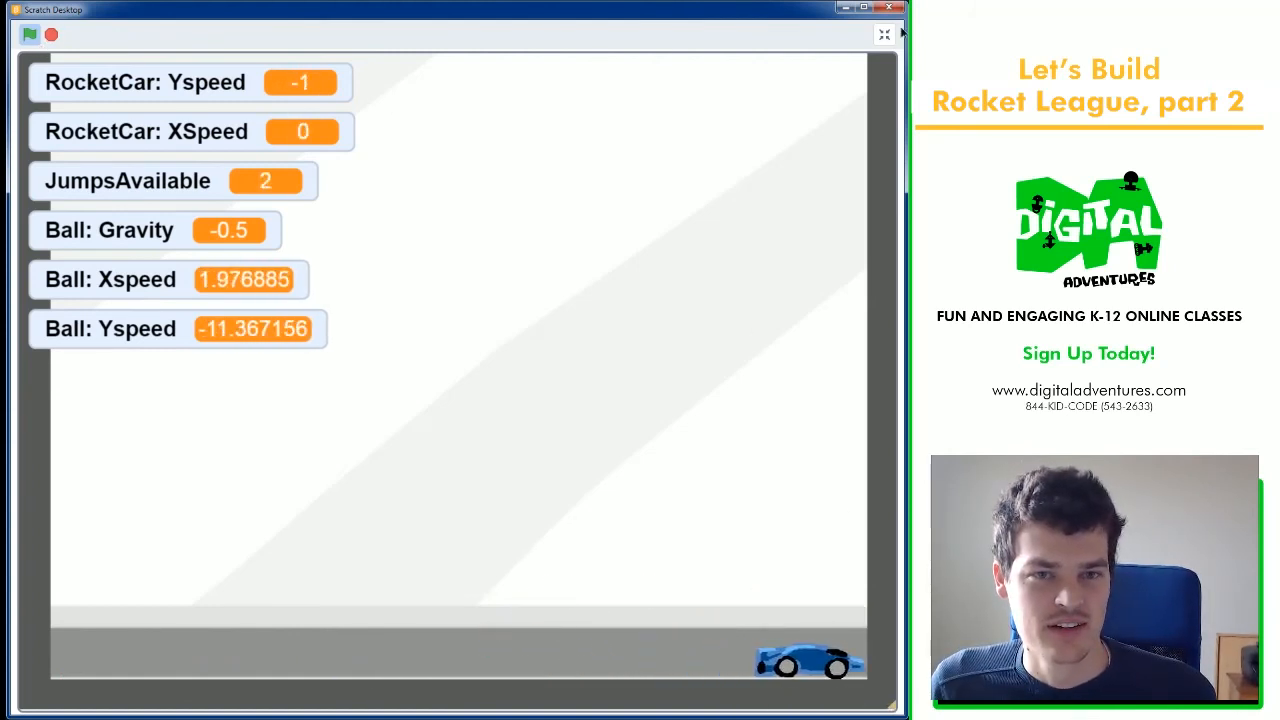
# Leave full-screen stage view and rerun the game to test the ball's bounces
pyautogui.click(884, 34)
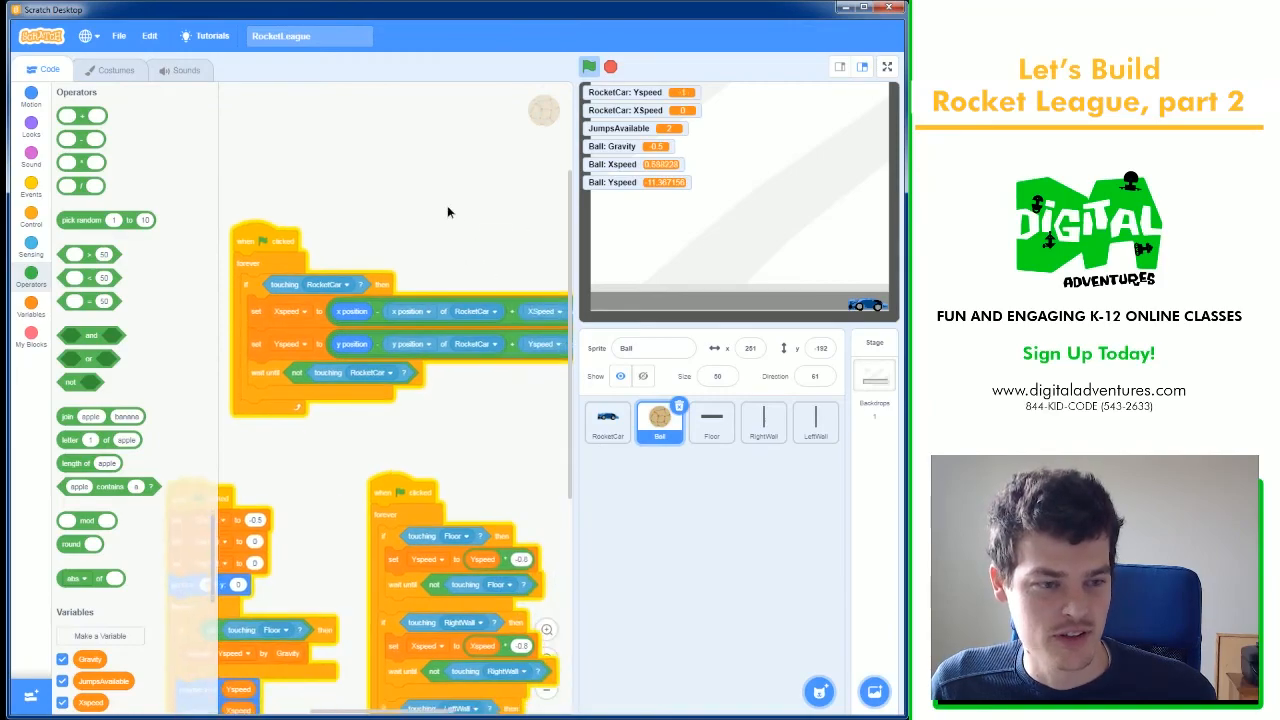
pyautogui.click(590, 66)
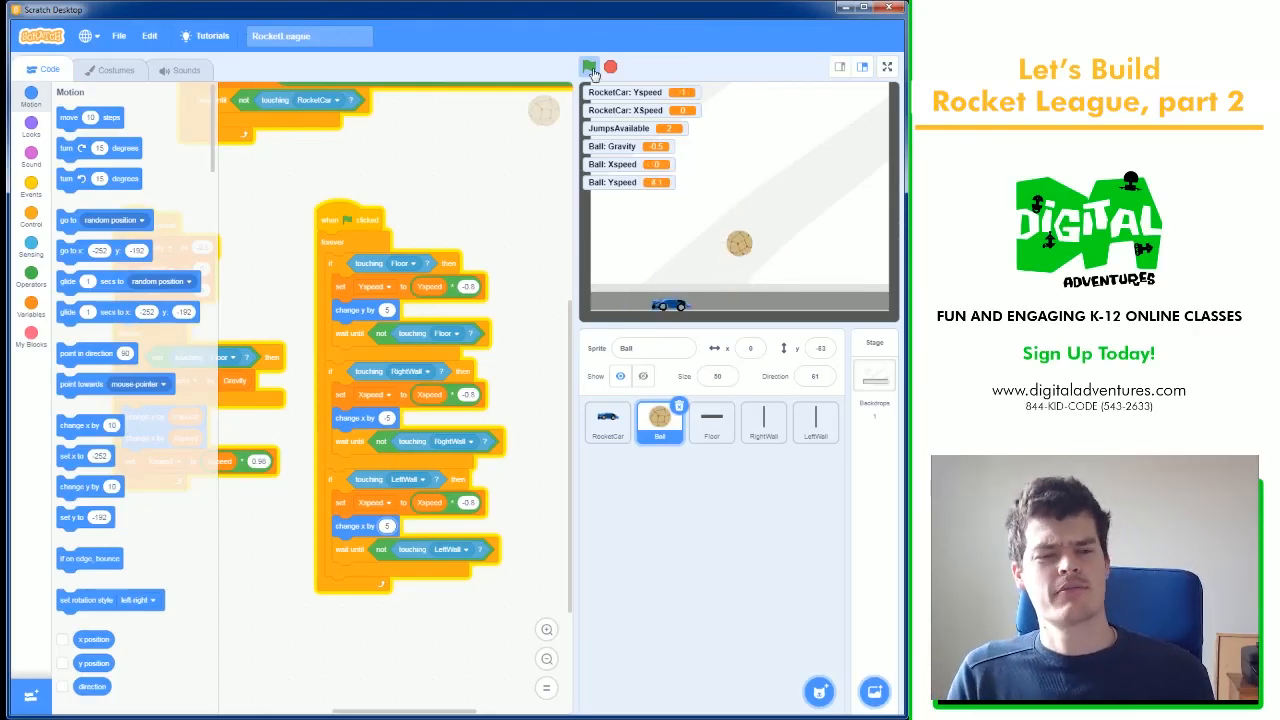
pyautogui.click(589, 67)
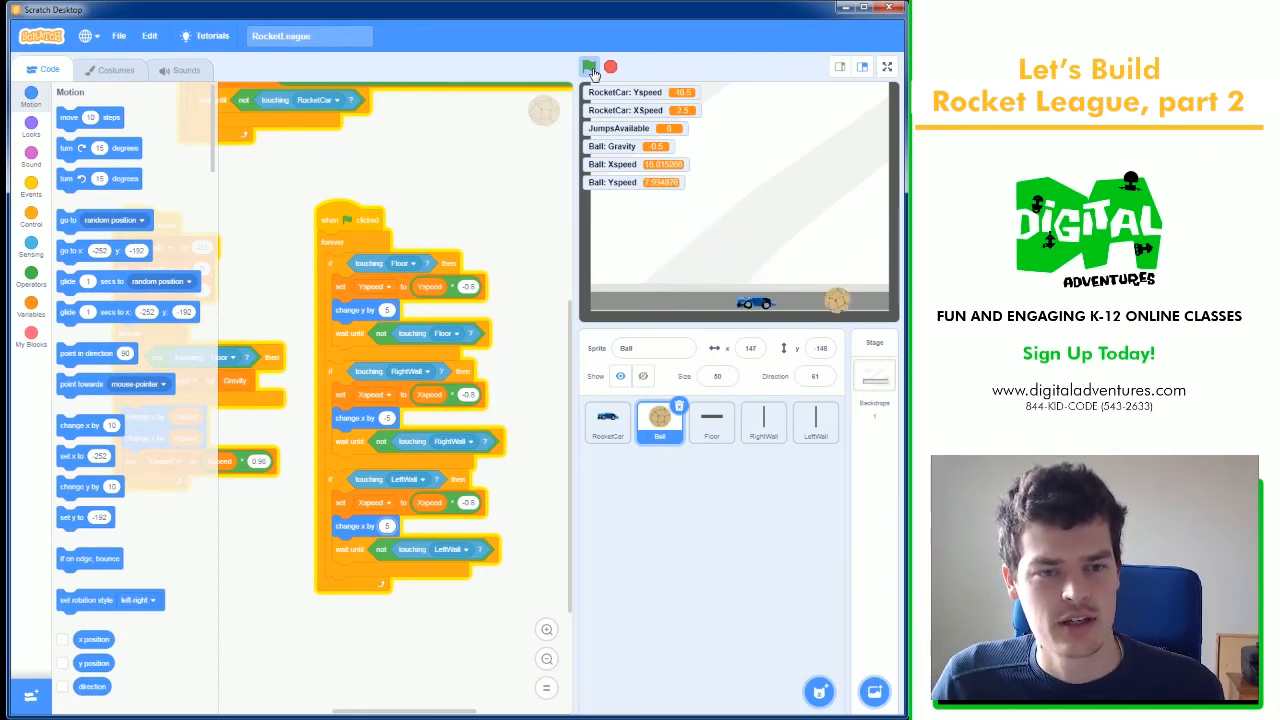
pyautogui.click(590, 66)
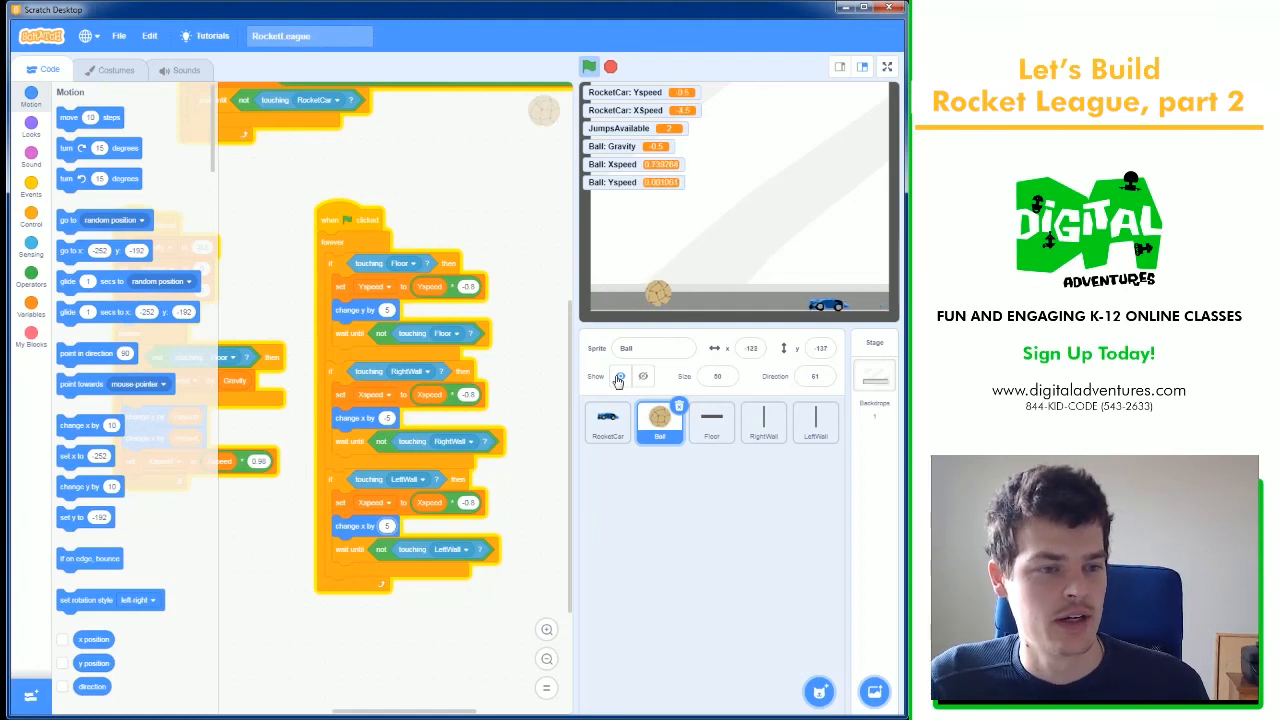
# Open the Variables category in the block palette
pyautogui.click(30, 305)
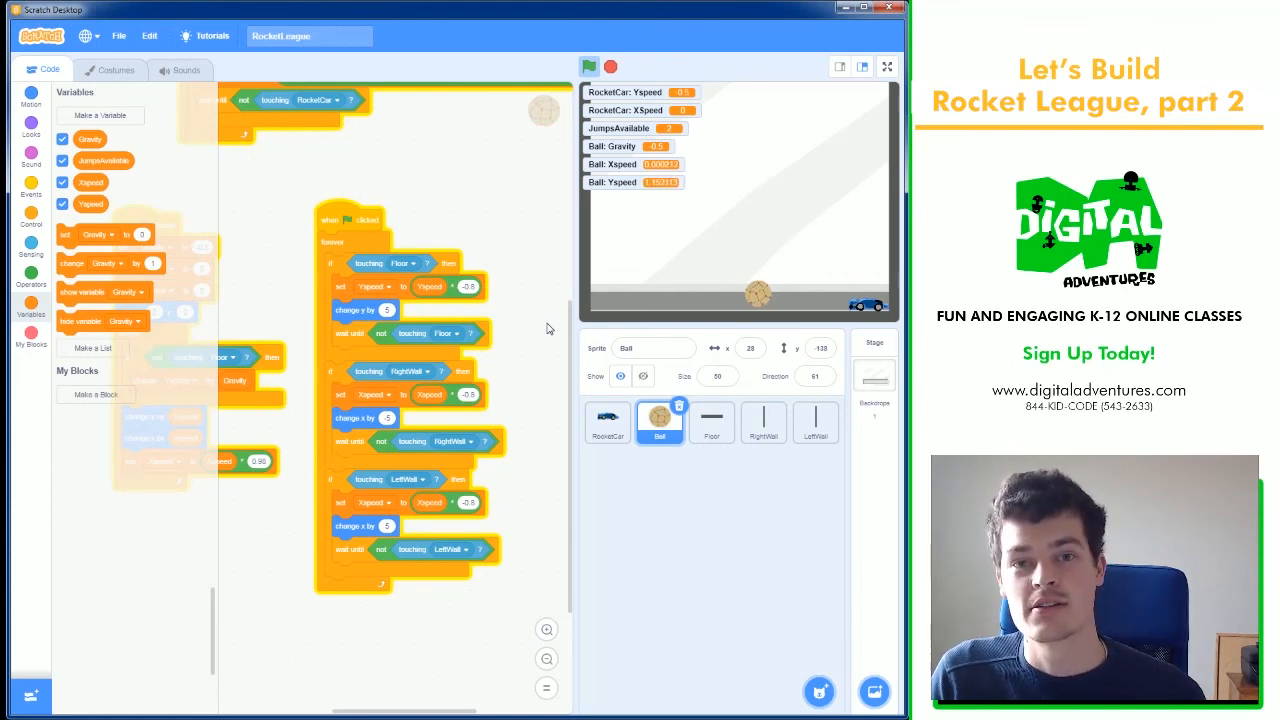
pyautogui.moveTo(857, 240)
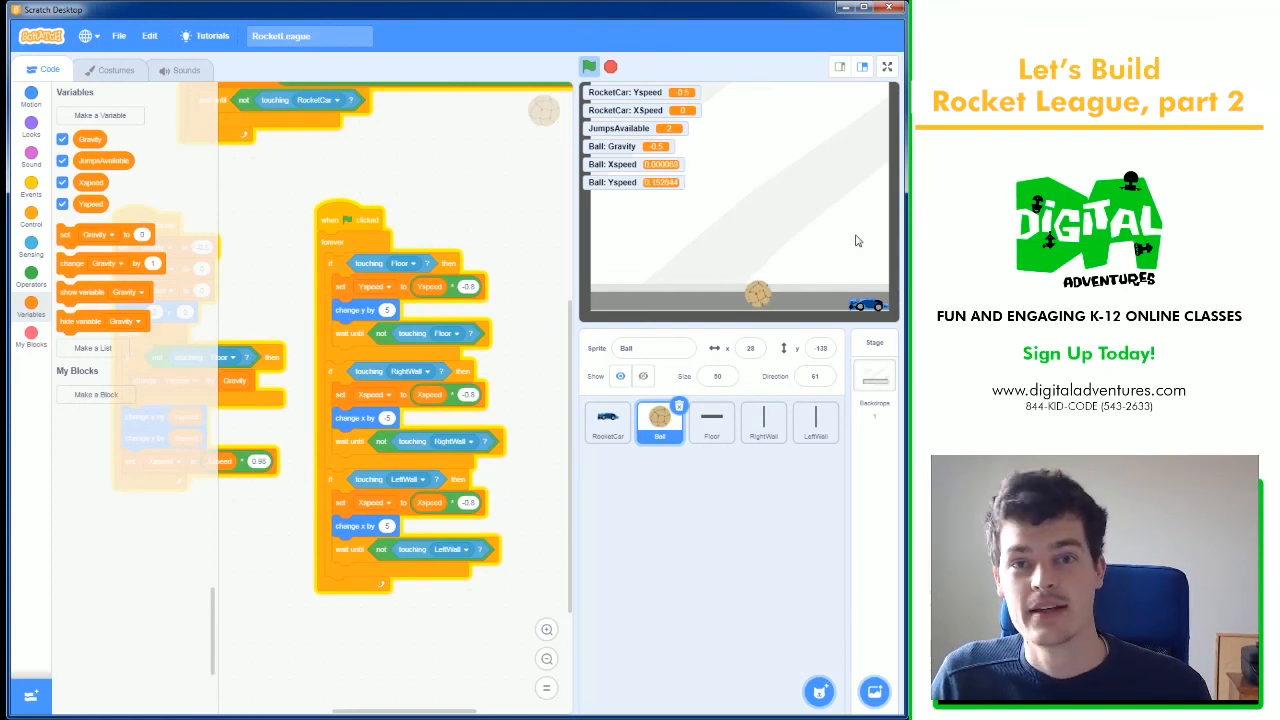